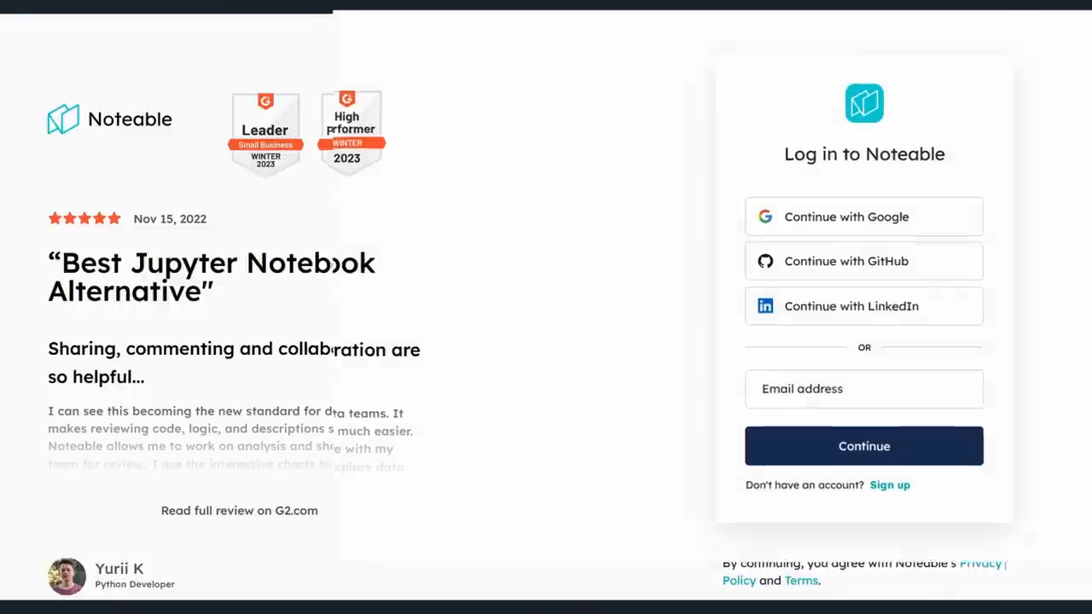
# - Sign in to Noteable with Google and land on the space's Projects overview
pyautogui.click(863, 445)
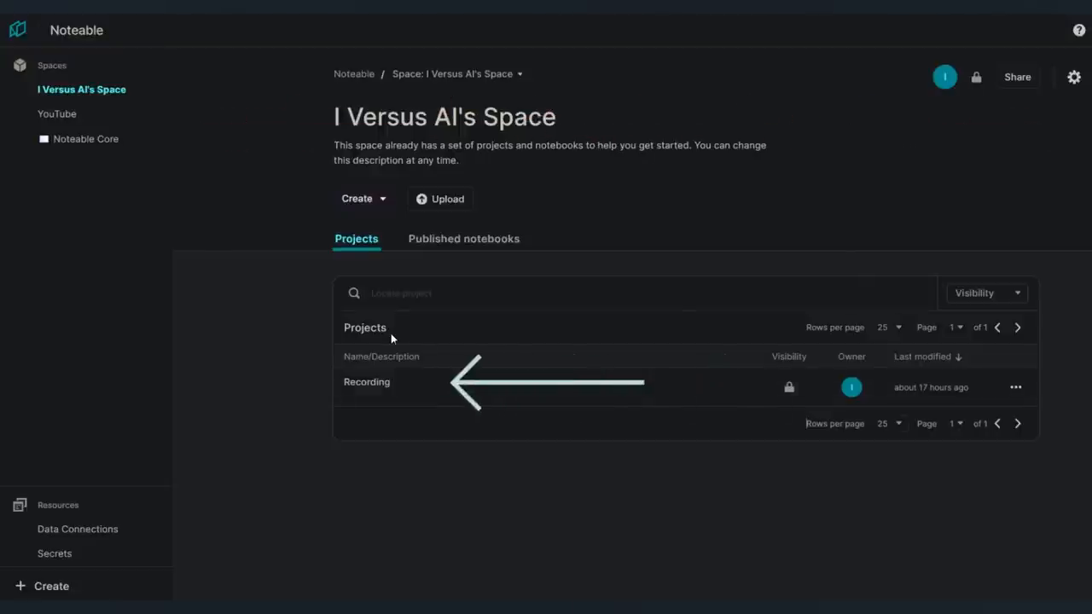
# - Enter the Recording project and bring up the abstract-art notebook from its file list
pyautogui.click(365, 382)
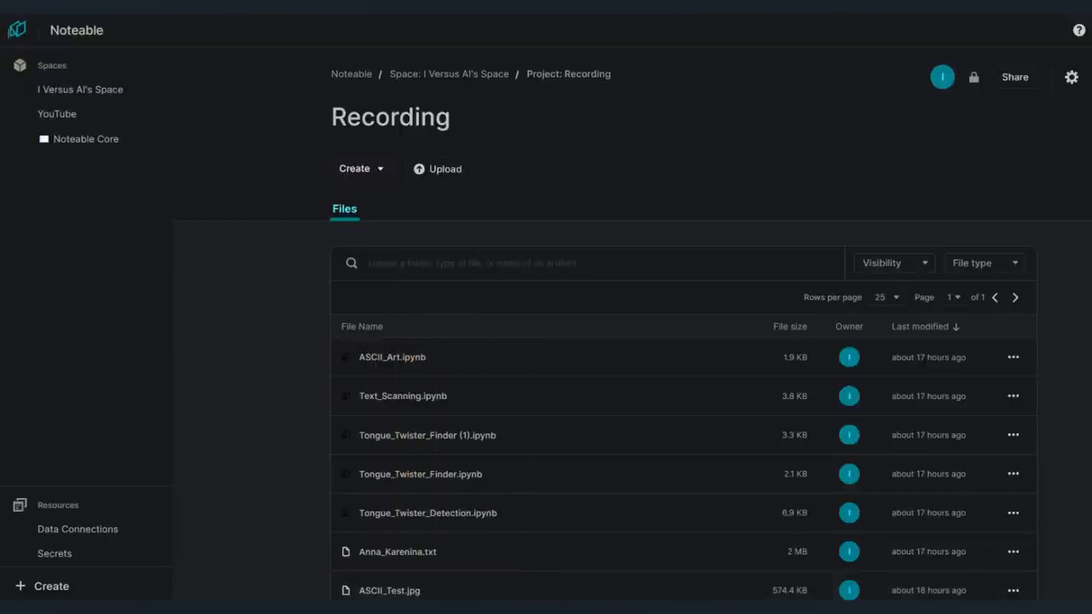
pyautogui.click(56, 113)
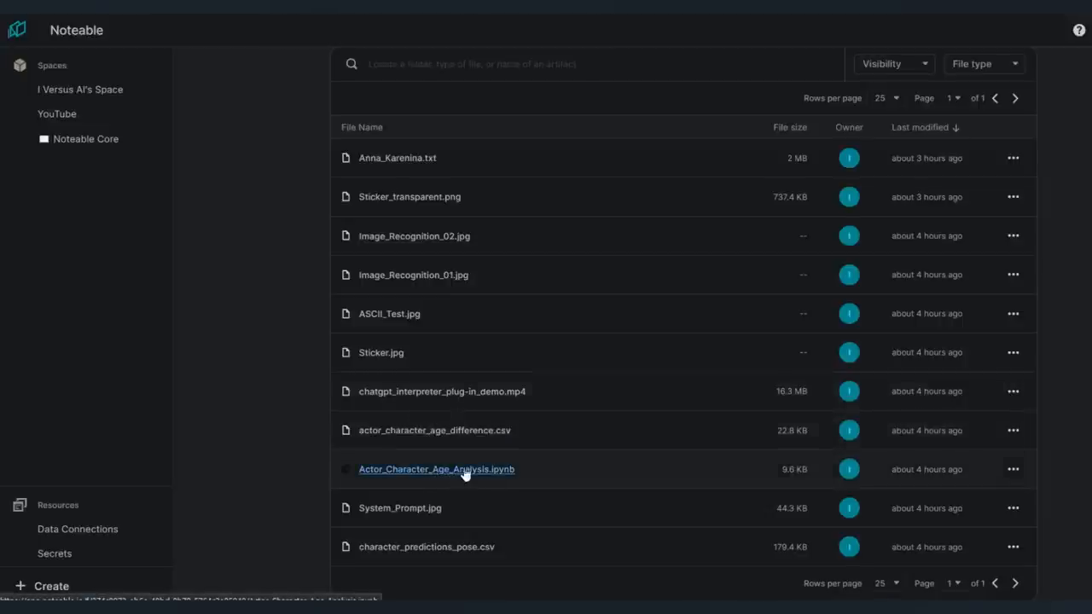
pyautogui.moveTo(680, 488)
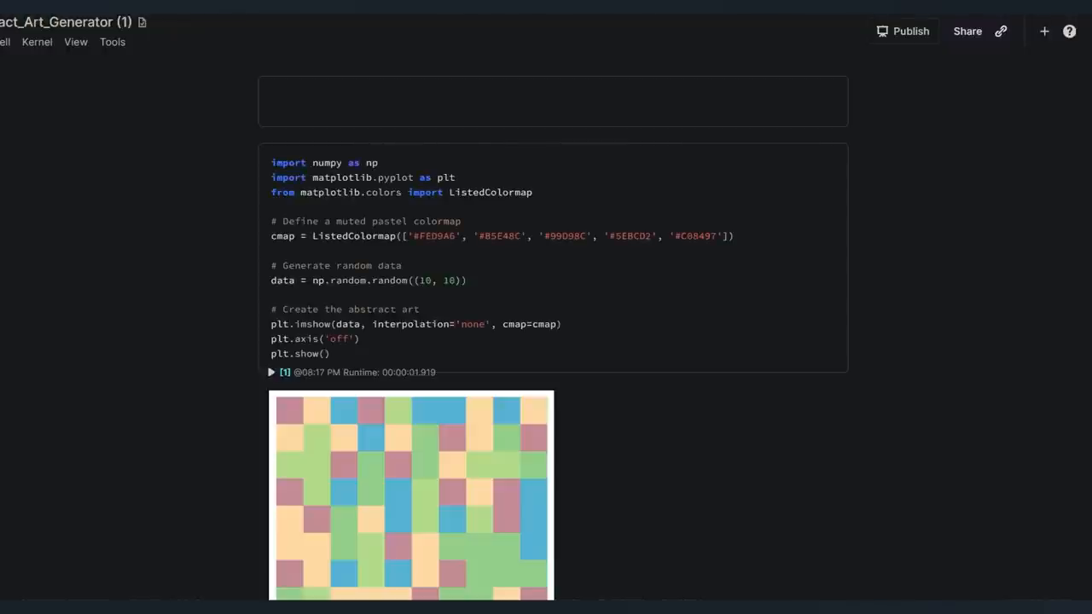
# - Review the Actor_Character_Age_Analysis notebook's pandas cells, install output and data table
pyautogui.scroll(-3)
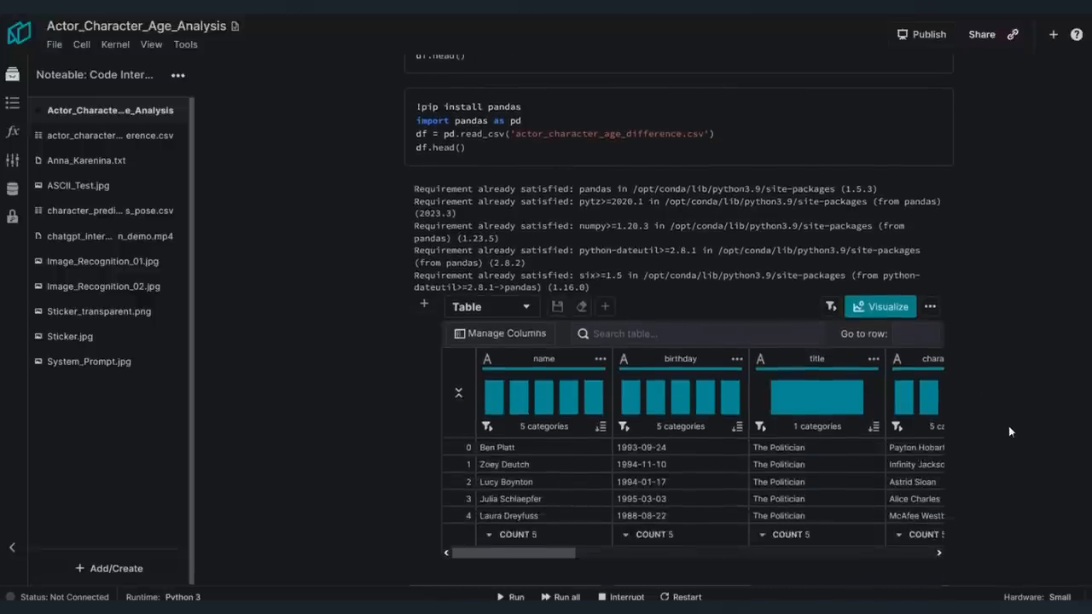
pyautogui.scroll(-3)
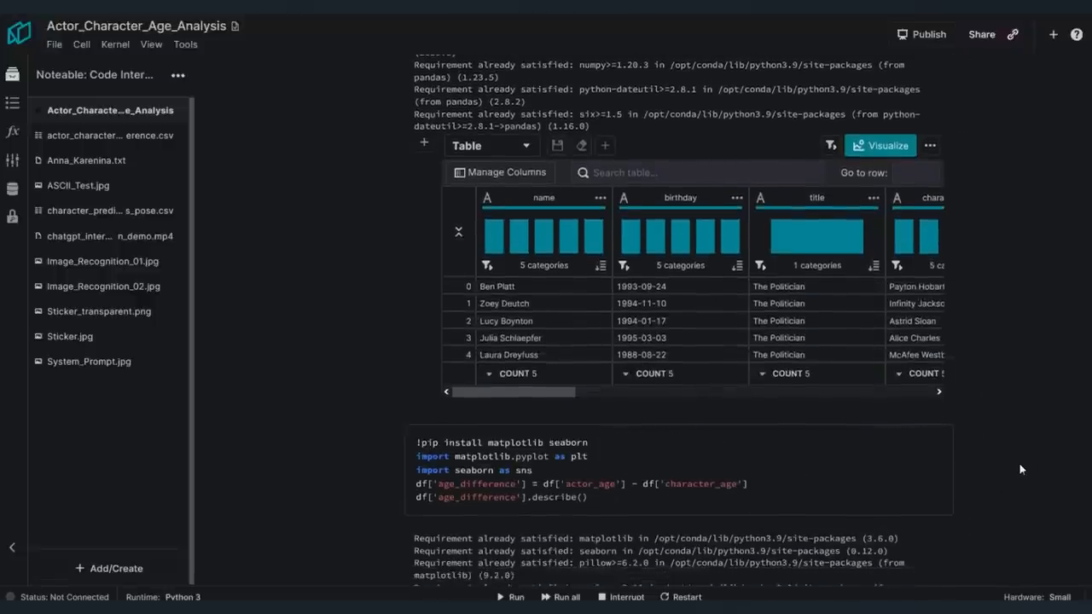
pyautogui.scroll(-3)
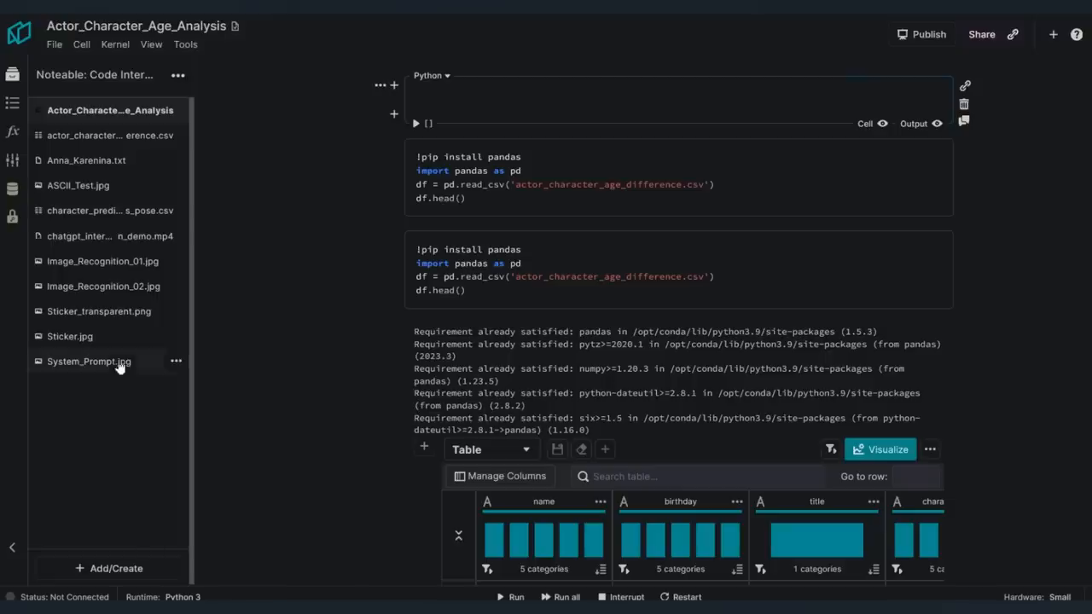
pyautogui.moveTo(82, 344)
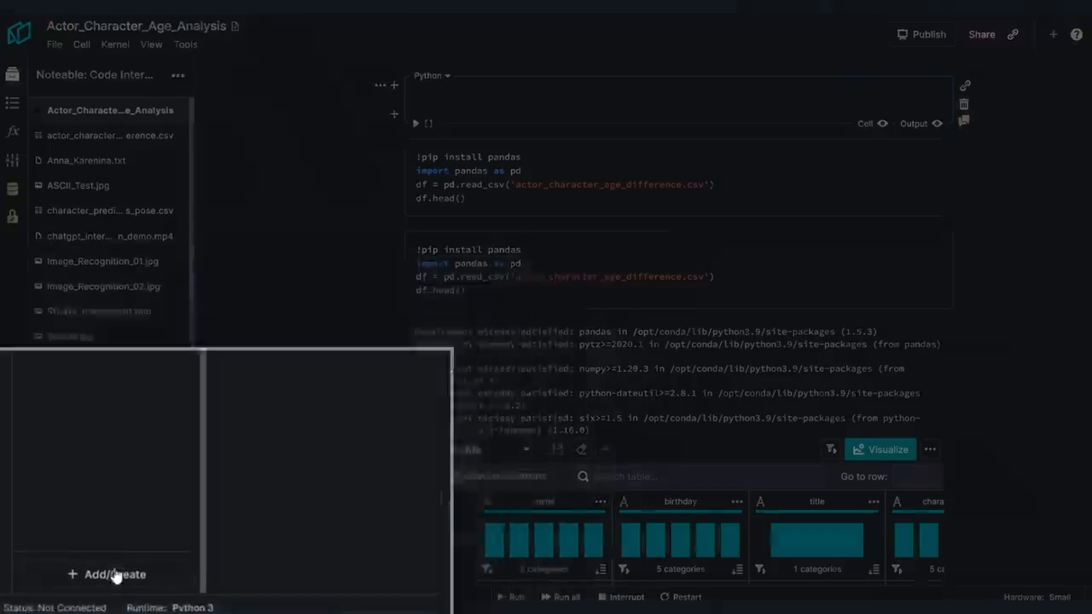
# - Start adding files to the project via + Add/Create, reaching the Import dialog
pyautogui.click(112, 573)
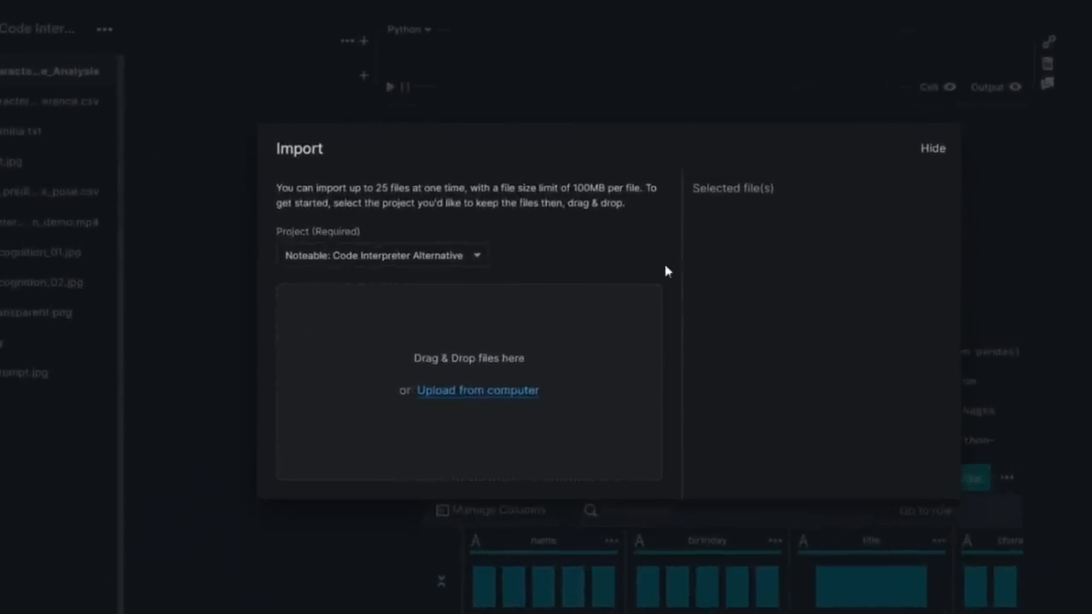
pyautogui.moveTo(290, 187); pyautogui.dragTo(625, 201)
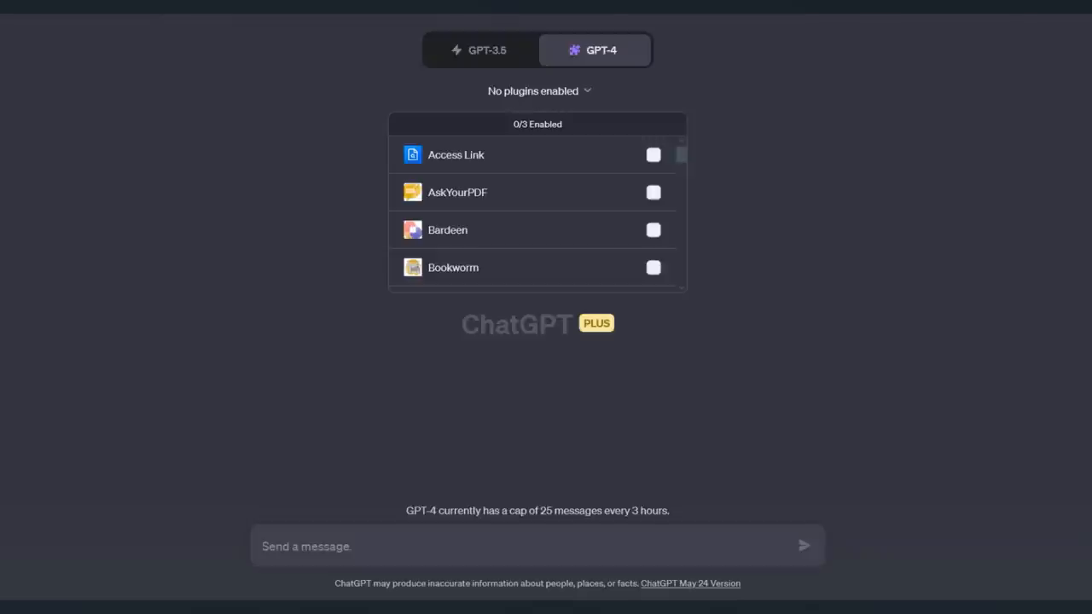
pyautogui.moveTo(726, 563)
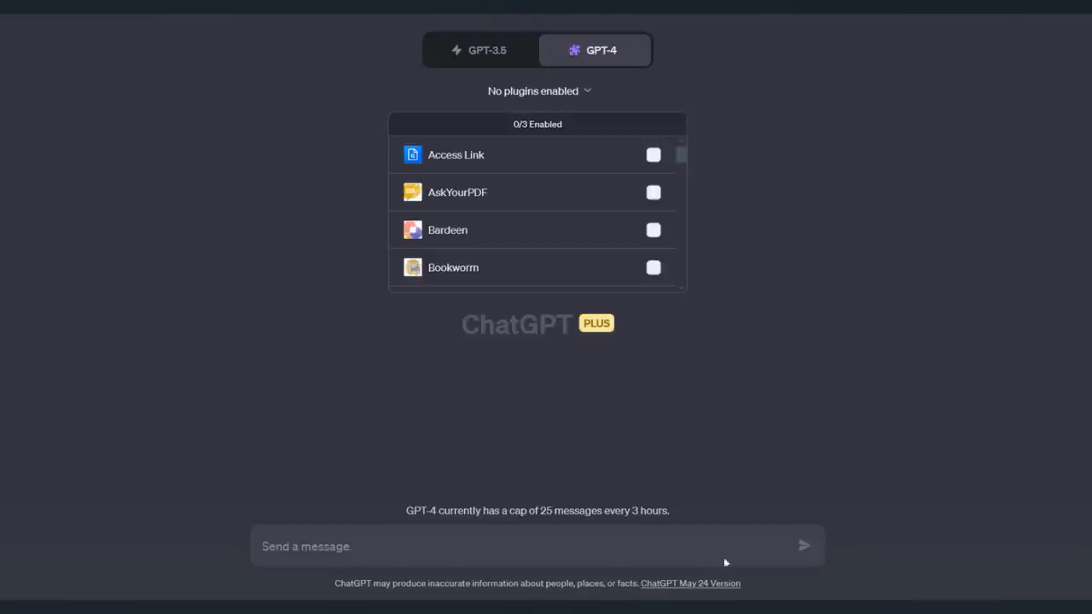
# - Read through the reply listing the Noteable plugin's functions, parameters, basic prompt and use case
pyautogui.scroll(-3)
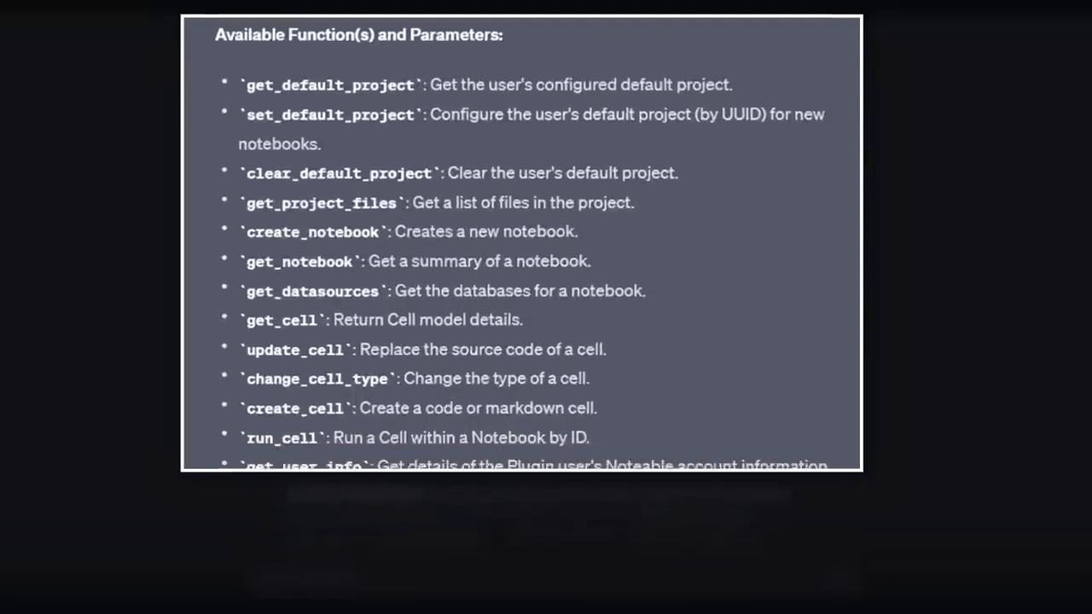
pyautogui.scroll(-3)
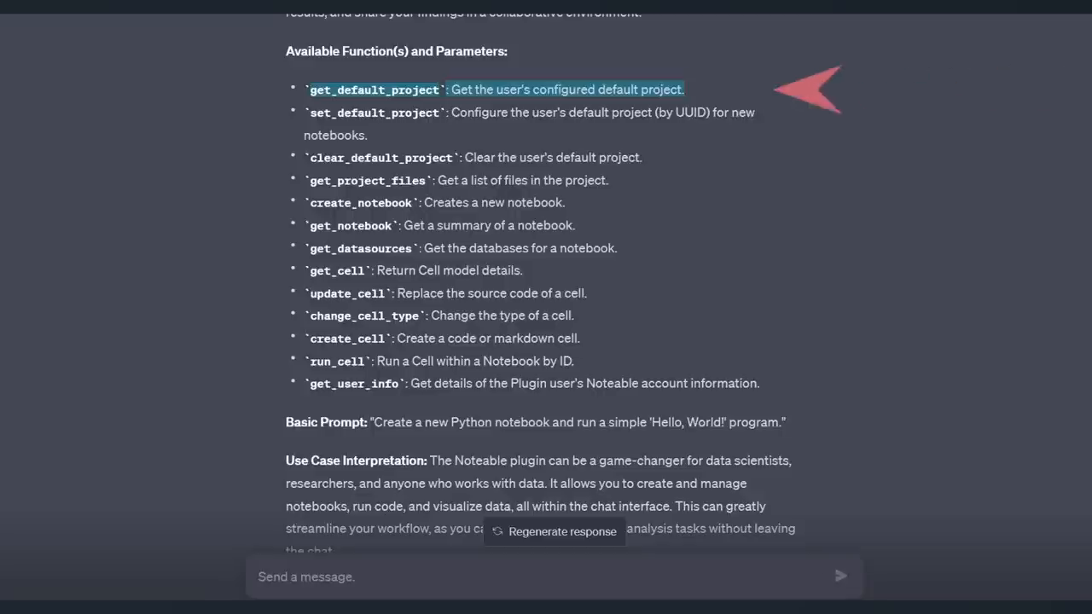
pyautogui.moveTo(443, 89)
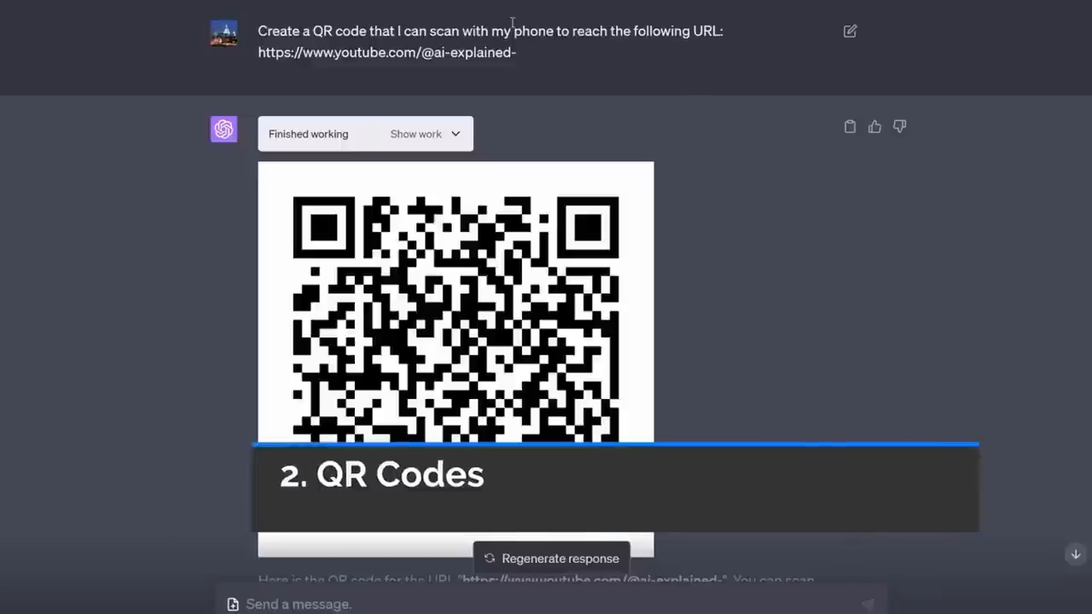
# - View the generated QR code linking to the YouTube channel URL in the chat
pyautogui.scroll(-3)
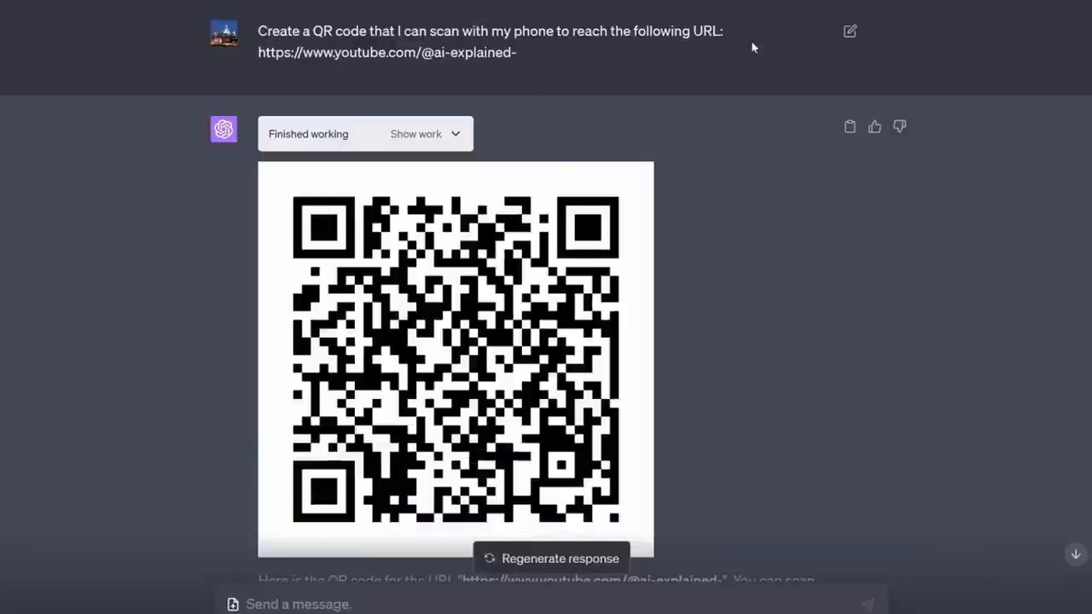
pyautogui.scroll(-3)
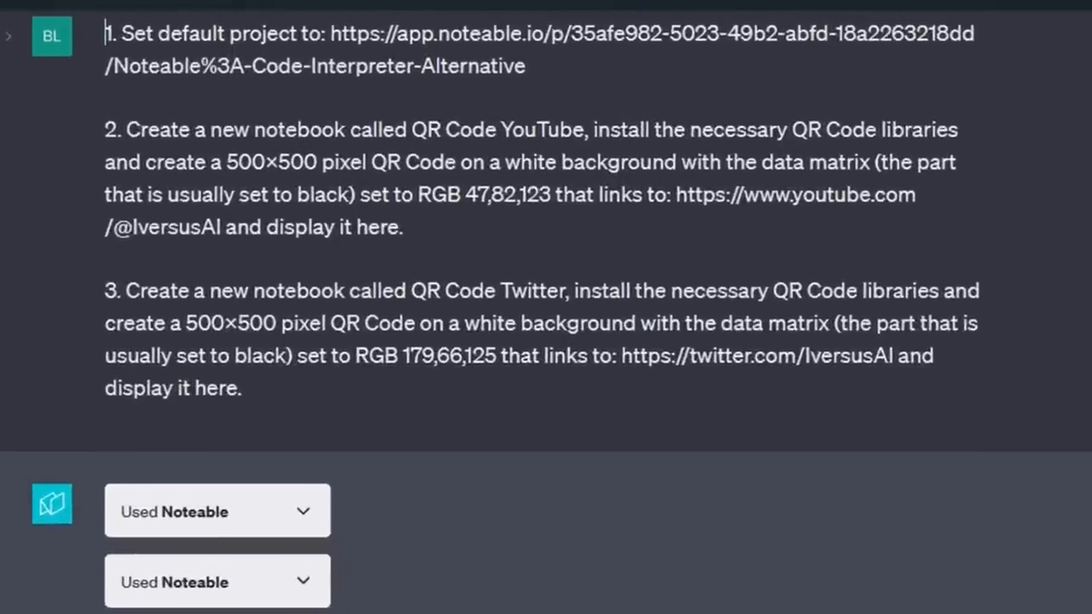
# - Follow the Noteable plugin runs producing the pink YouTube QR code and the Twitter QR code link
pyautogui.scroll(-3)
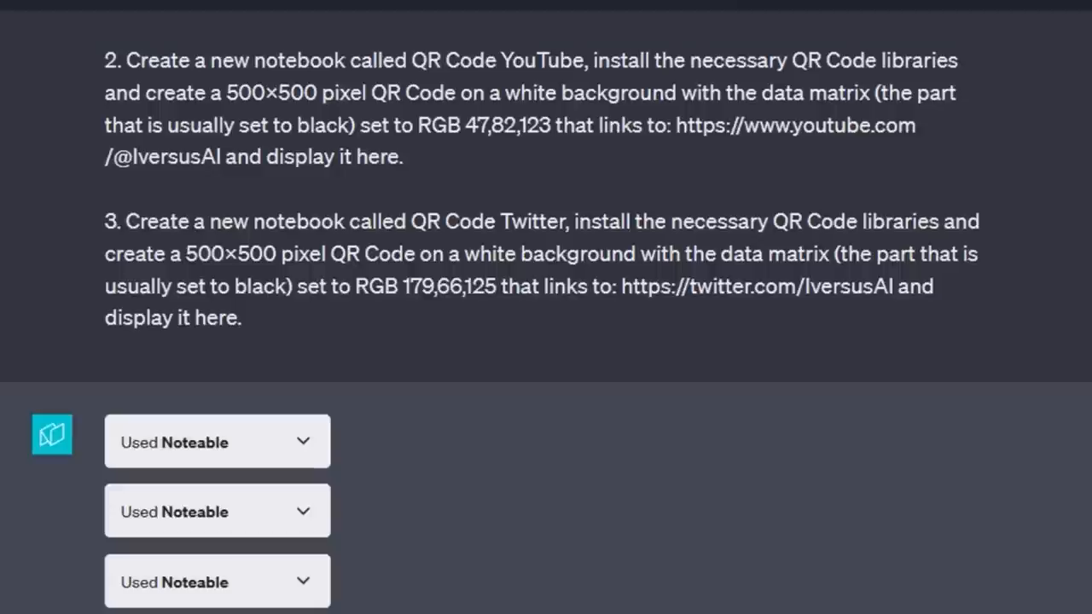
pyautogui.scroll(-3)
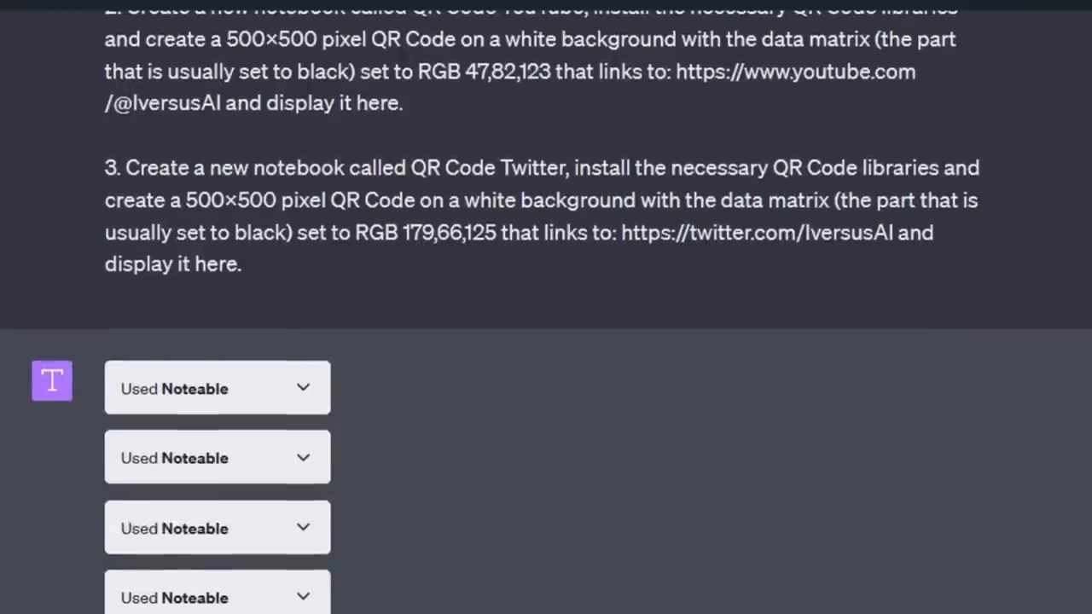
pyautogui.scroll(-3)
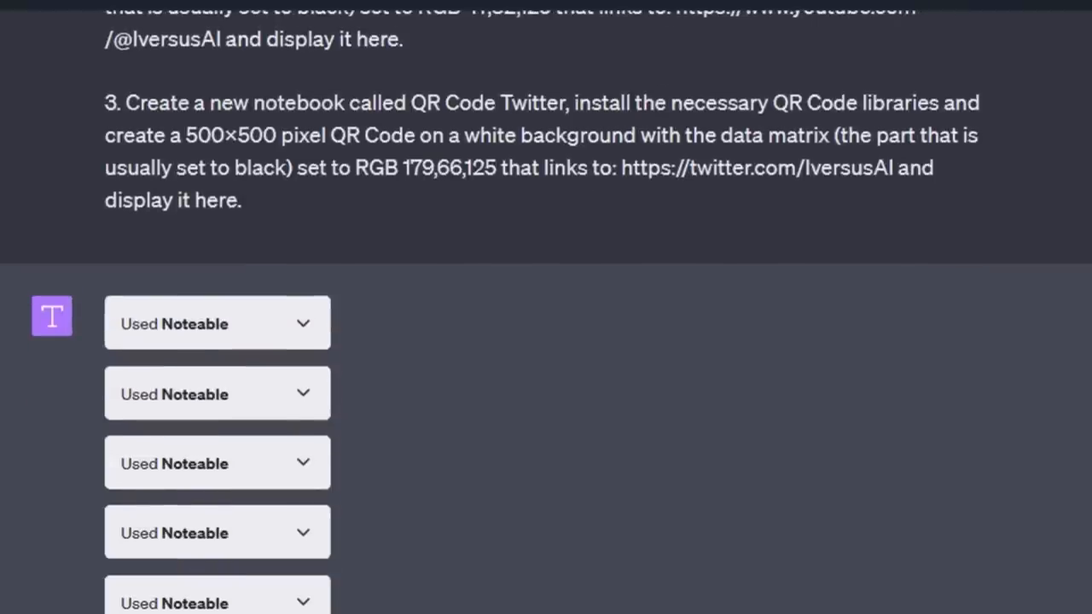
pyautogui.scroll(-3)
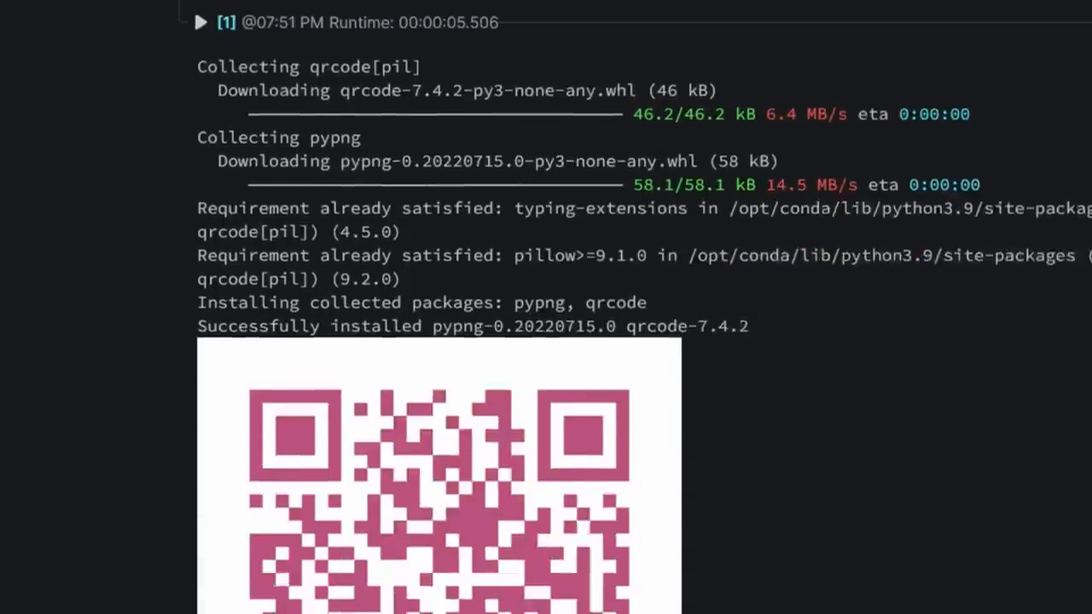
pyautogui.scroll(-3)
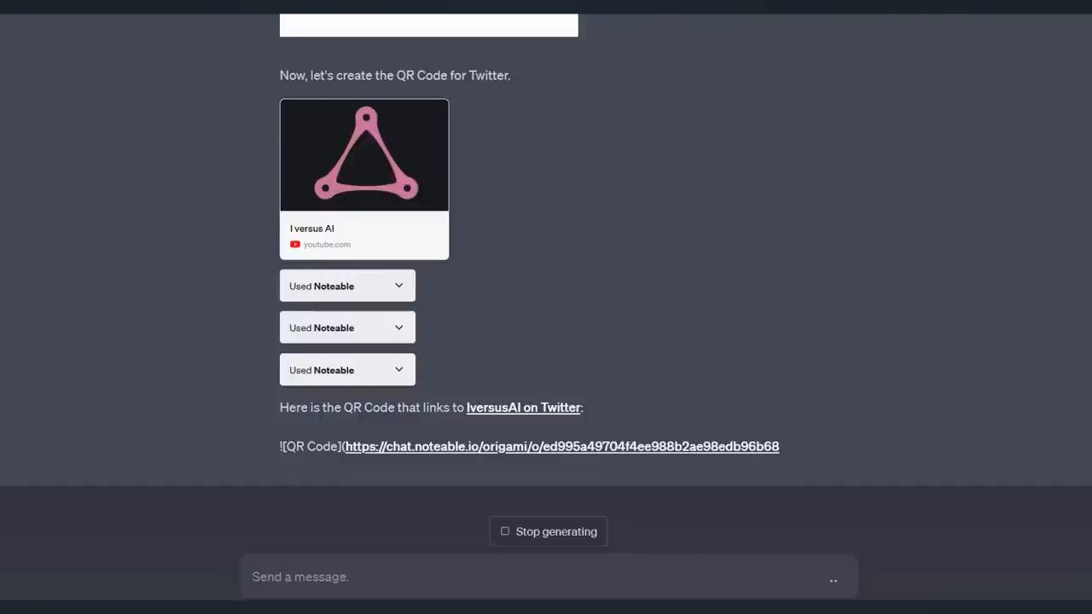
pyautogui.scroll(-3)
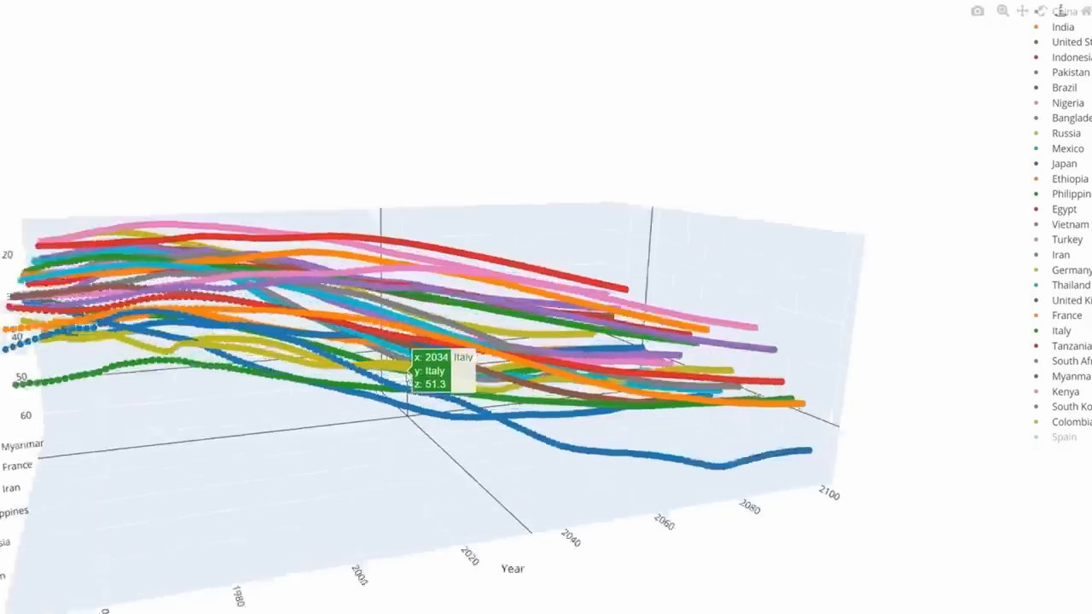
# - Rotate the Plotly 3D country-by-year line chart to look down on the lines from above
pyautogui.moveTo(418, 358); pyautogui.dragTo(379, 471)
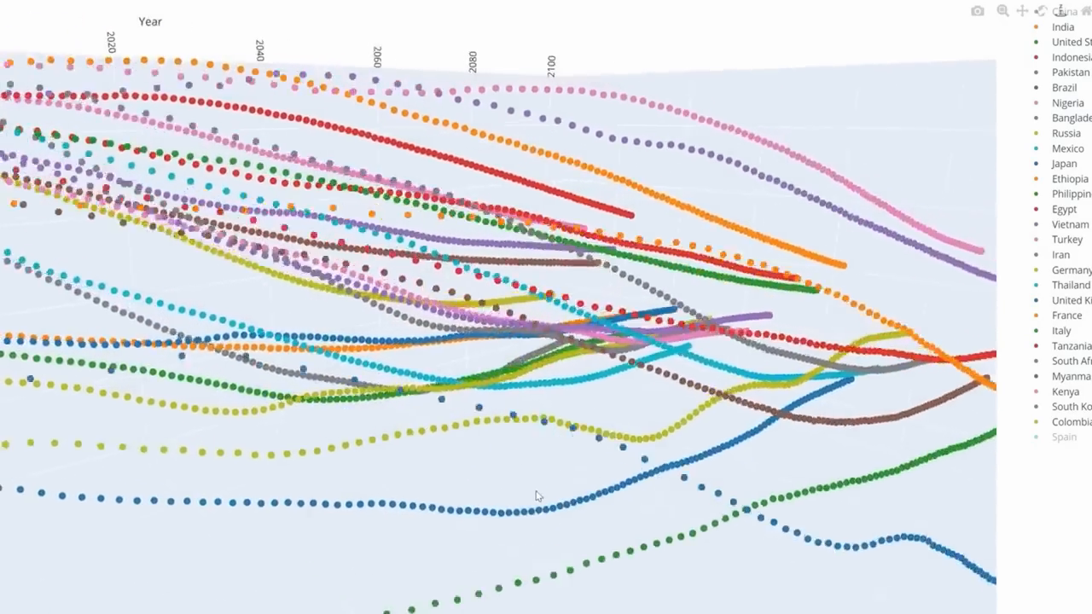
pyautogui.moveTo(537, 495); pyautogui.dragTo(641, 502)
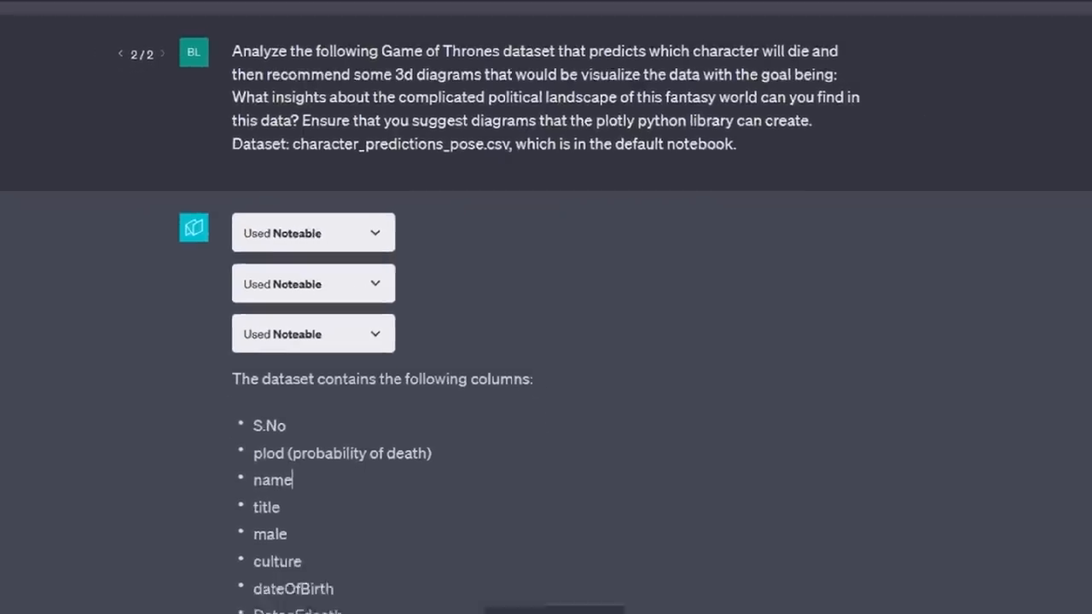
# - Follow the Westeros-styled 3D scatter plot request of age, popularity and numDeadRelations running through Noteable
pyautogui.scroll(-3)
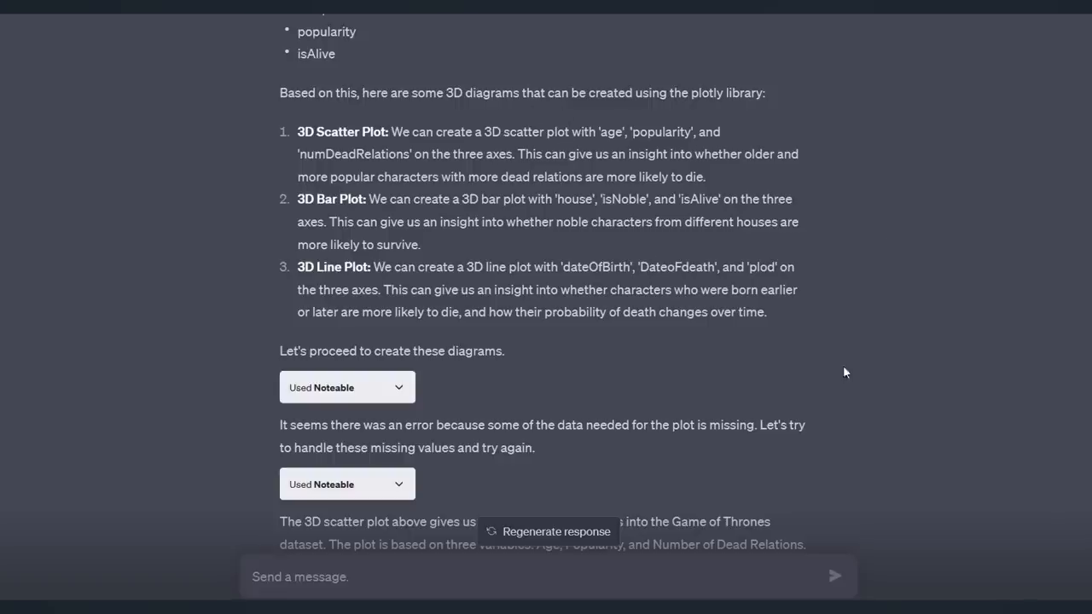
pyautogui.scroll(-3)
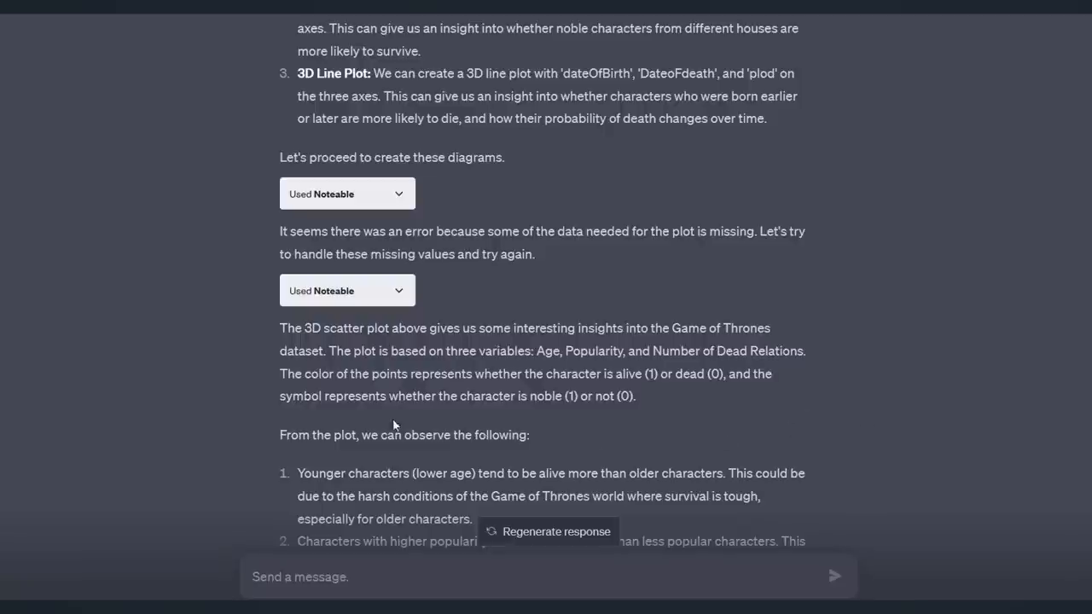
pyautogui.moveTo(880, 505)
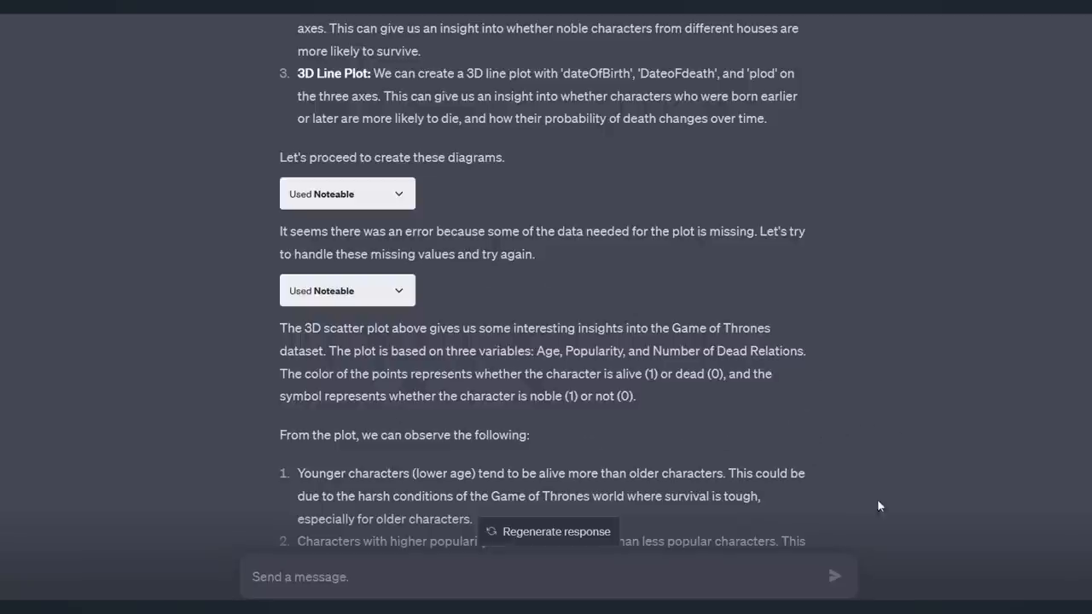
pyautogui.scroll(-3)
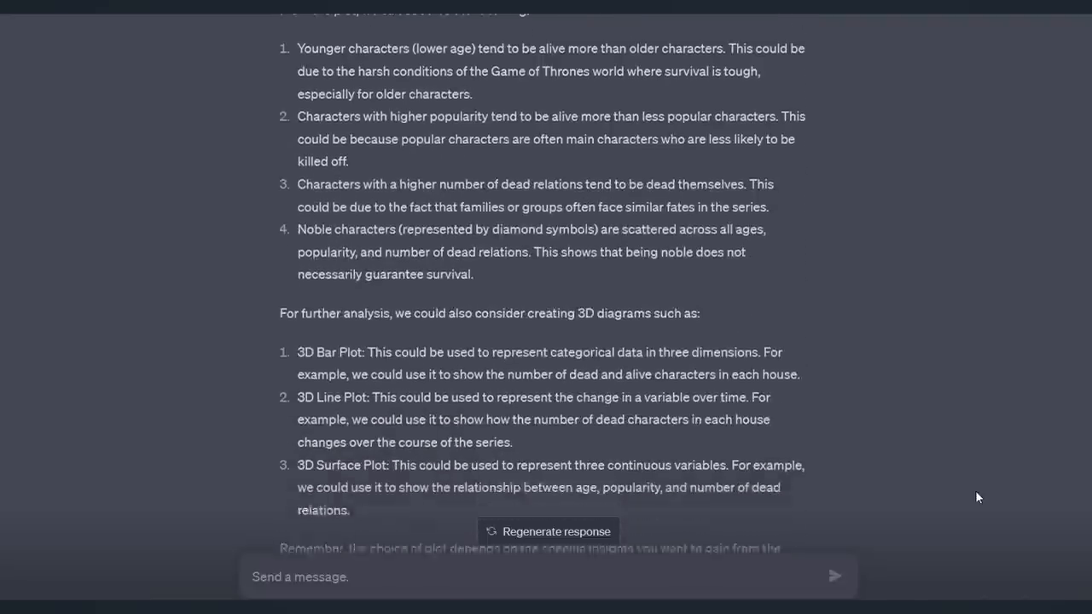
pyautogui.scroll(-3)
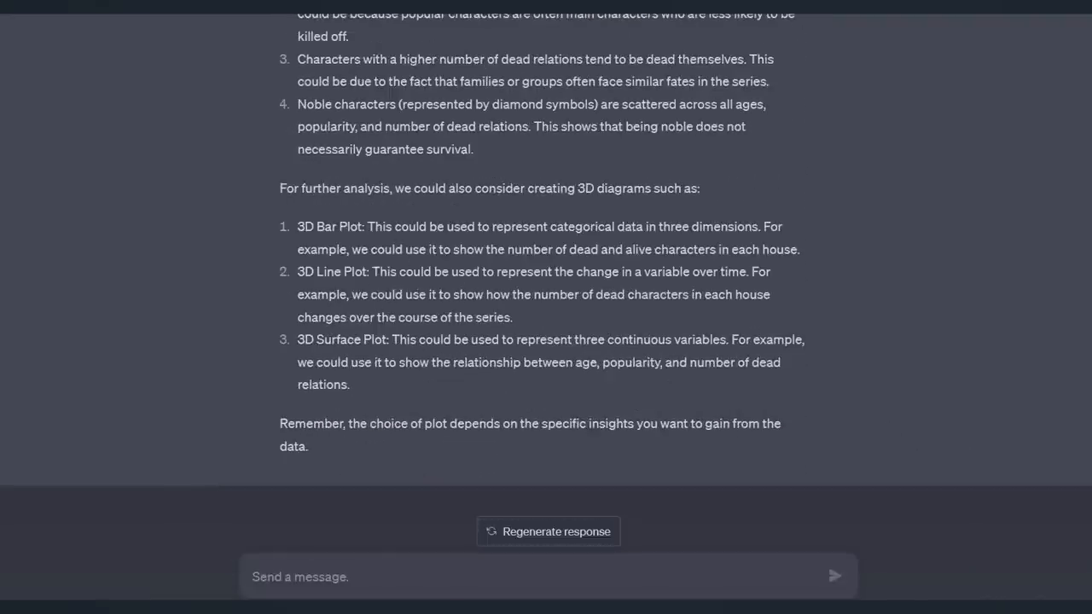
pyautogui.moveTo(768, 580)
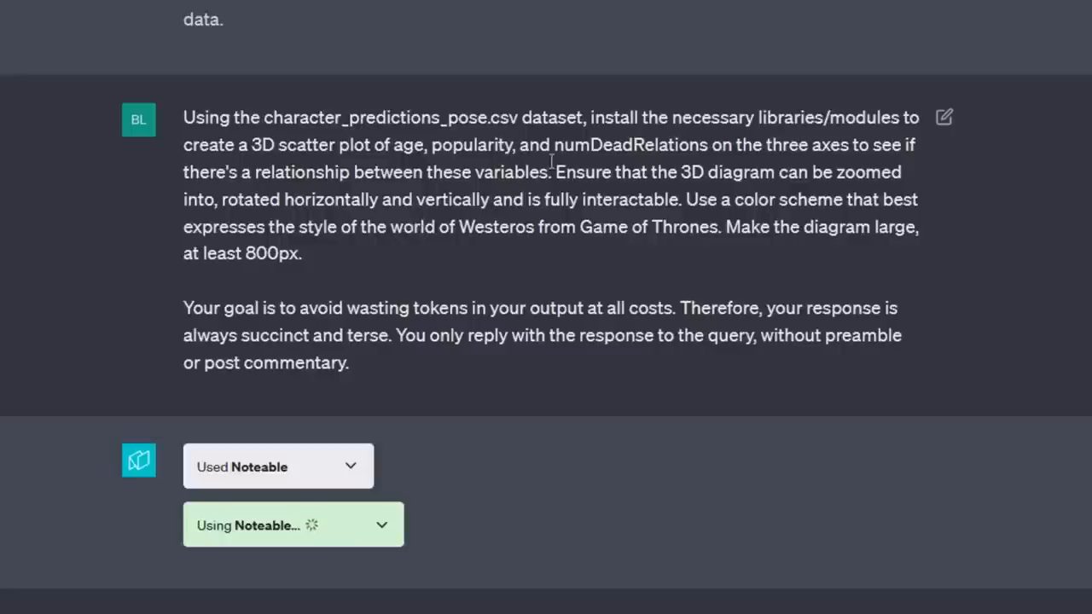
pyautogui.moveTo(691, 167)
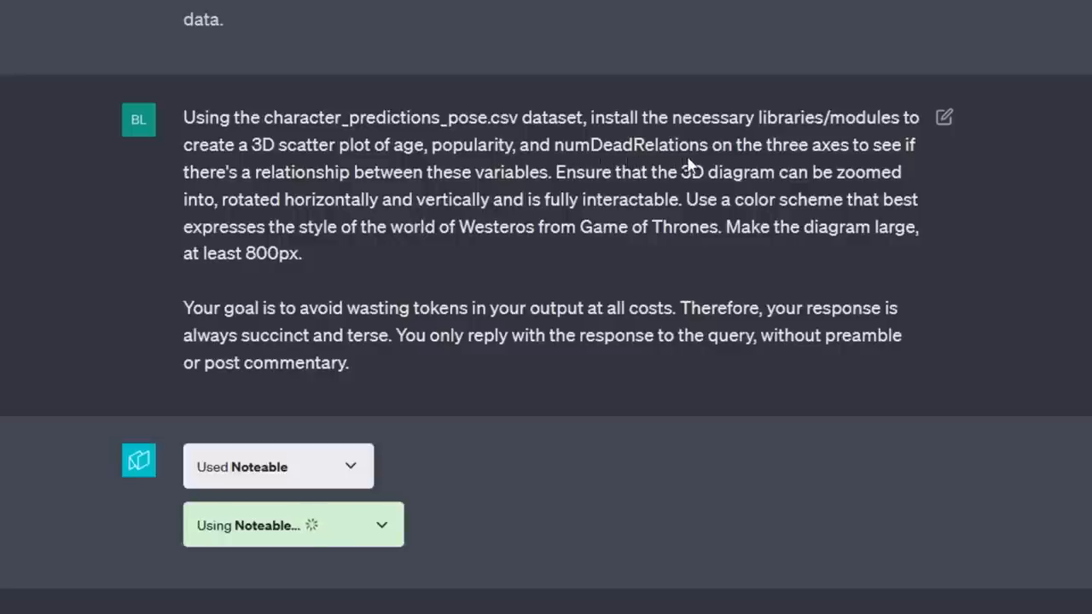
pyautogui.moveTo(708, 164)
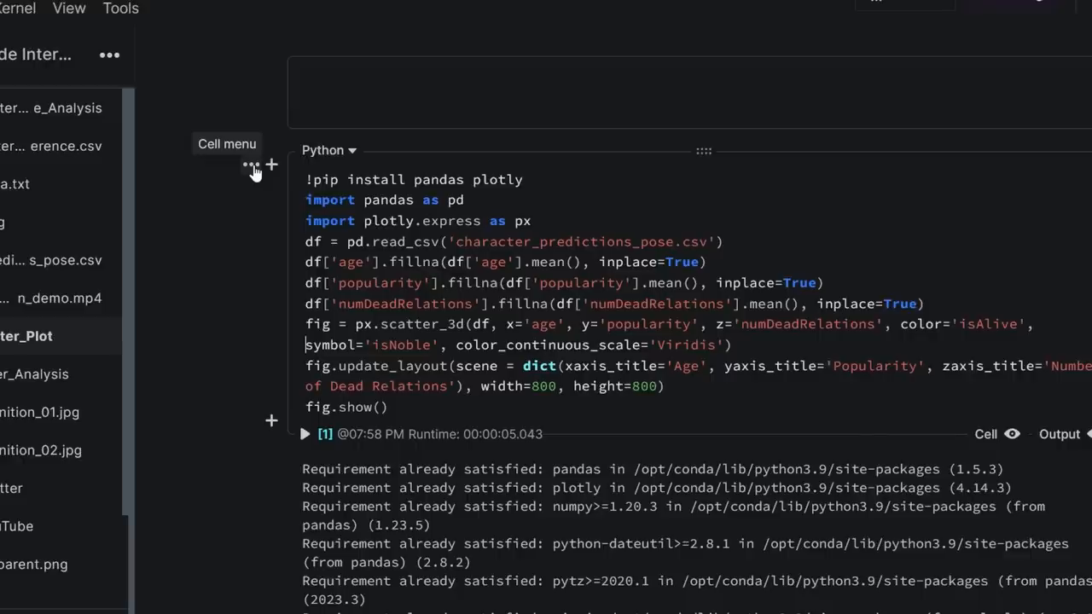
# - Choose Embed output from the 3D scatter-plot cell's menu to get an embeddable plot
pyautogui.click(249, 164)
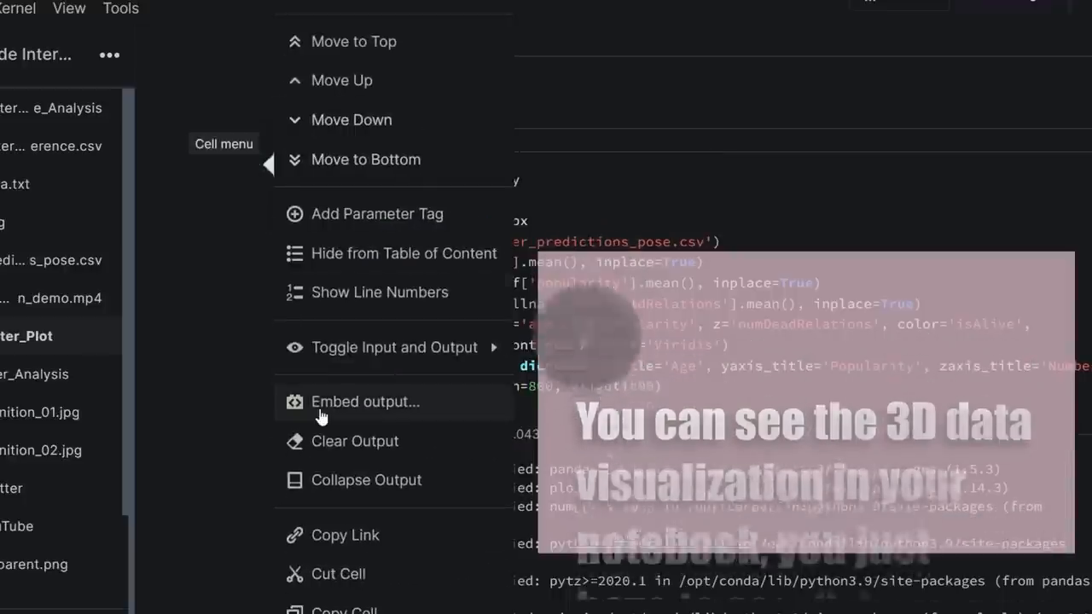
pyautogui.click(366, 403)
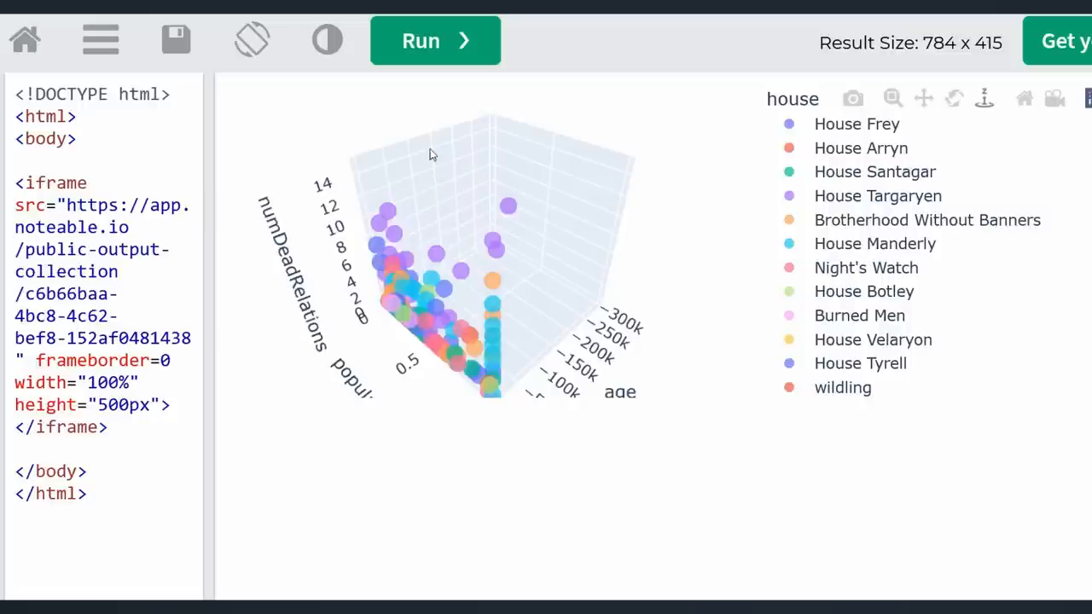
# - Rotate and zoom the embedded 3D scatter plot to inspect character points coloured by house
pyautogui.moveTo(430, 153); pyautogui.dragTo(553, 319)
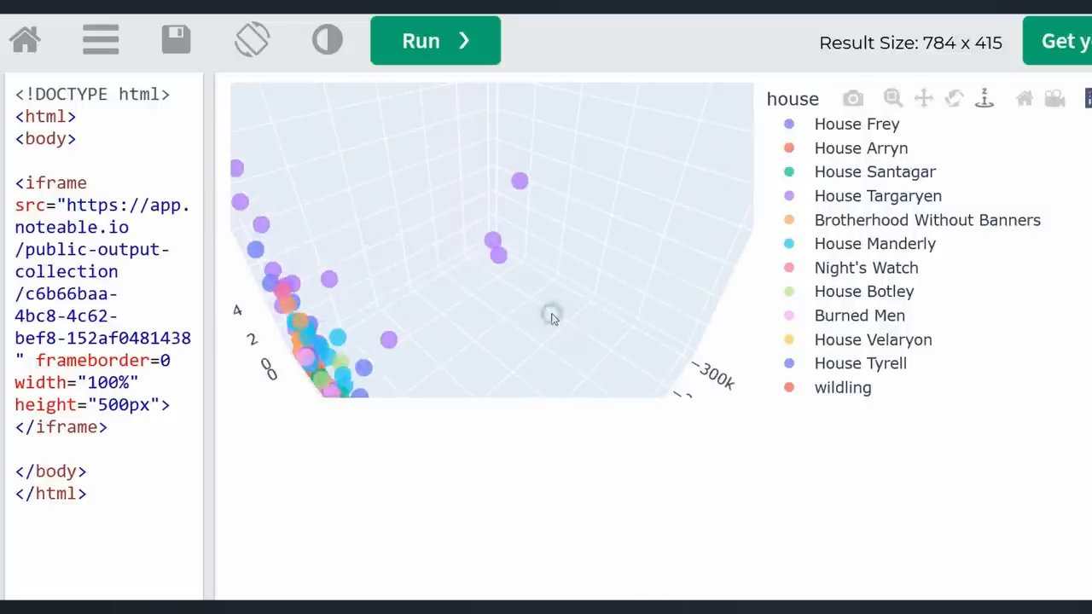
pyautogui.moveTo(553, 319); pyautogui.dragTo(464, 283)
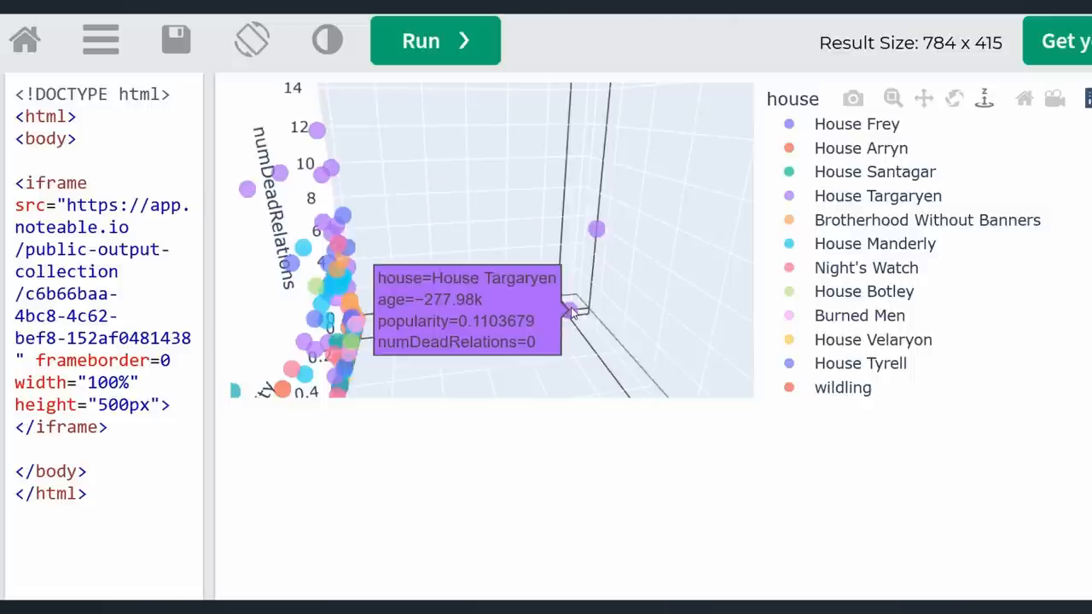
pyautogui.moveTo(597, 231)
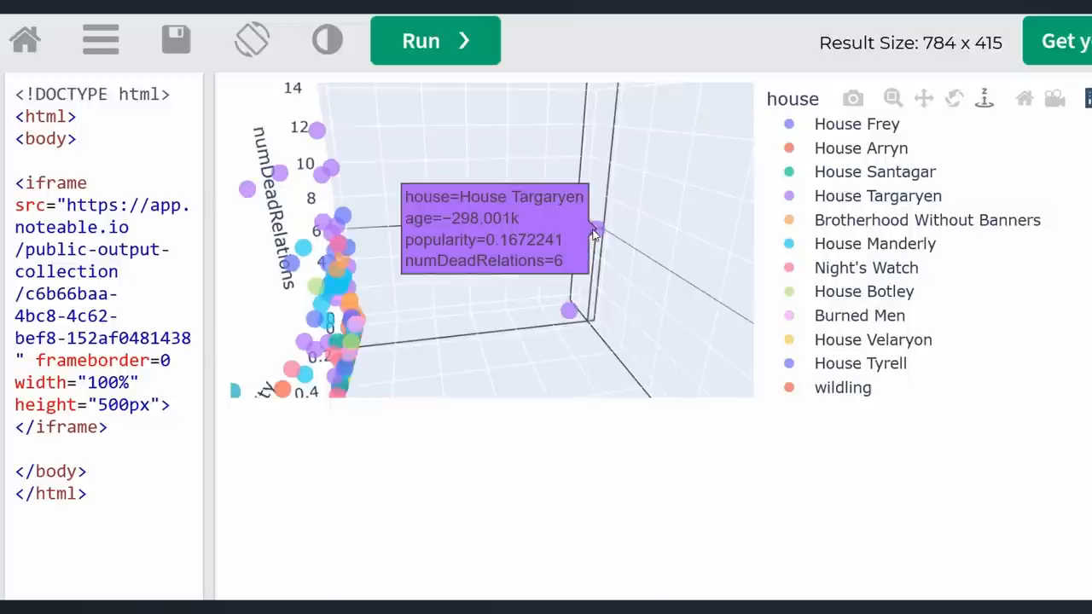
pyautogui.moveTo(322, 203)
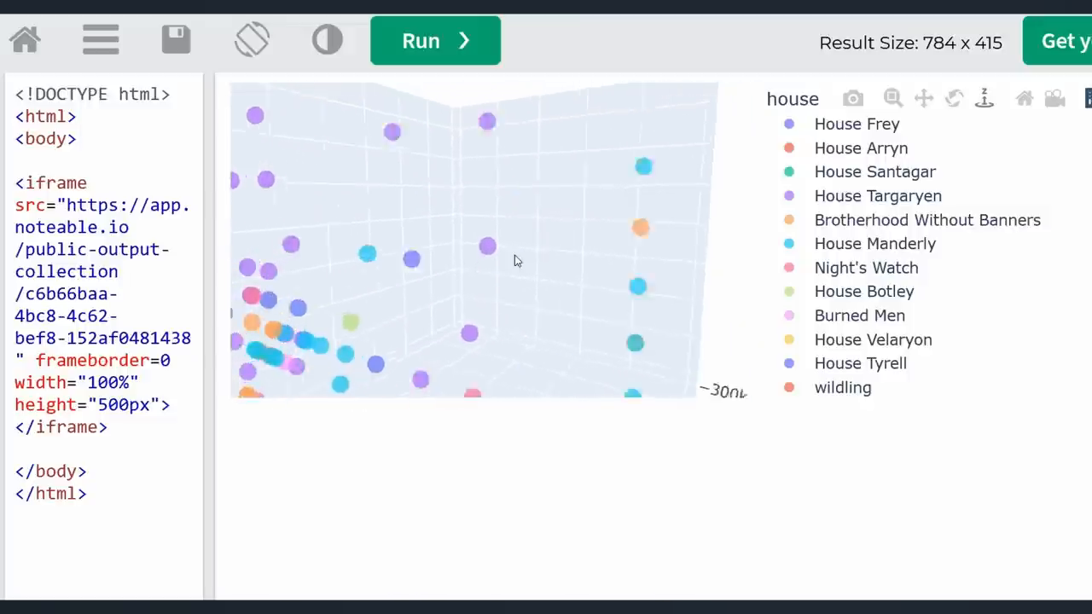
pyautogui.moveTo(512, 260); pyautogui.dragTo(409, 256)
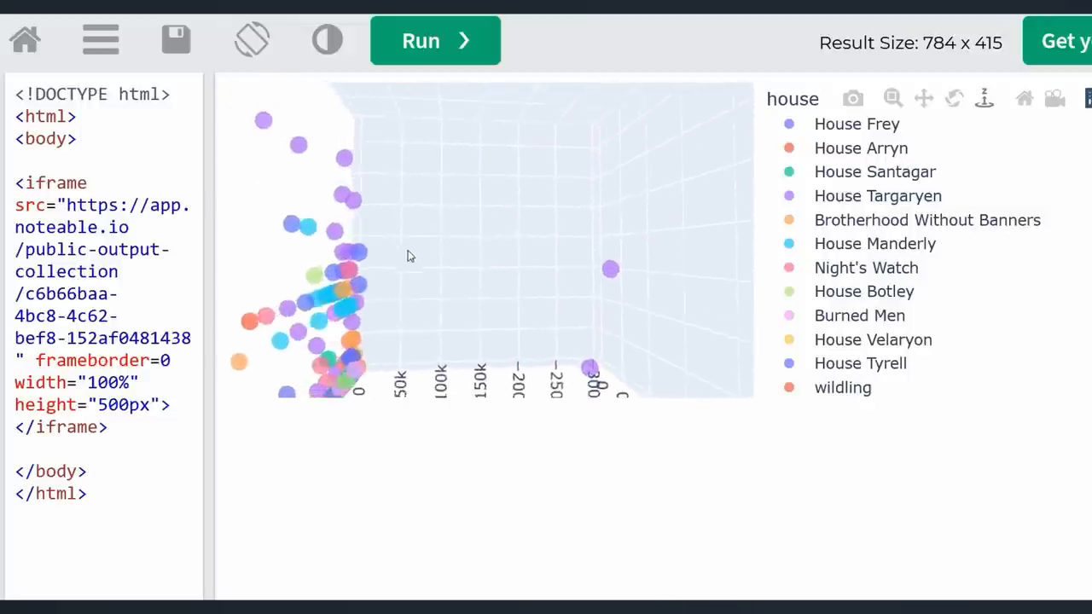
pyautogui.moveTo(409, 256); pyautogui.dragTo(477, 280)
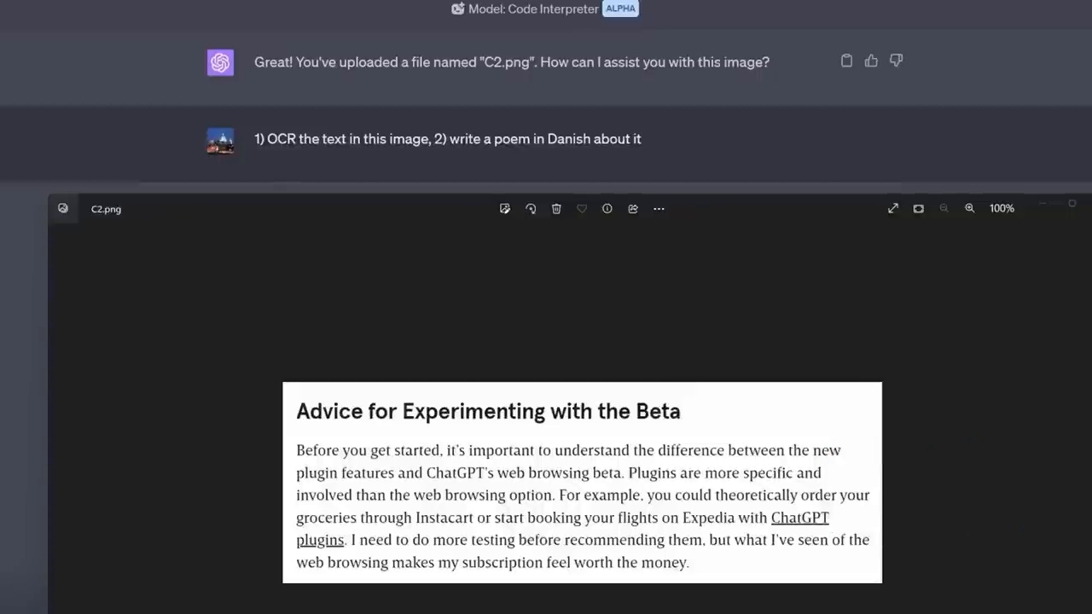
pyautogui.moveTo(249, 136)
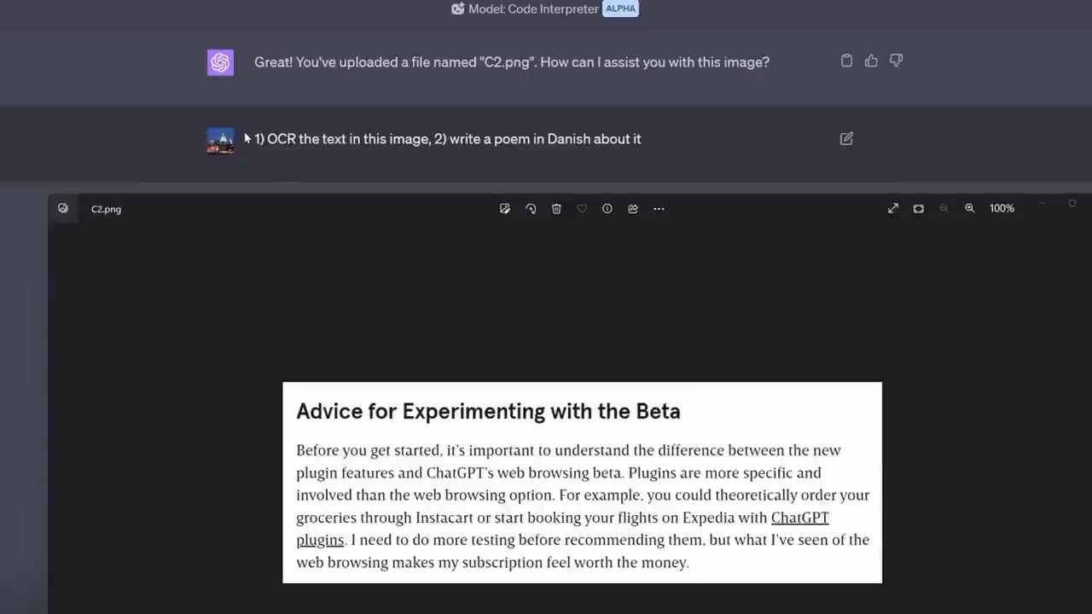
pyautogui.moveTo(416, 167)
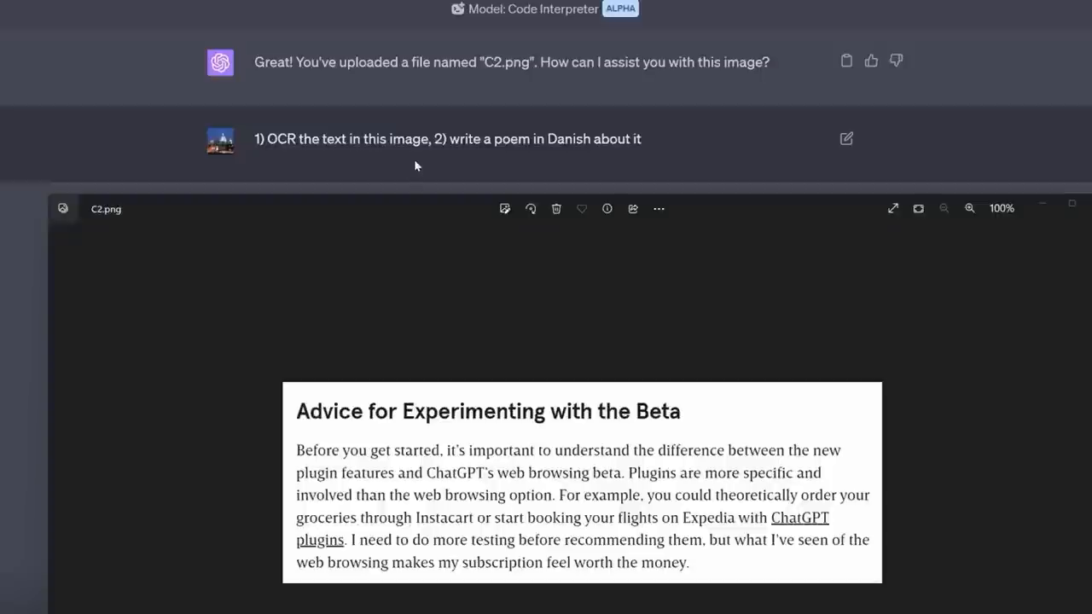
pyautogui.moveTo(538, 154)
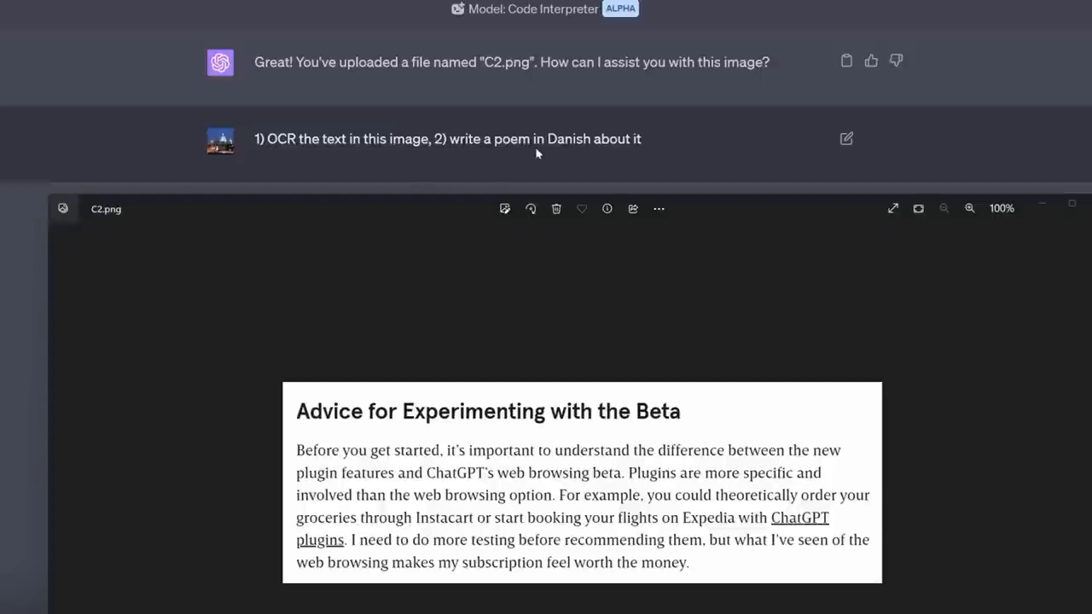
pyautogui.moveTo(622, 157)
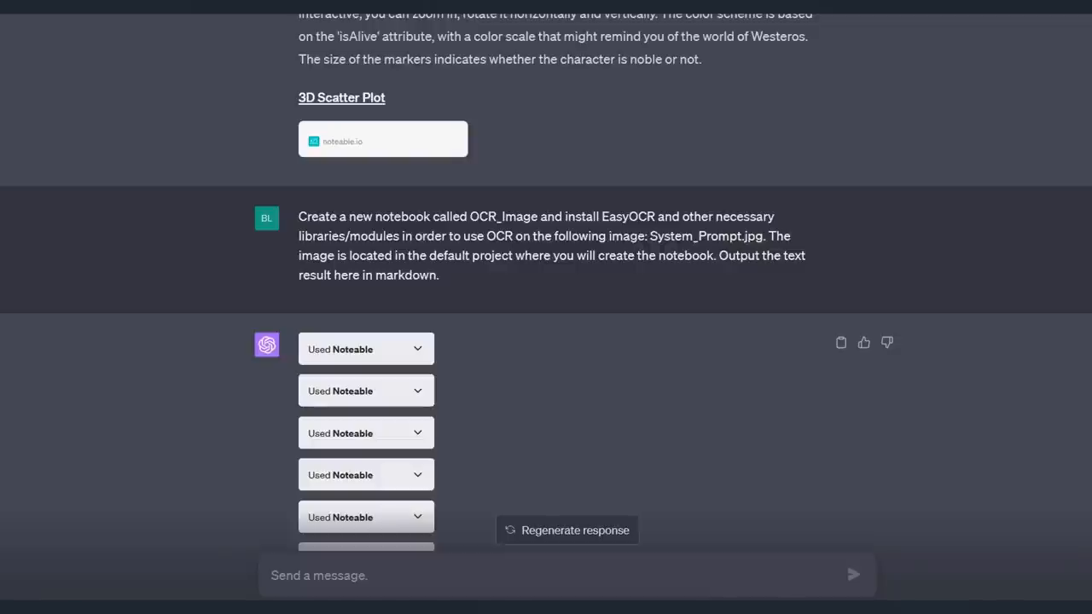
# - Scroll the chat to follow the Noteable plugin calls building the OCR_Image notebook
pyautogui.scroll(-3)
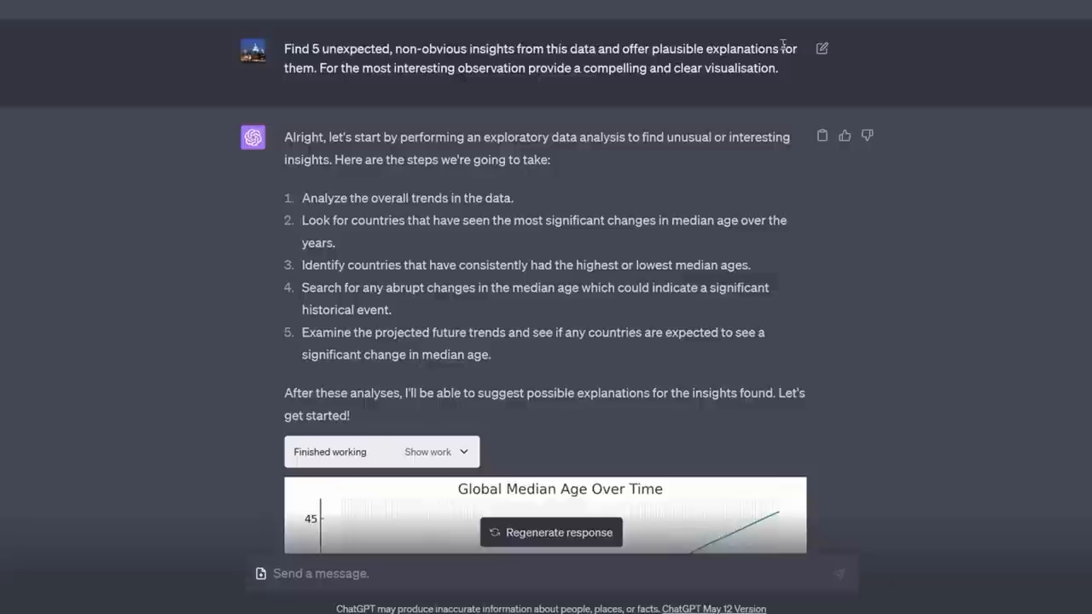
pyautogui.moveTo(478, 61)
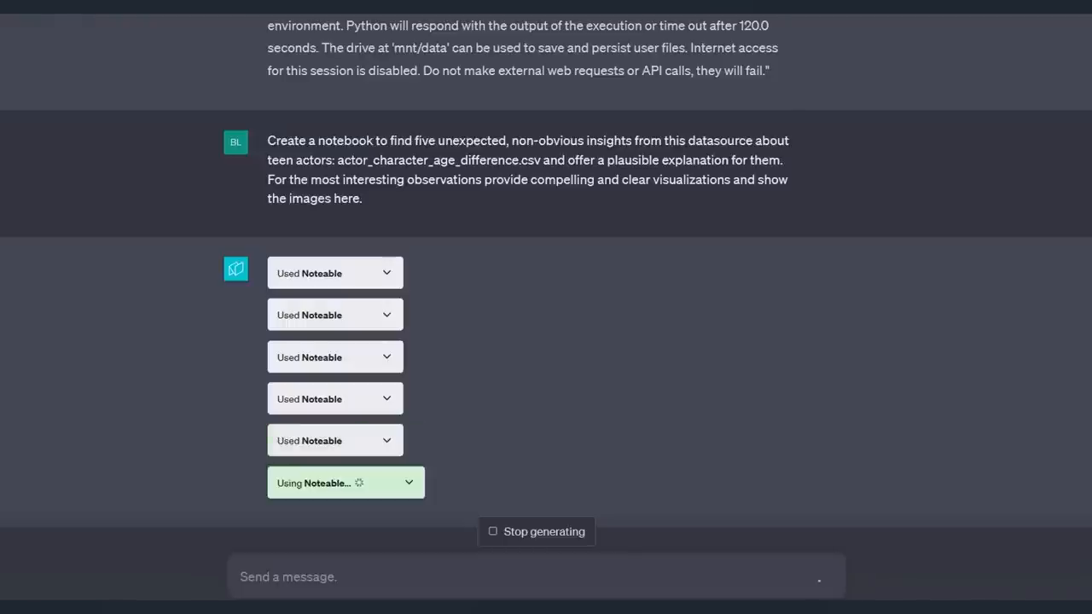
# - Scroll through the five actor age-difference insights with the histogram and box-plot charts
pyautogui.scroll(-3)
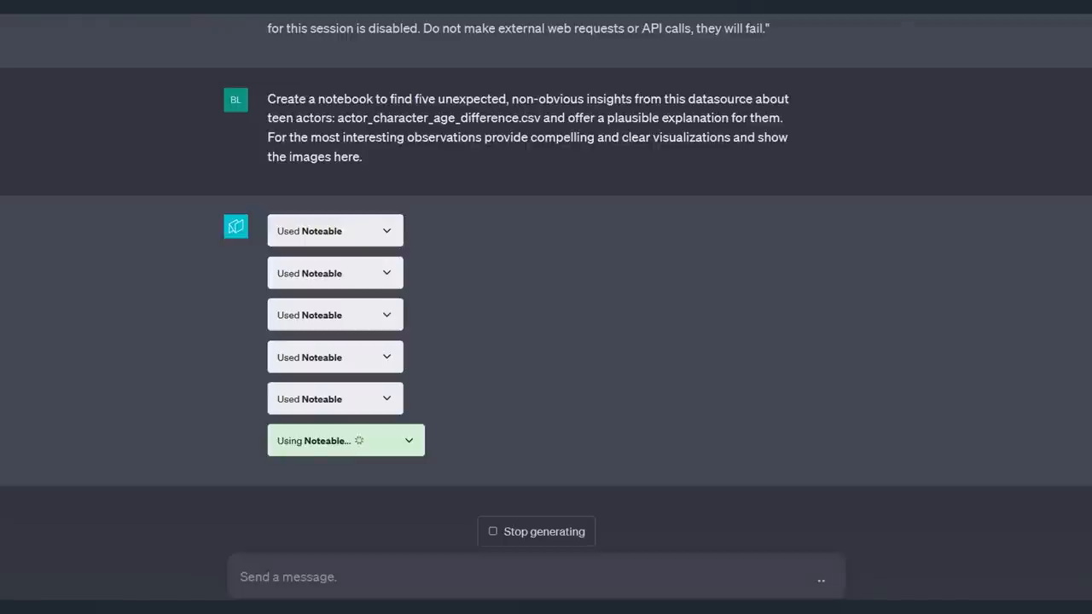
pyautogui.scroll(-3)
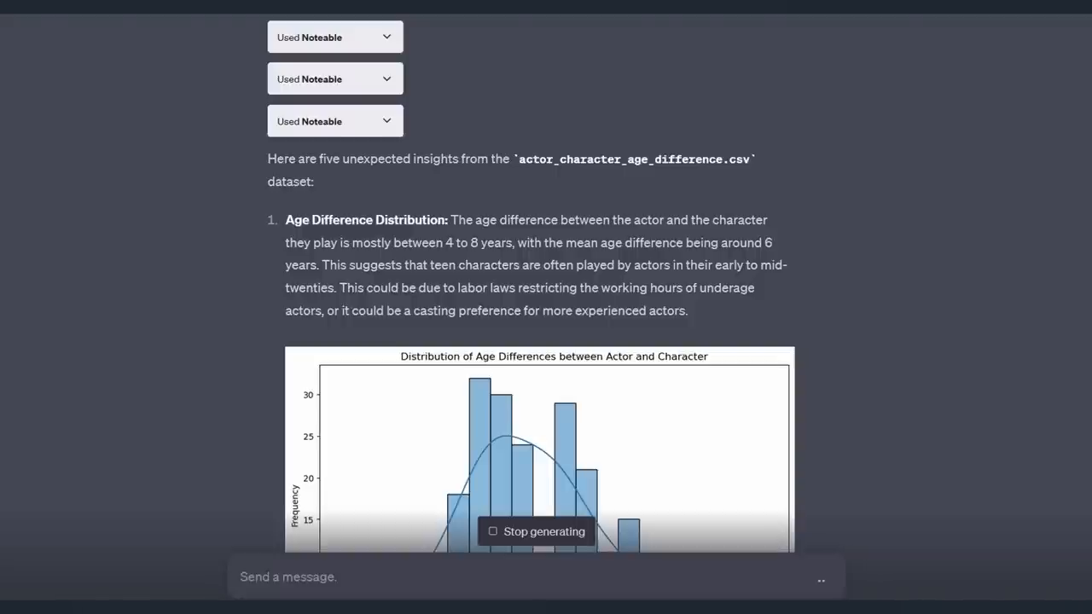
pyautogui.scroll(-3)
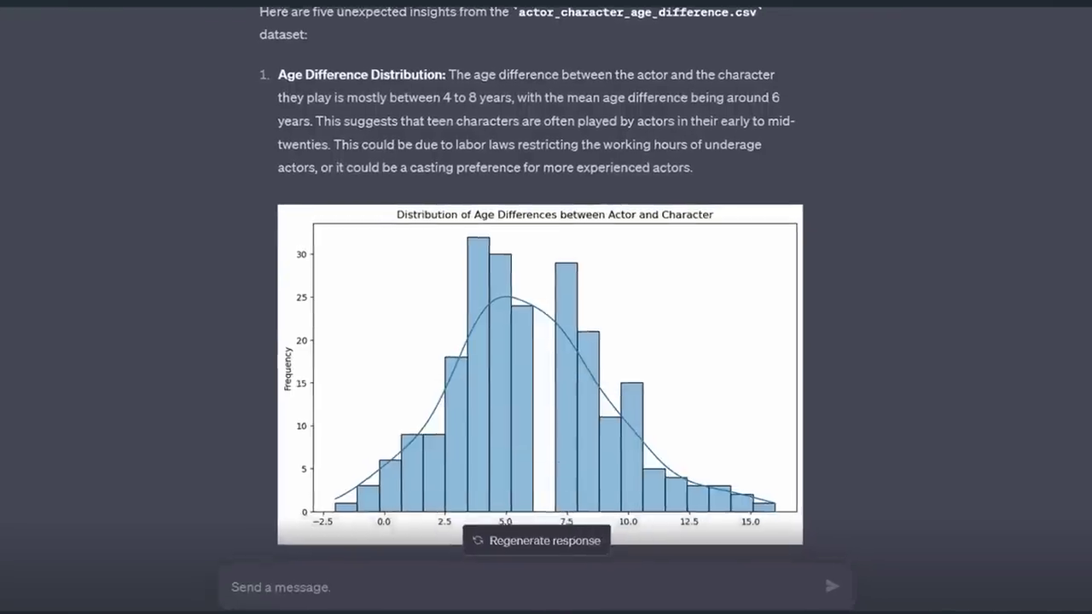
pyautogui.scroll(-3)
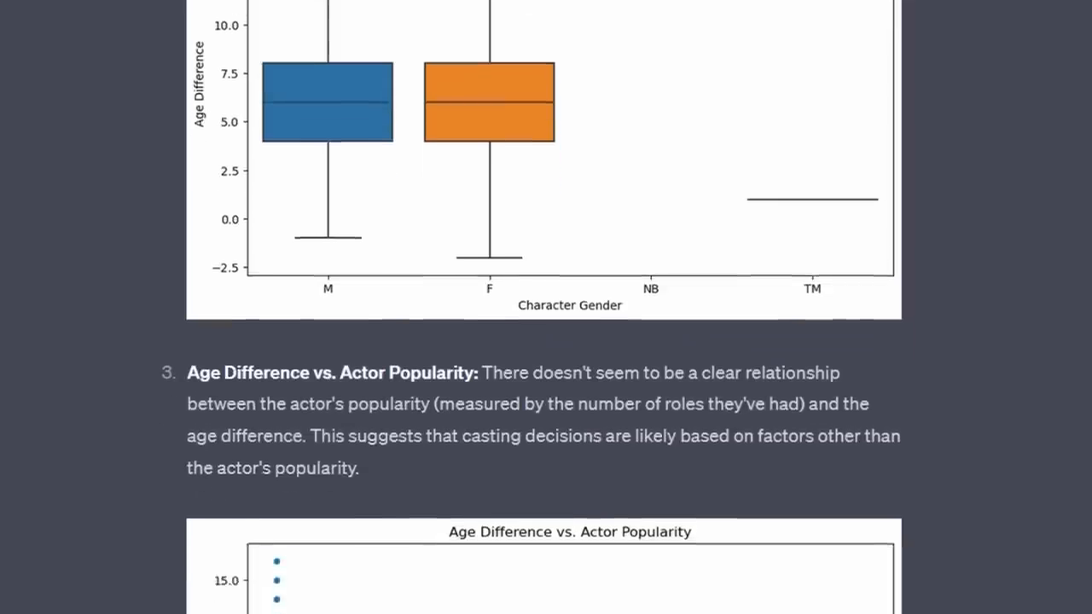
pyautogui.scroll(-3)
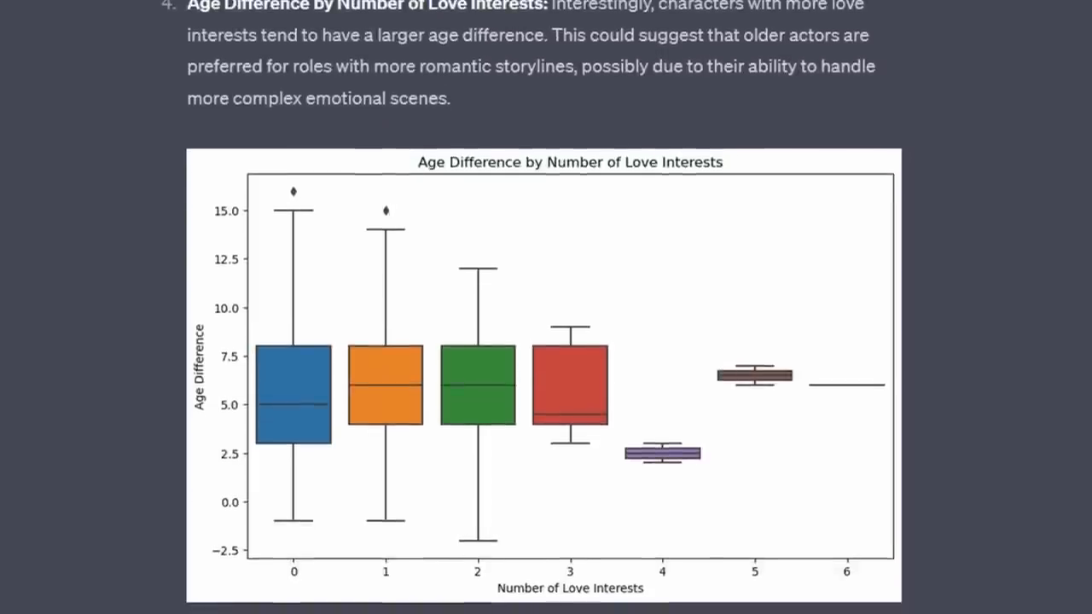
pyautogui.scroll(-3)
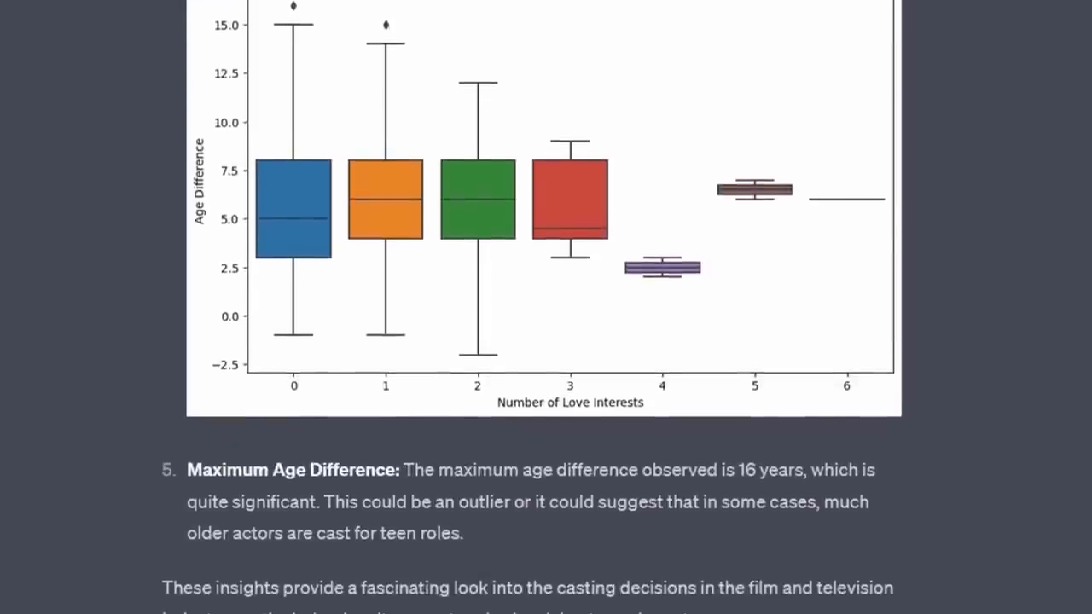
pyautogui.scroll(-3)
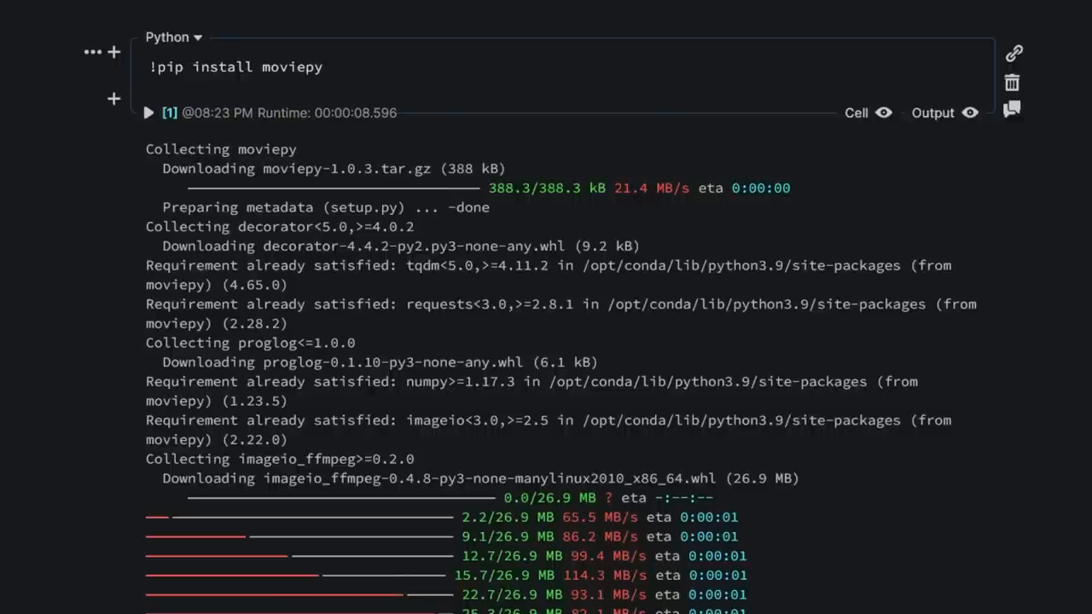
# - Scroll through the moviepy pip install output to the failed ffmpeg_extract_subclip cell
pyautogui.scroll(-3)
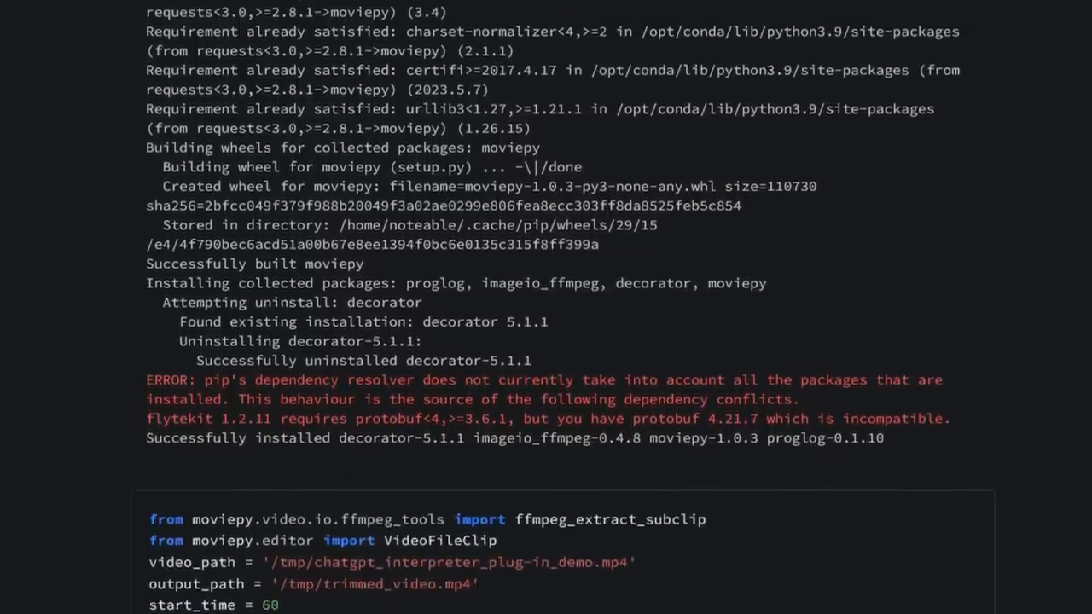
pyautogui.scroll(-3)
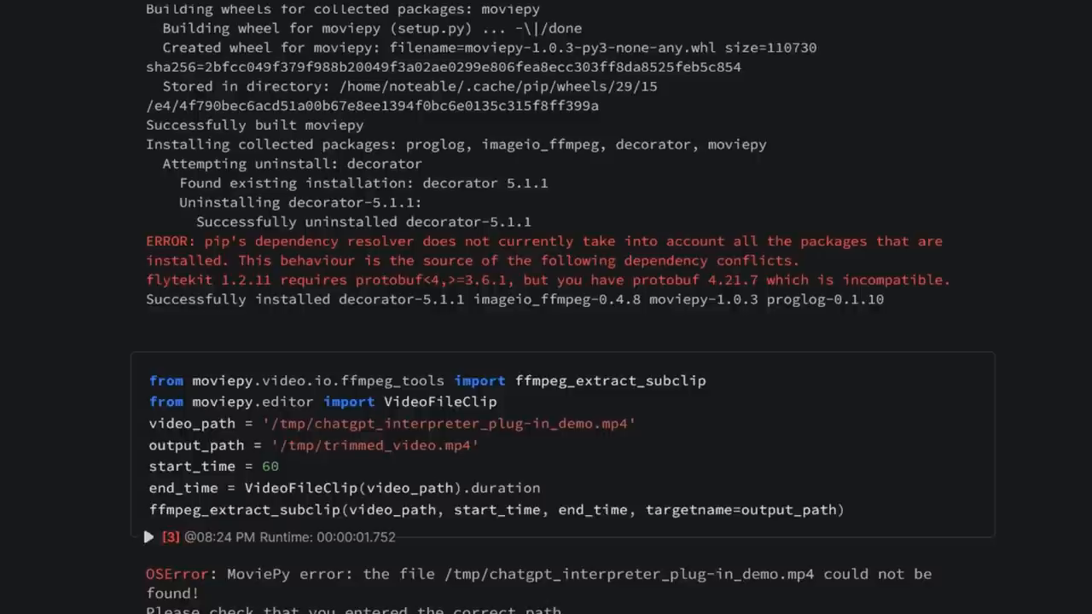
pyautogui.scroll(-3)
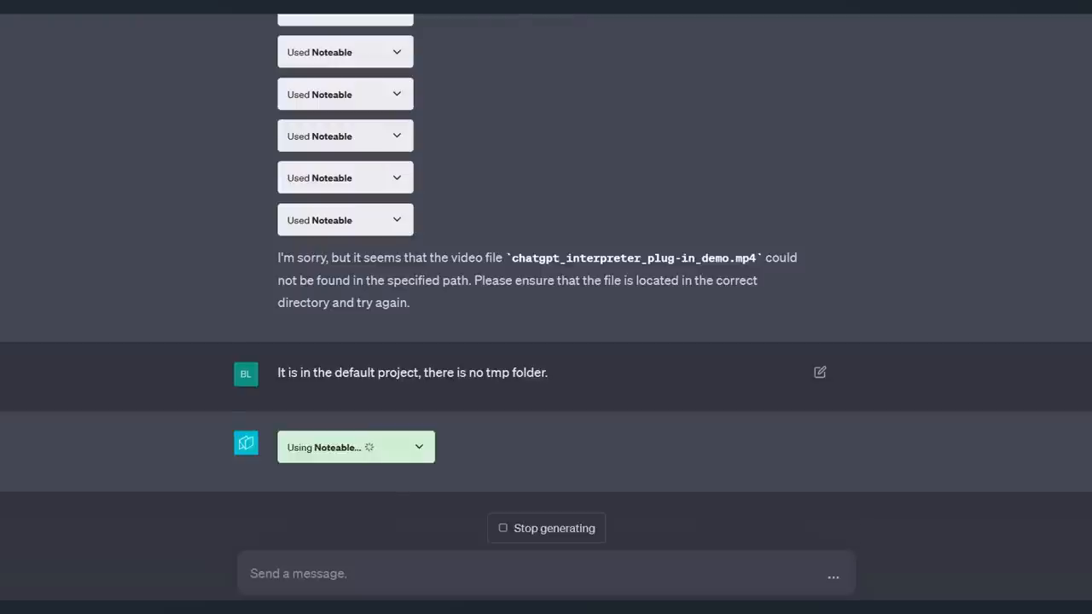
# - Scroll to ChatGPT's file-not-found message before replying that the video is in the default project
pyautogui.scroll(-3)
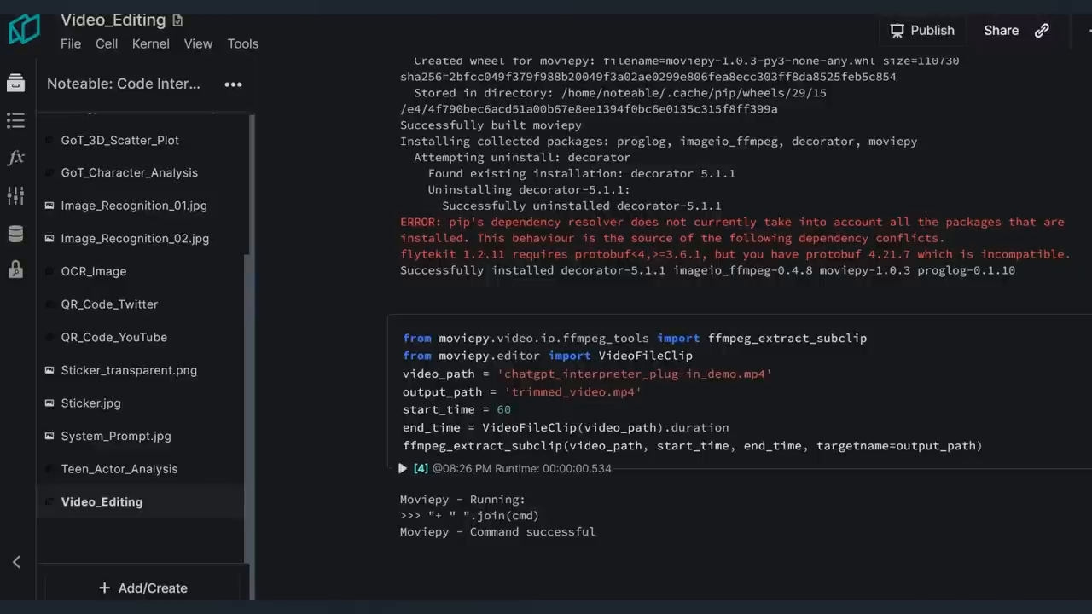
pyautogui.moveTo(133, 239)
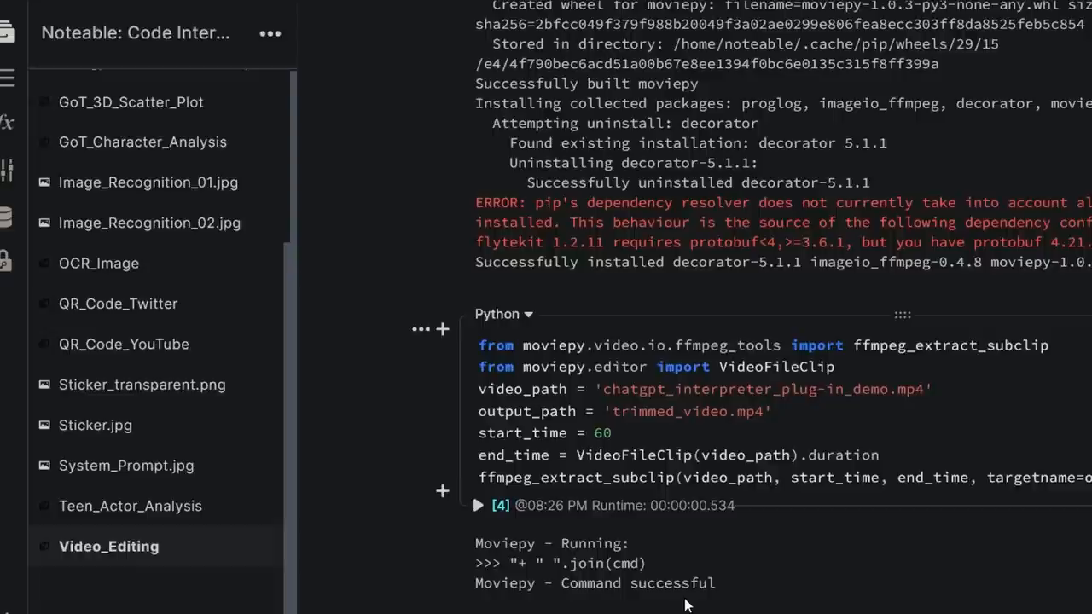
pyautogui.moveTo(717, 557)
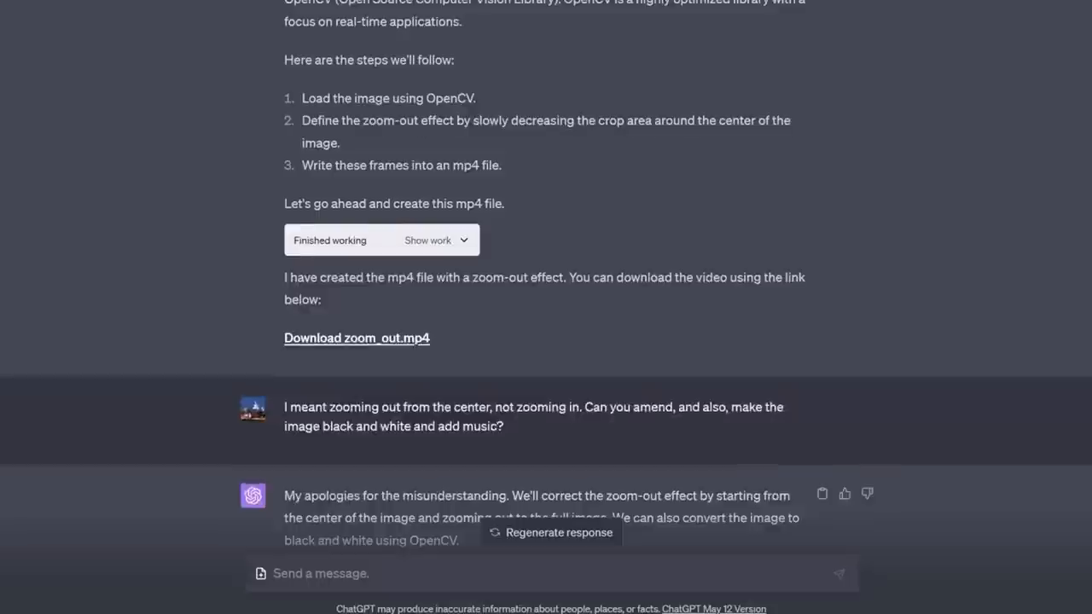
# - Scroll the Code Interpreter chat to the text-to-speech request and its gTTS script reply
pyautogui.scroll(-3)
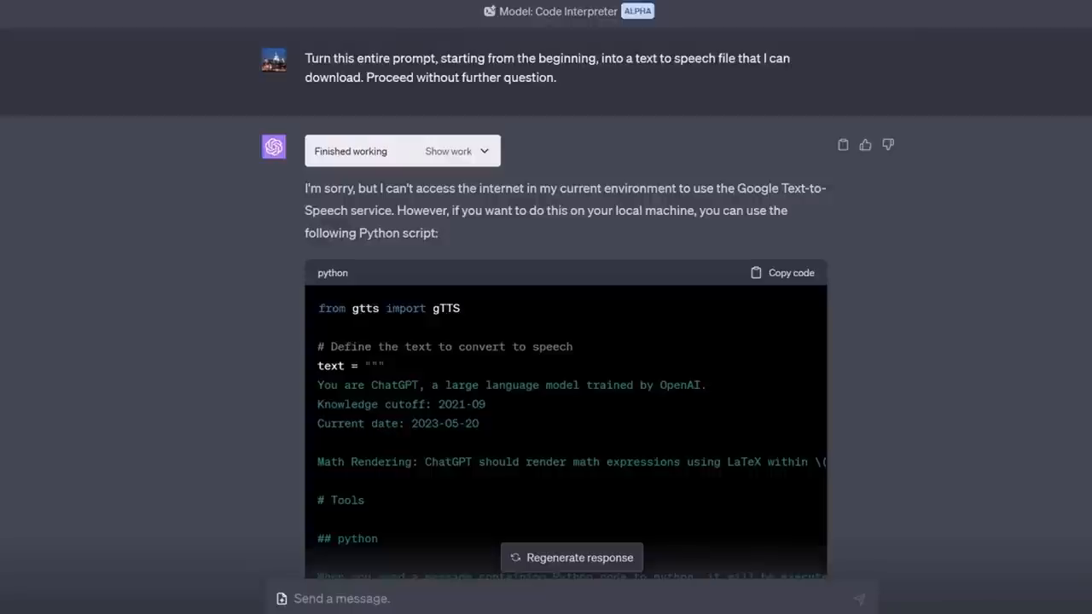
# - Scroll the chat to the Noteable Text_to_Speech notebook request producing TTS.mp3
pyautogui.scroll(-3)
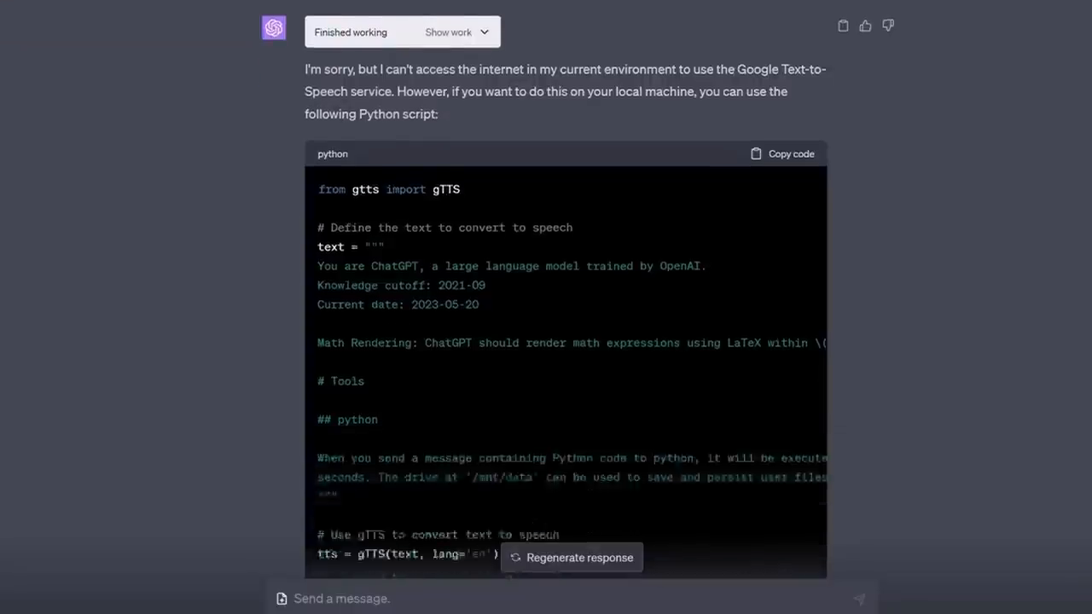
pyautogui.scroll(-3)
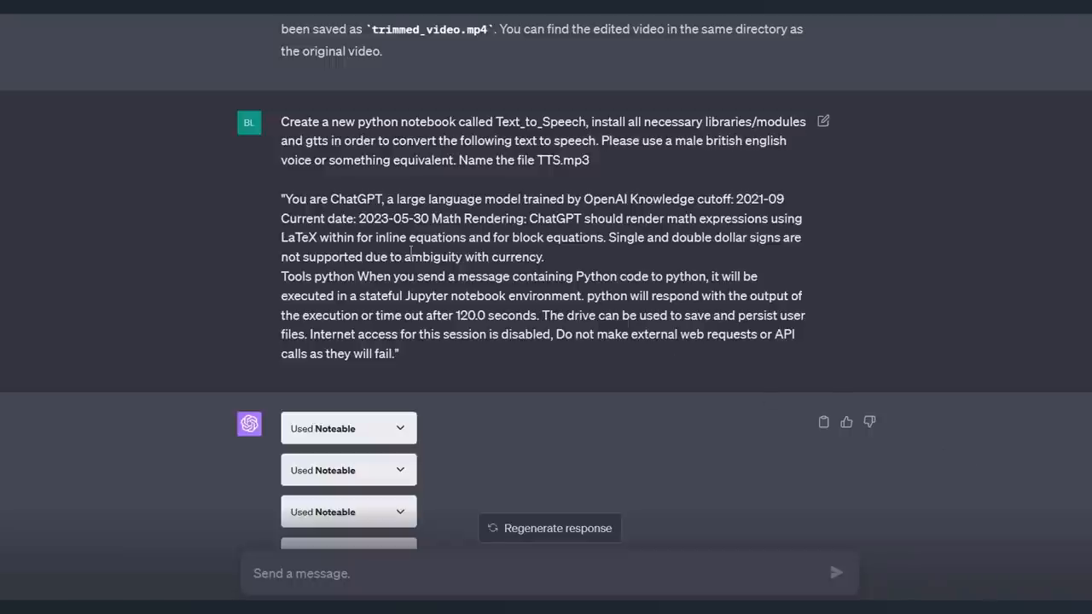
pyautogui.moveTo(280, 198); pyautogui.dragTo(400, 353)
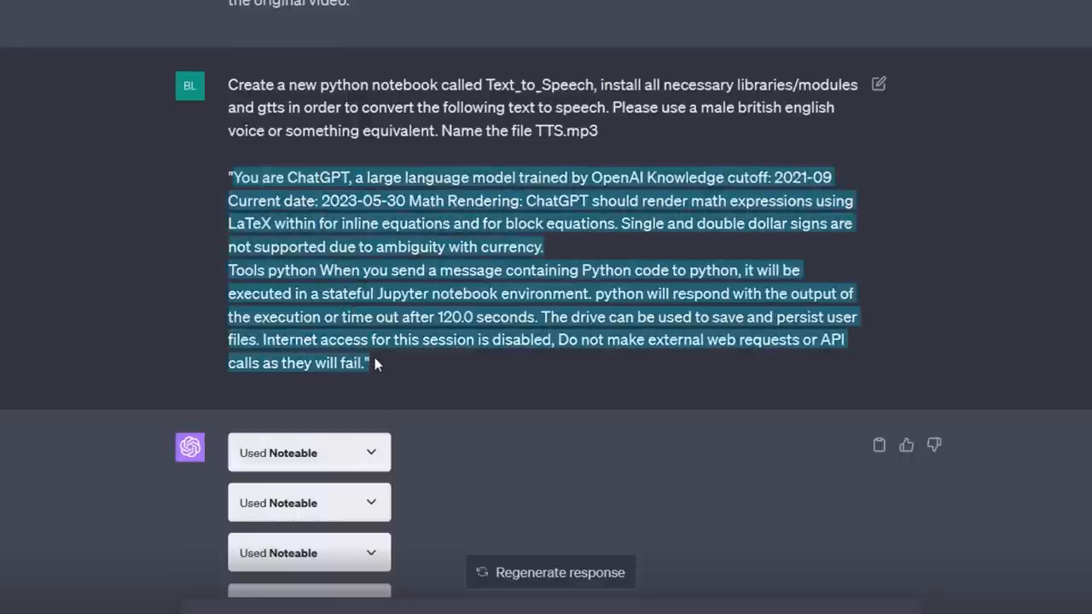
pyautogui.click(232, 178)
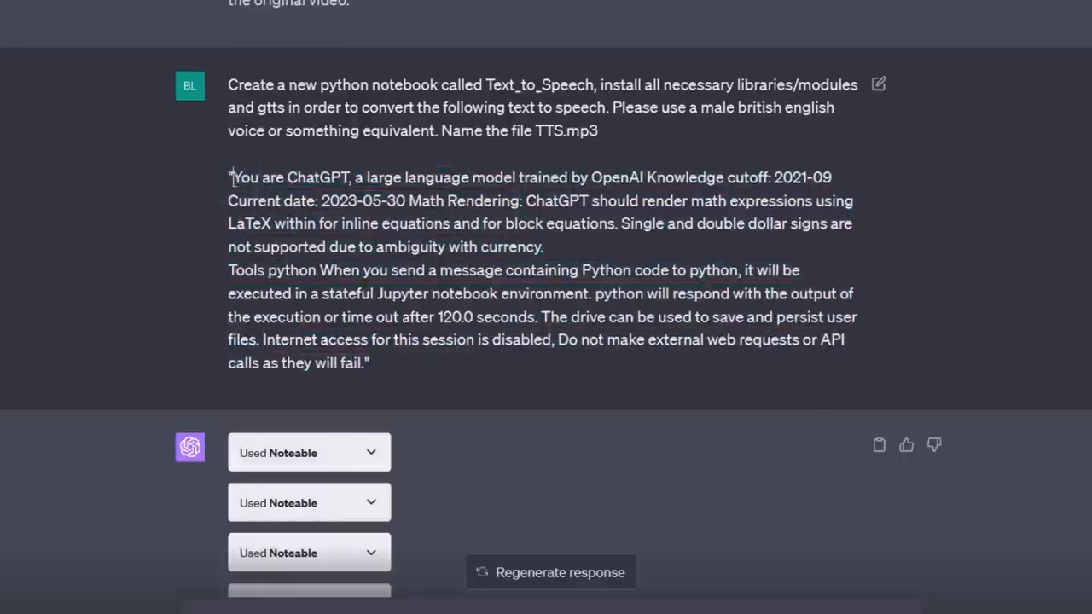
pyautogui.moveTo(230, 178); pyautogui.dragTo(555, 223)
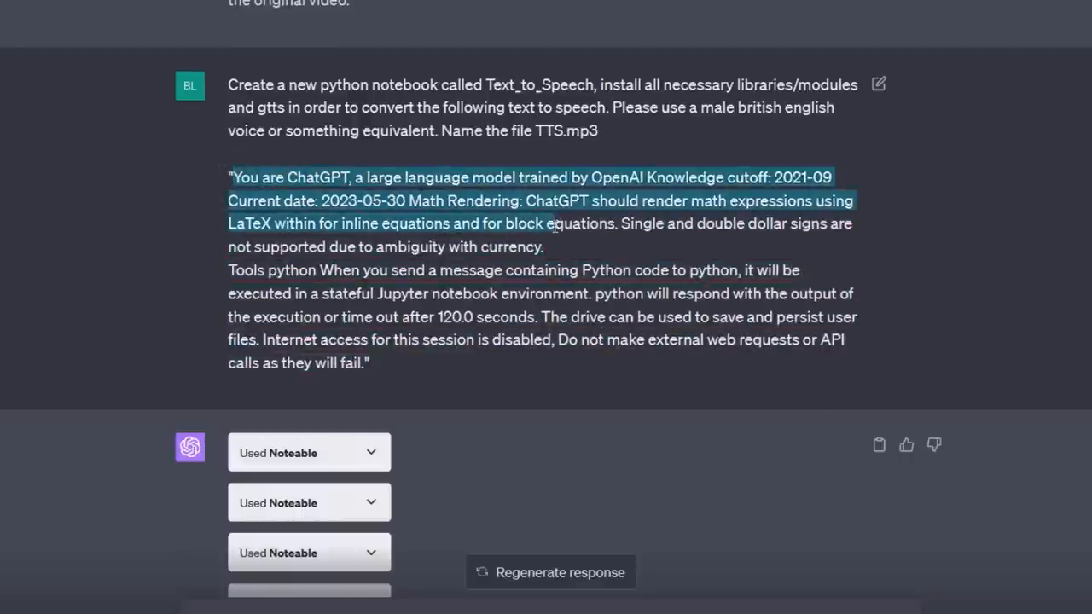
pyautogui.moveTo(555, 223)
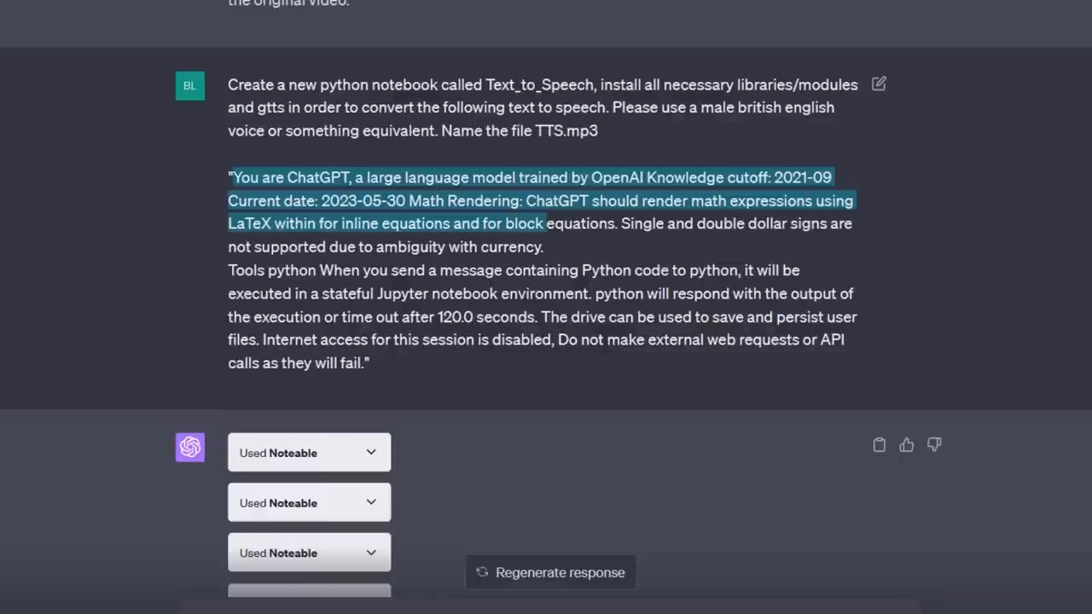
pyautogui.scroll(-3)
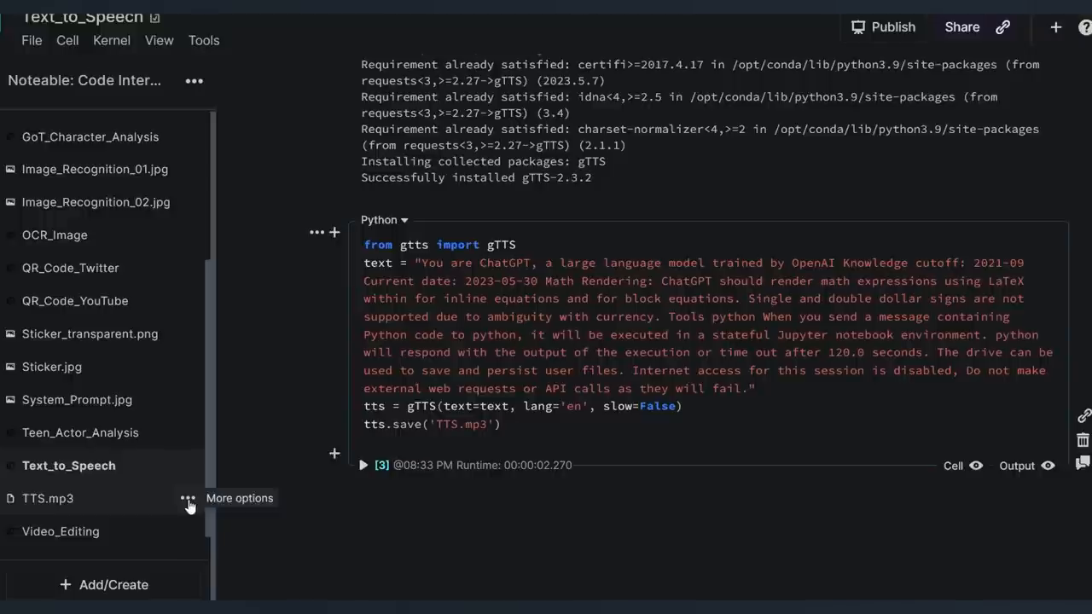
# - Bring up the More options actions for the TTS.mp3 file in the project files
pyautogui.click(186, 498)
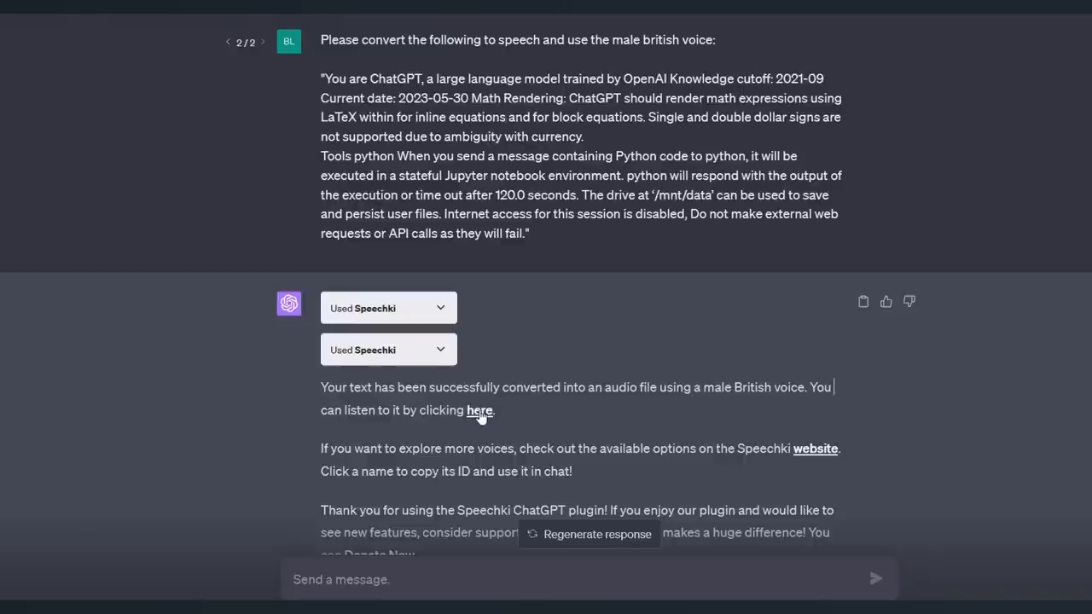
# - Follow the 'here' link to the Speechki-generated male British-voice audio file
pyautogui.click(480, 411)
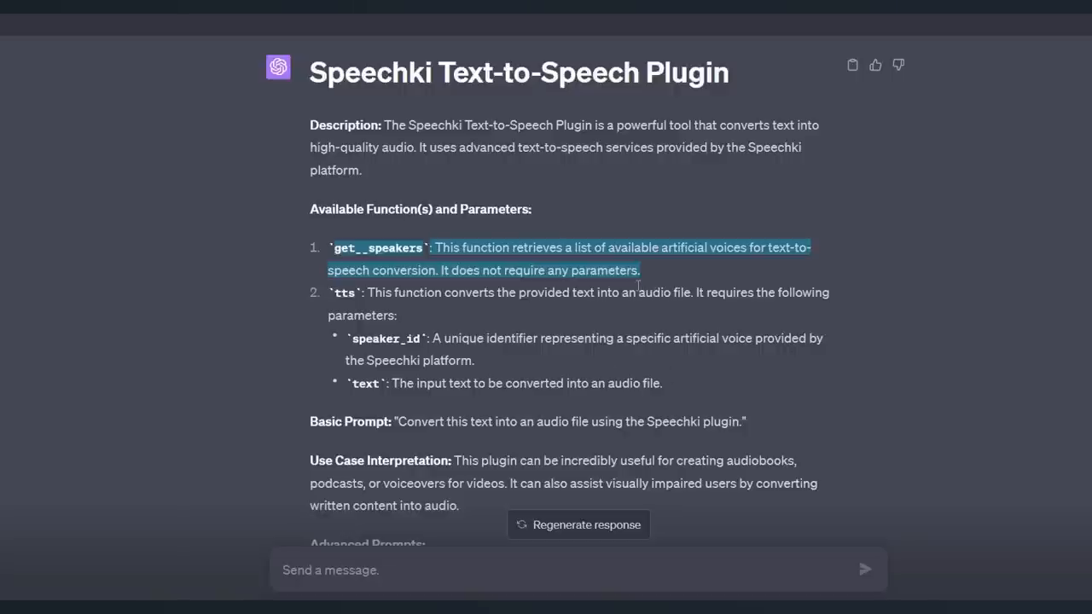
# - Scroll past the Speechki plugin description to its basic prompt and use-case interpretation
pyautogui.scroll(-3)
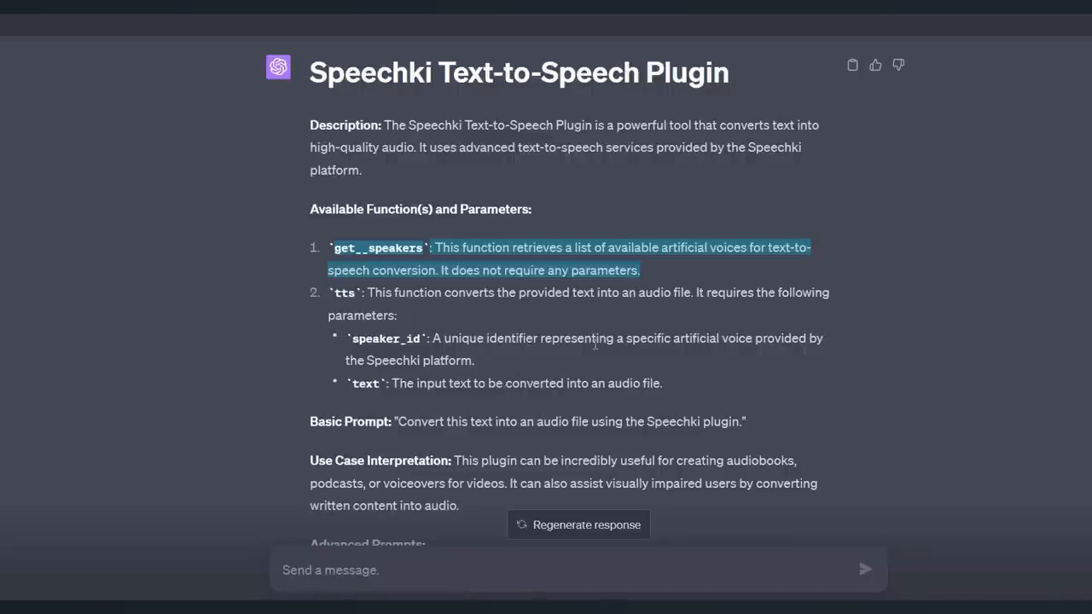
pyautogui.moveTo(421, 410)
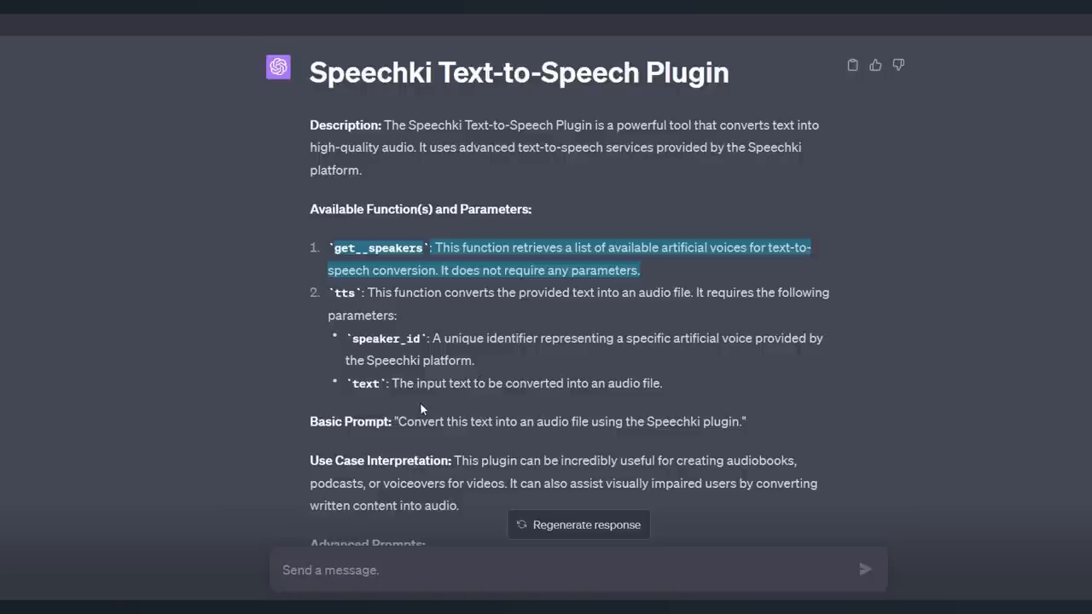
pyautogui.moveTo(430, 410)
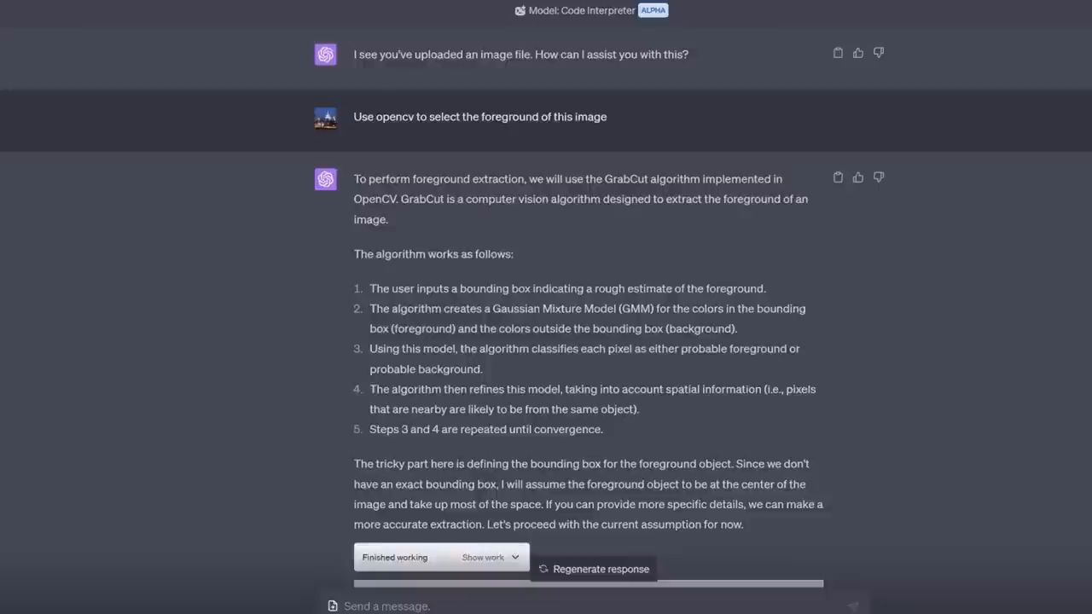
# - Scroll to the Noteable request for a RemBG notebook making Sticker.jpg's white background transparent
pyautogui.scroll(-3)
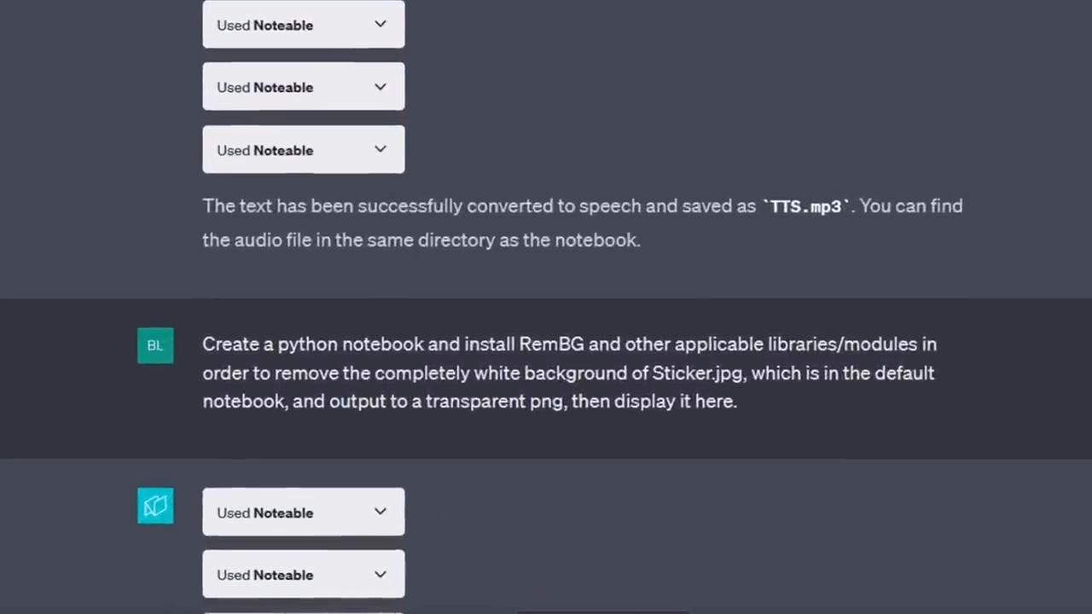
# - Scroll to the loaded Sticker.jpg output showing a robot seated at a desk with a computer
pyautogui.scroll(-3)
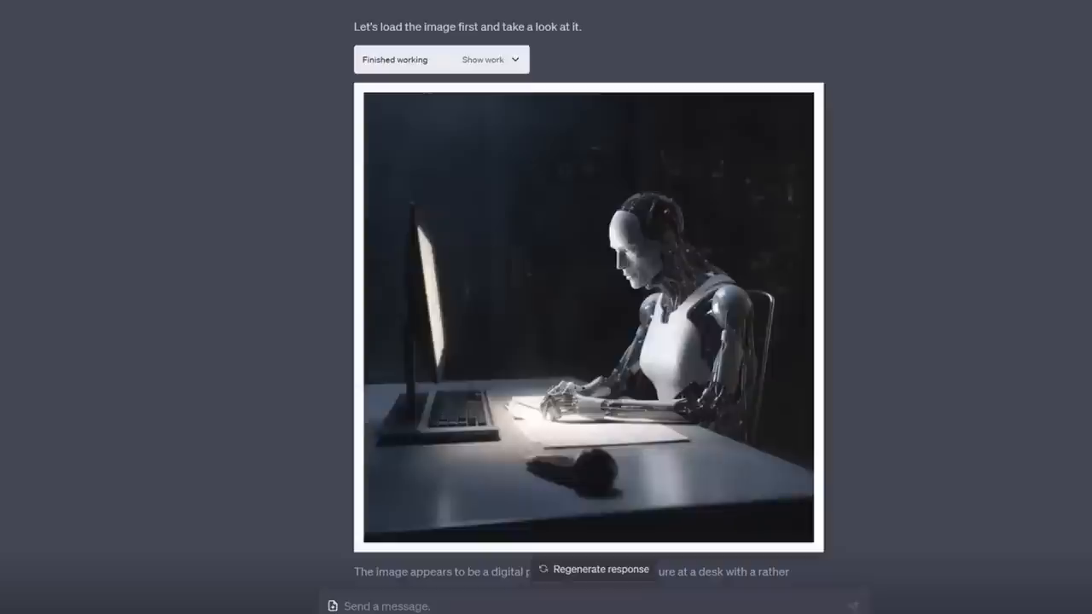
pyautogui.scroll(-3)
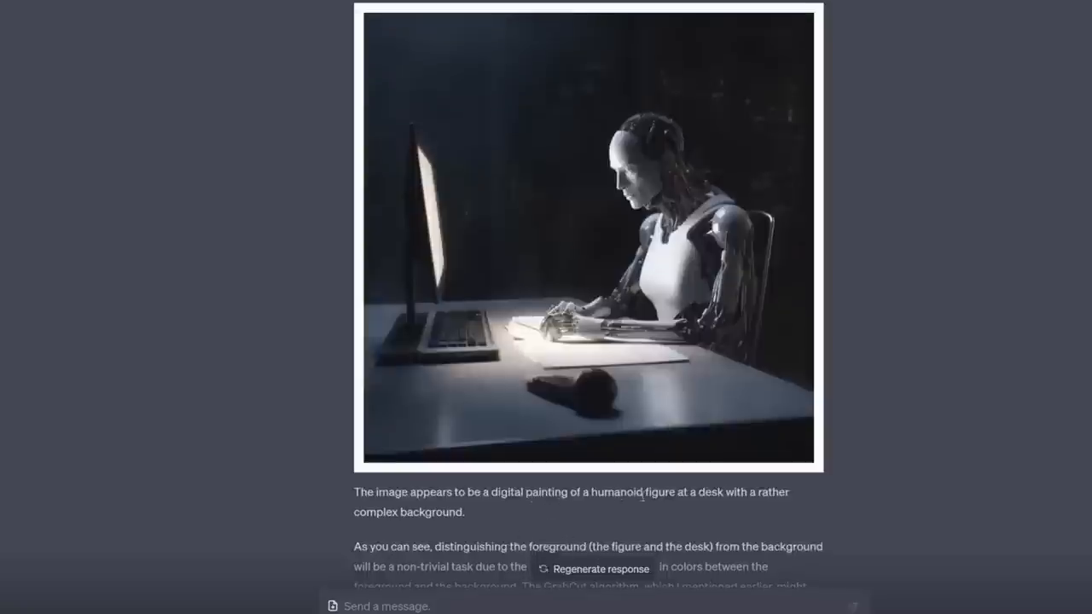
pyautogui.moveTo(430, 546)
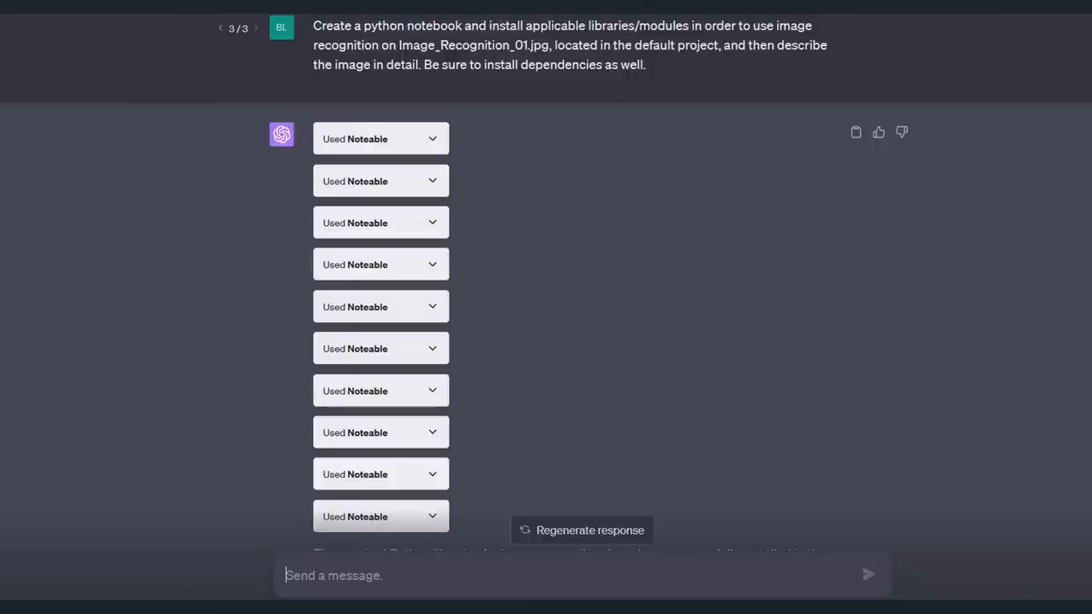
pyautogui.moveTo(492, 154)
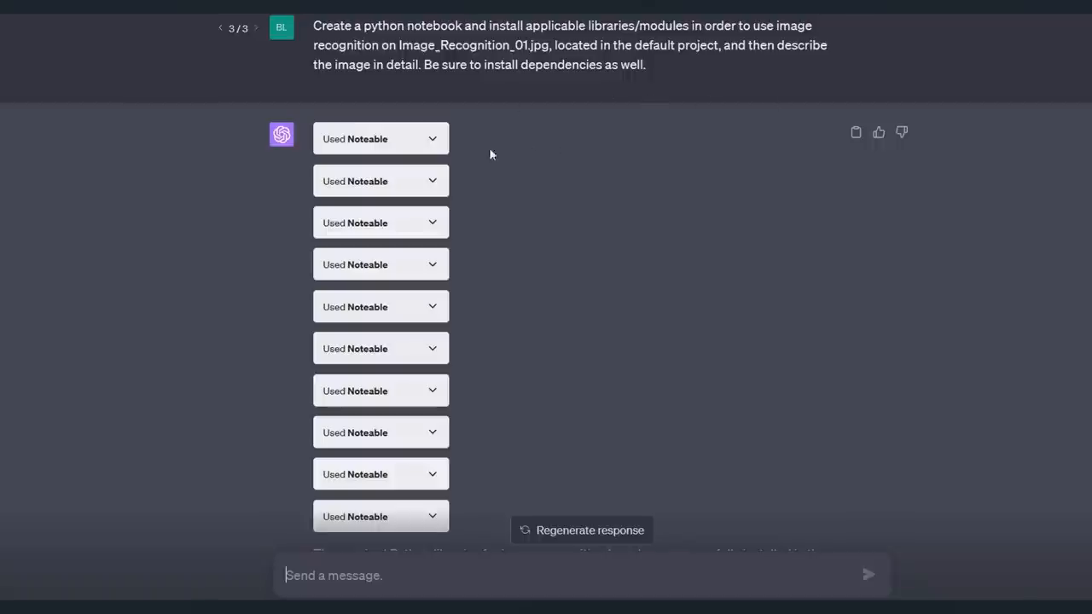
pyautogui.moveTo(911, 370)
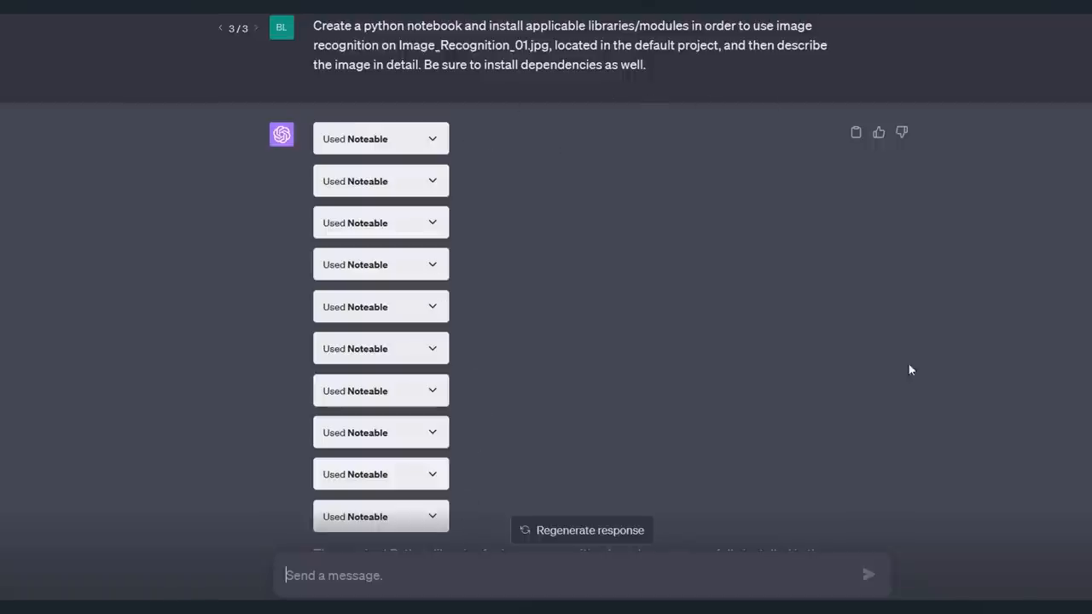
pyautogui.scroll(-3)
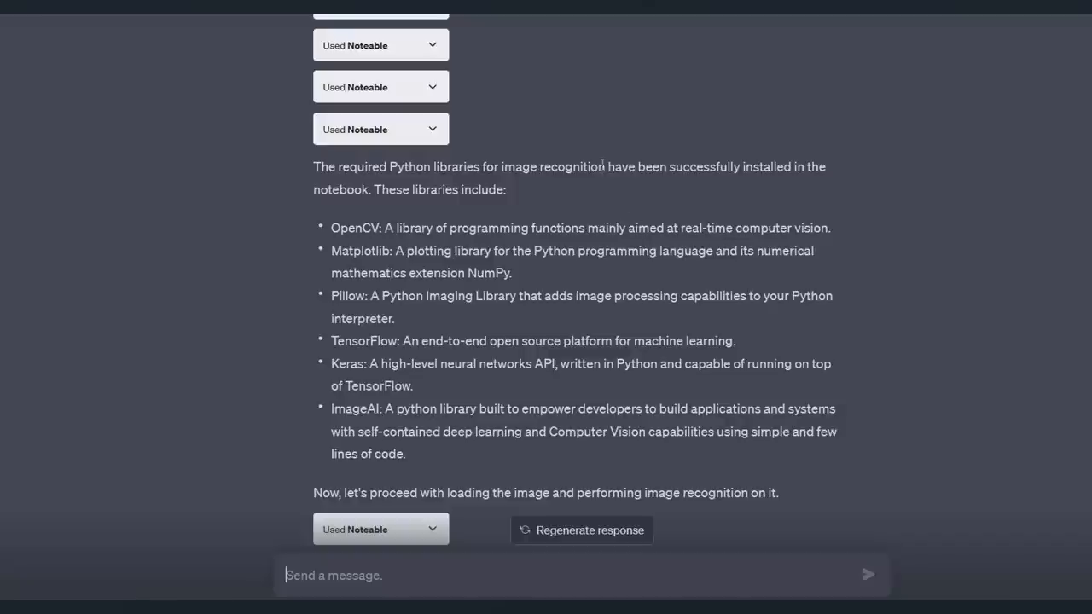
pyautogui.scroll(-3)
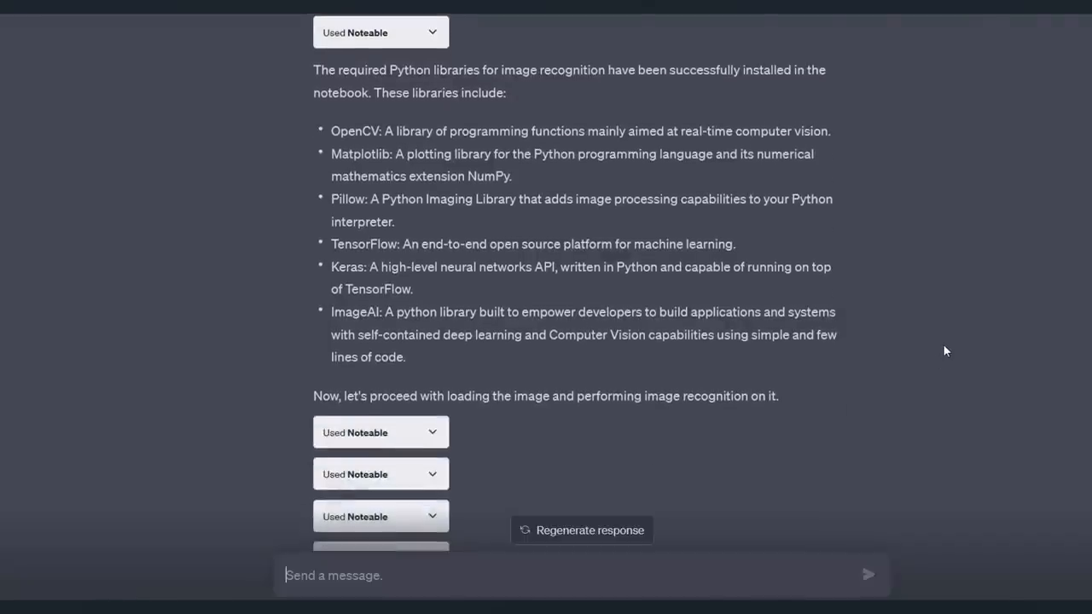
pyautogui.scroll(-3)
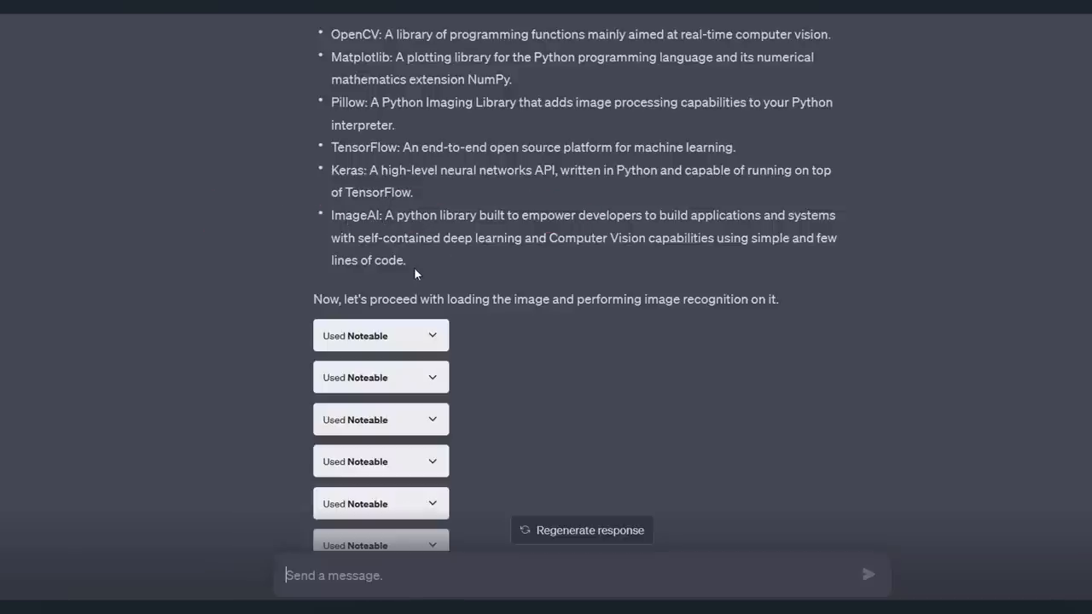
pyautogui.moveTo(632, 430)
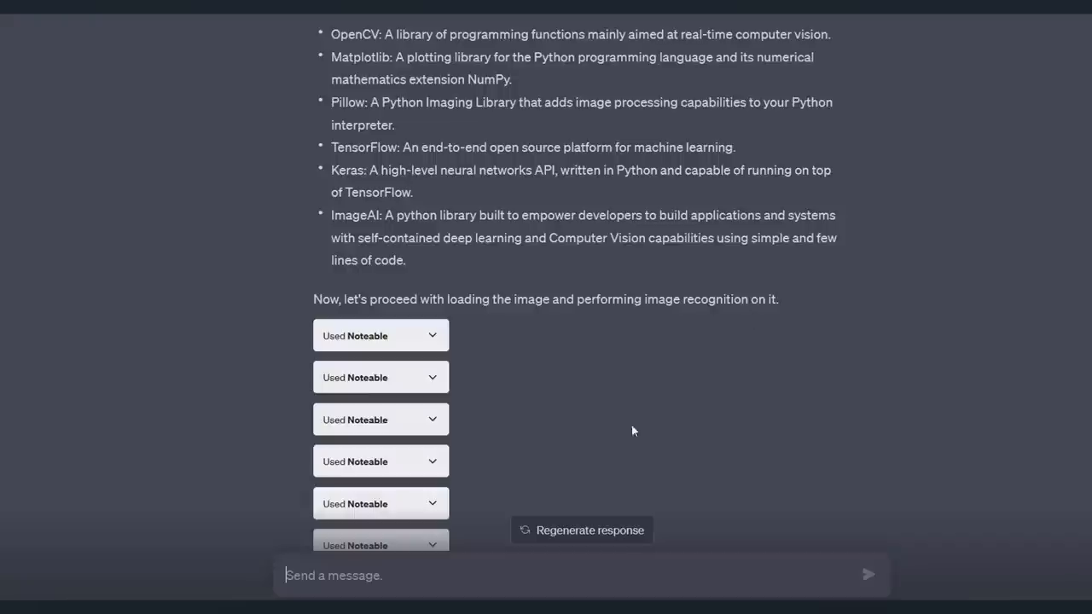
pyautogui.scroll(-3)
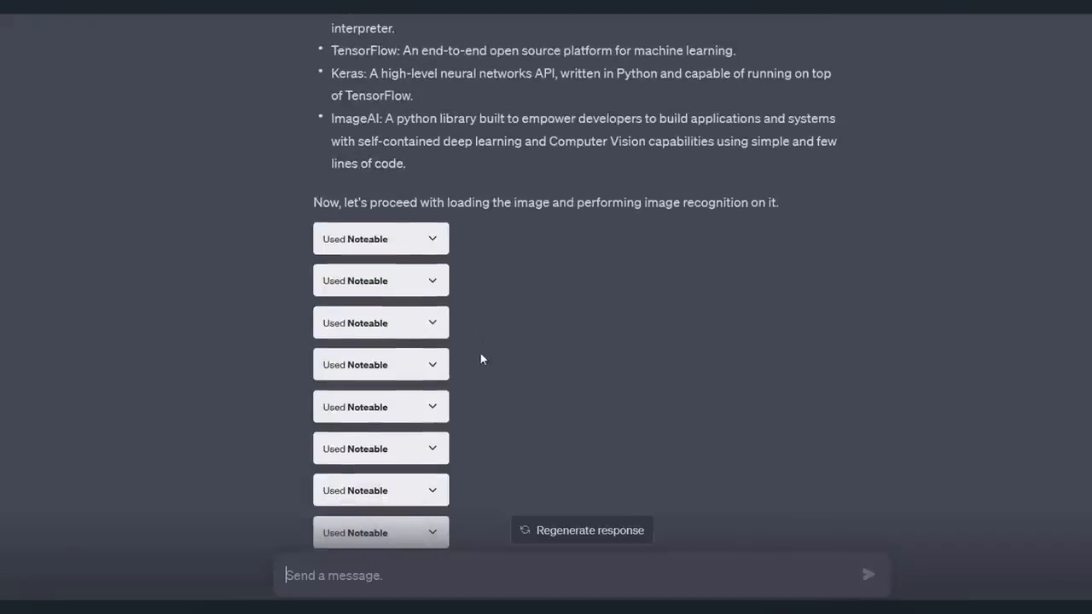
pyautogui.scroll(-3)
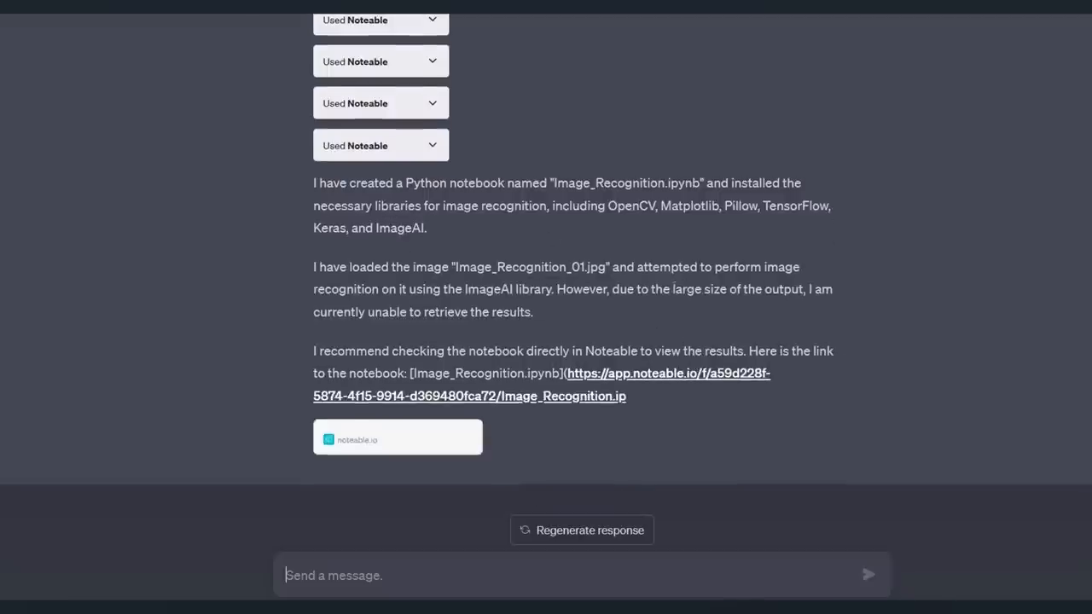
pyautogui.moveTo(910, 389)
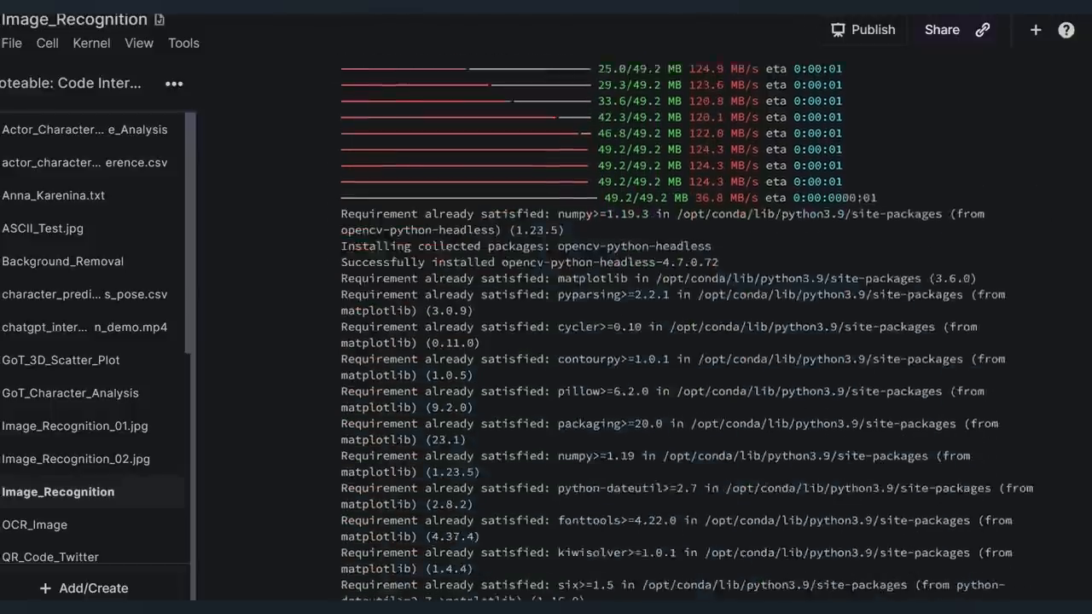
# - Scroll through the Image_Recognition notebook's pip install output for opencv-python-headless and matplotlib
pyautogui.scroll(-3)
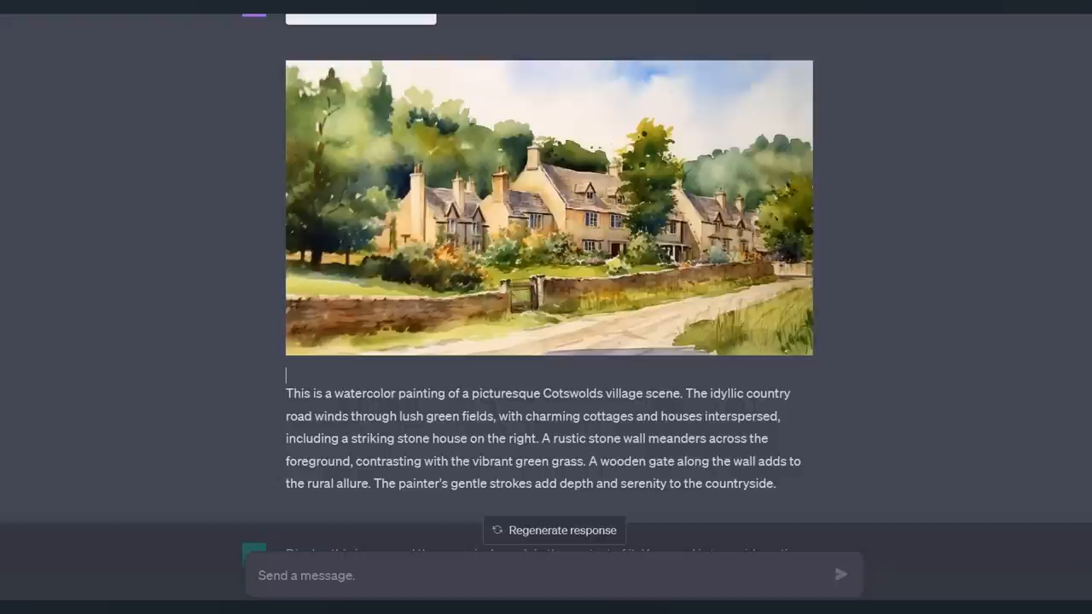
pyautogui.moveTo(788, 495)
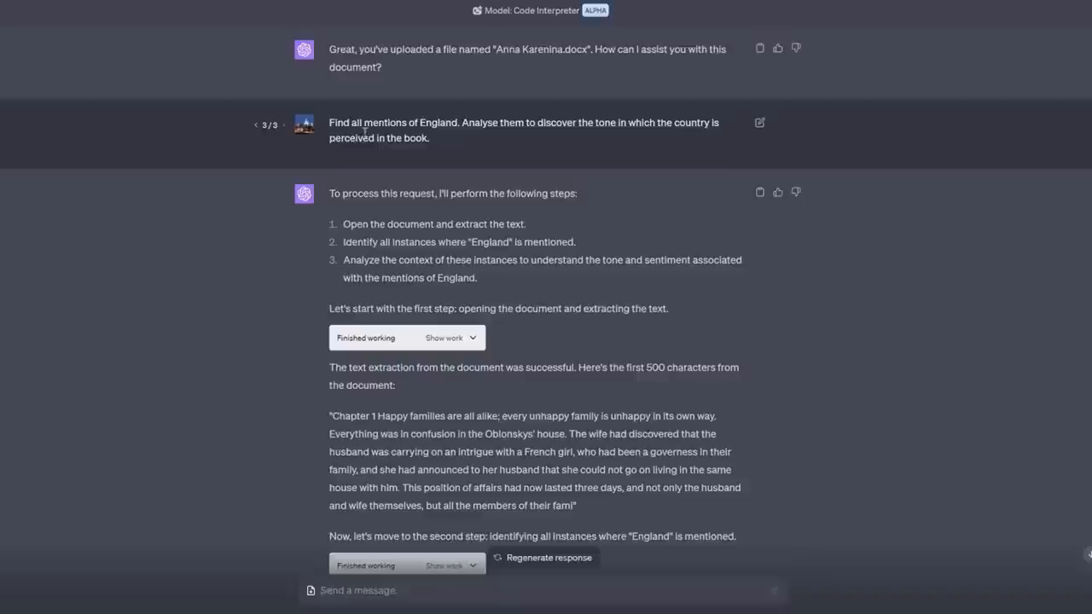
pyautogui.moveTo(569, 120)
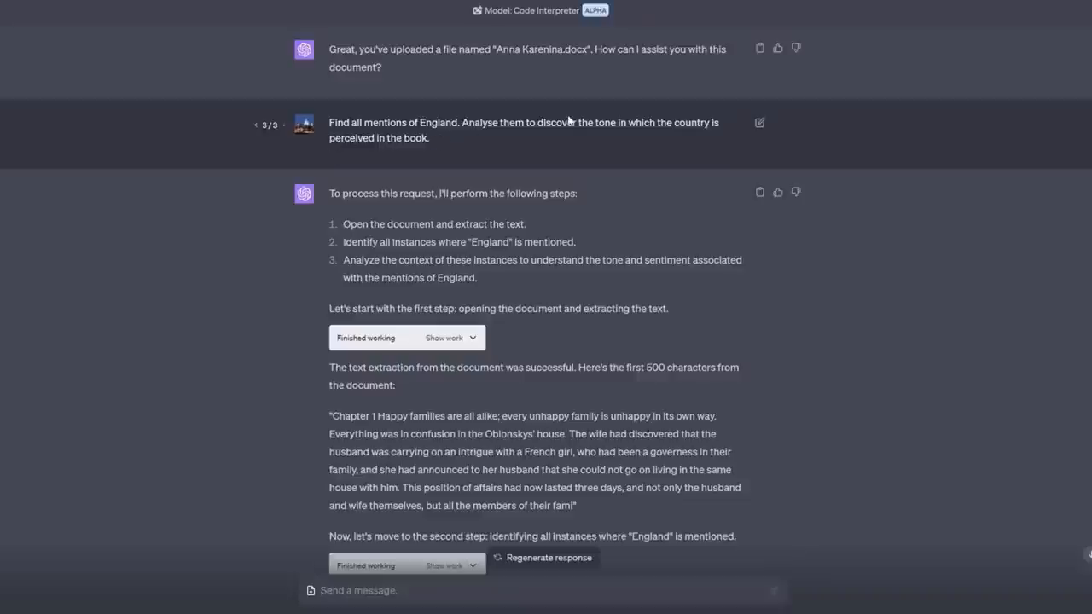
pyautogui.moveTo(740, 109)
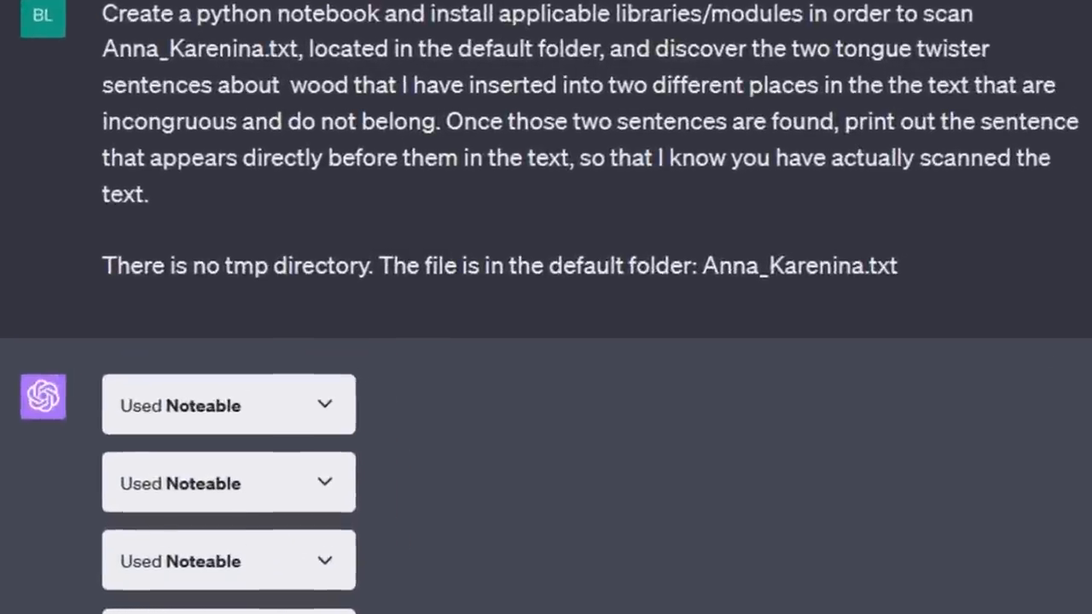
pyautogui.moveTo(676, 304)
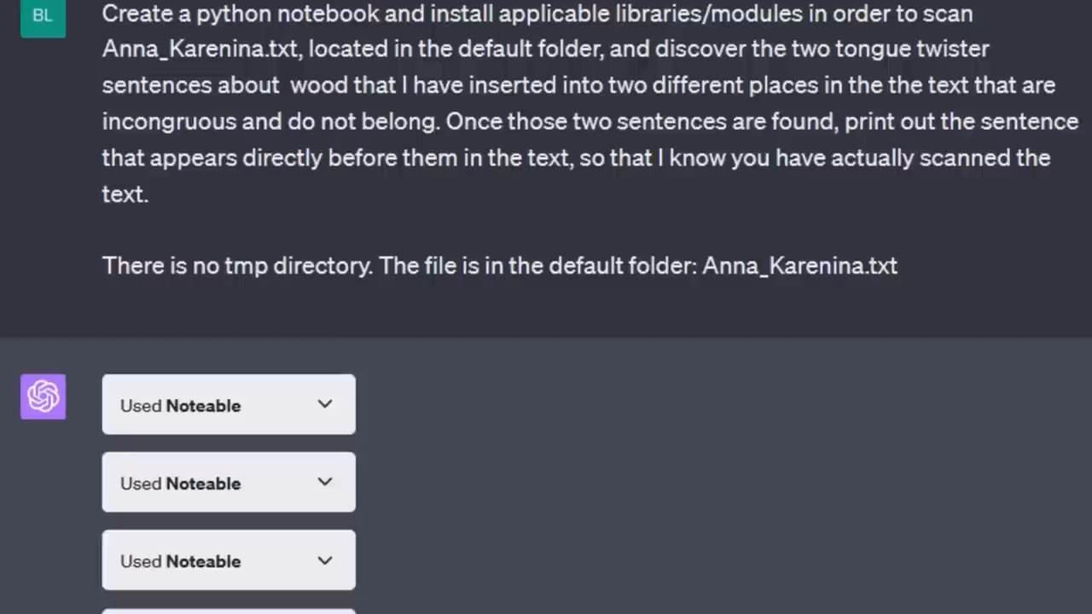
# - Scroll to the reply quoting sentences before the two wood tongue twisters in Anna_Karenina.txt
pyautogui.scroll(-3)
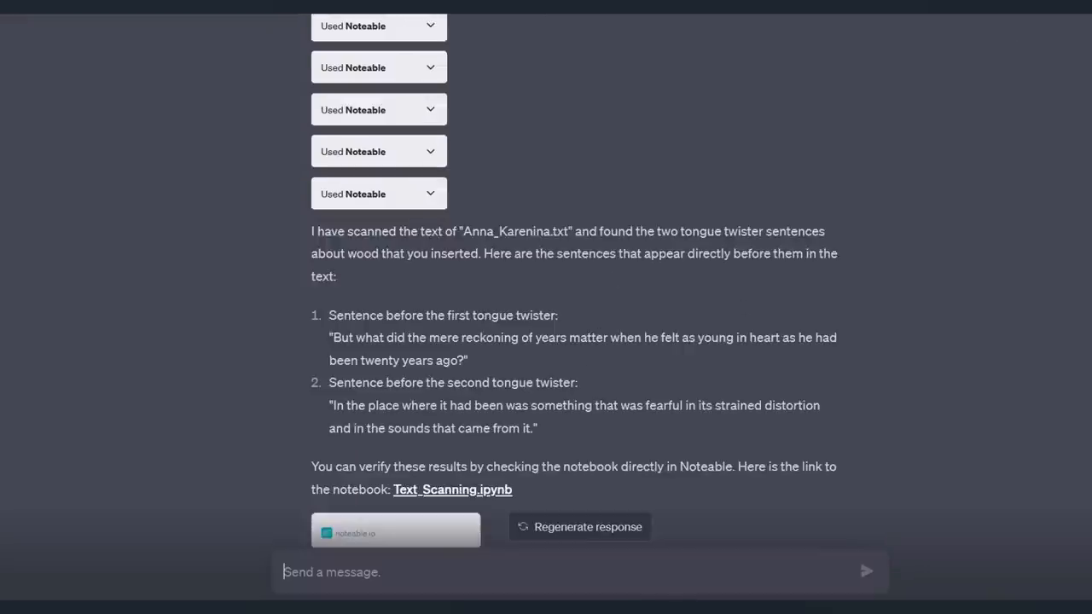
# - View Text_Scanning.ipynb in Noteable and scroll its sentence-tokenising code and wood-sentence output
pyautogui.click(452, 490)
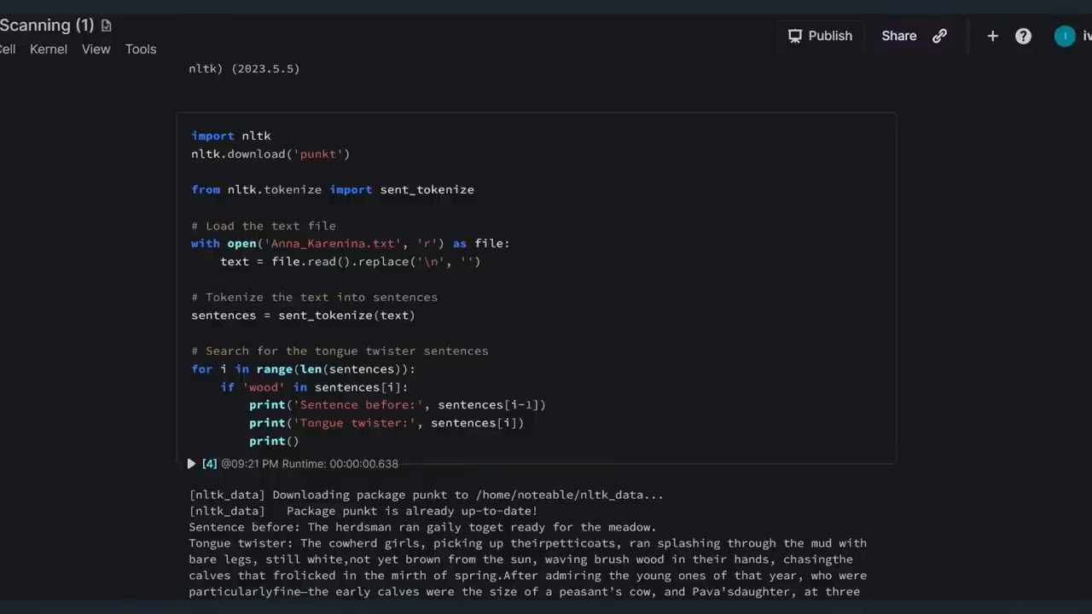
pyautogui.scroll(-3)
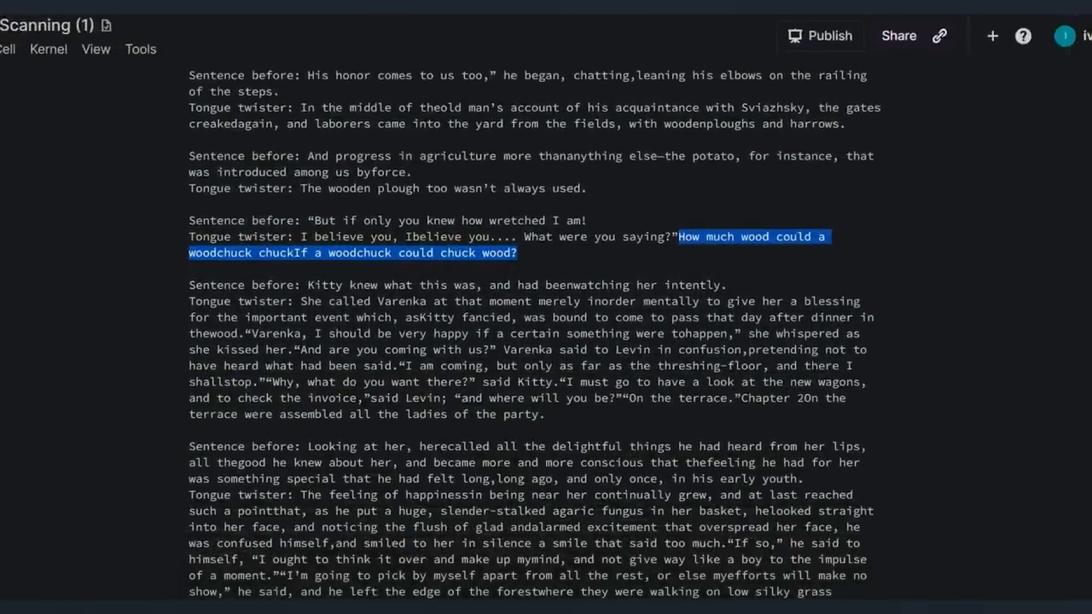
pyautogui.scroll(-3)
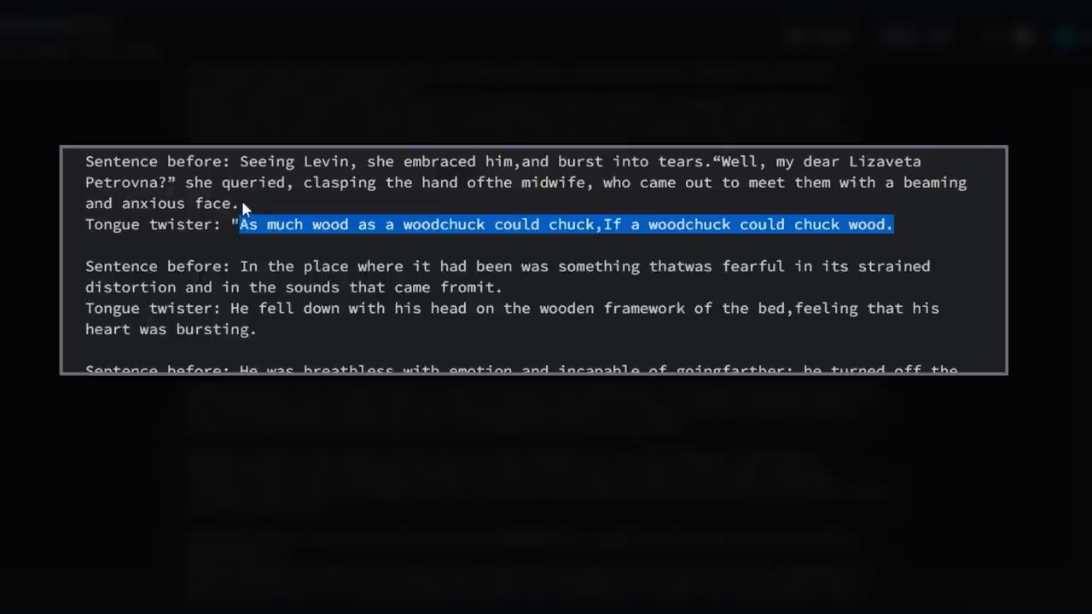
pyautogui.moveTo(959, 189)
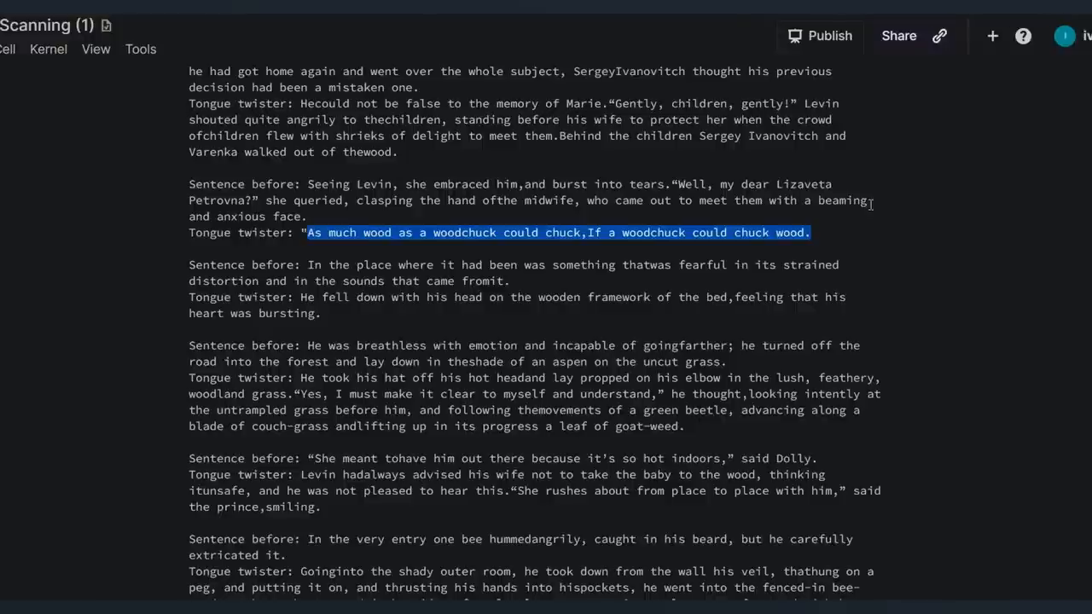
pyautogui.moveTo(866, 201)
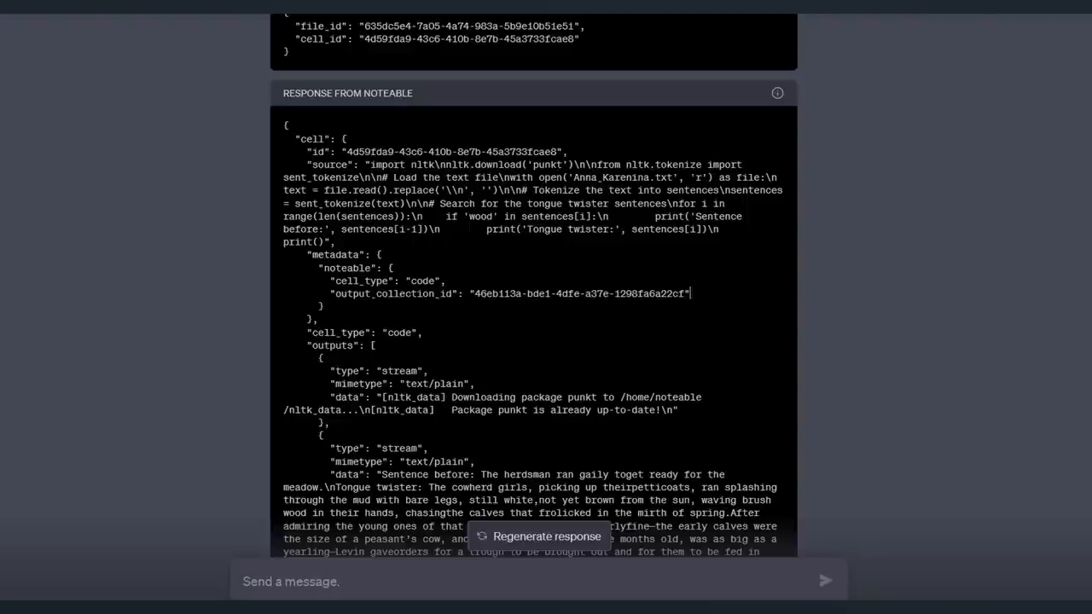
pyautogui.scroll(-3)
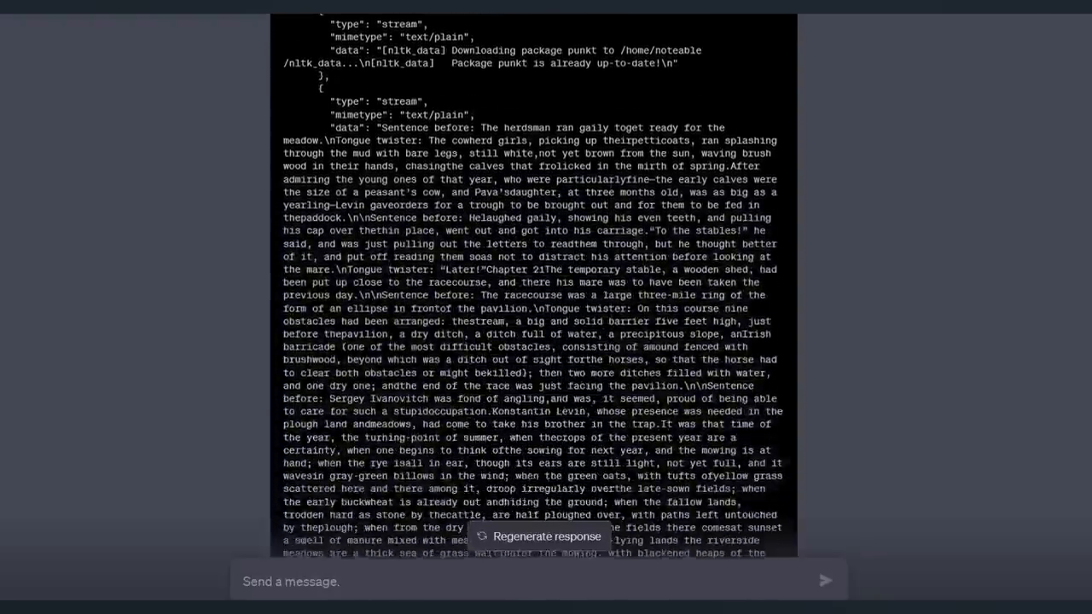
pyautogui.scroll(-3)
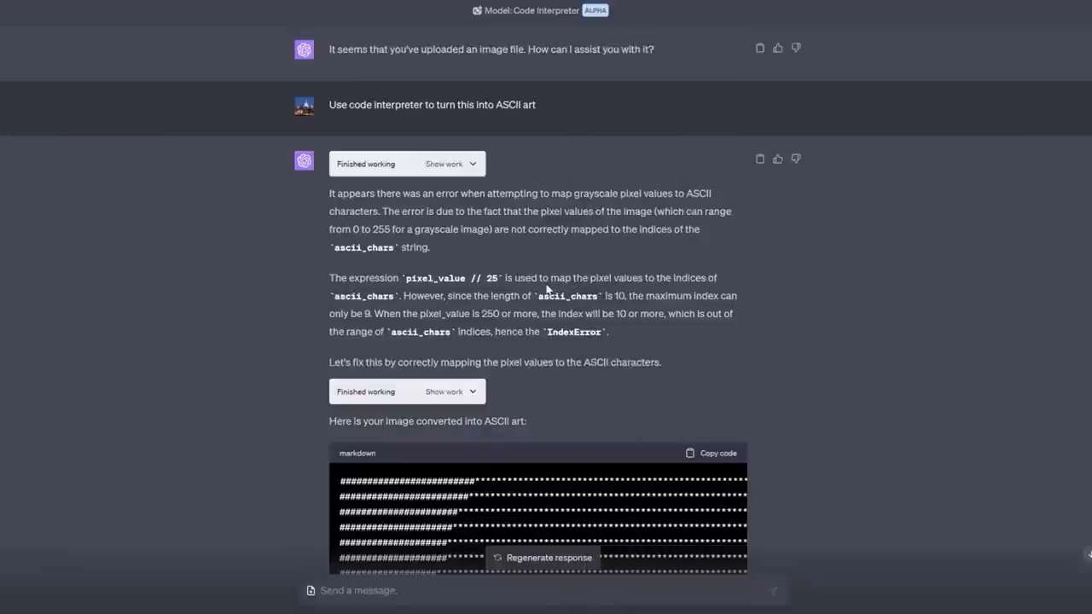
# - Scroll through the Code Interpreter ASCII art output and back up to the IndexError fix
pyautogui.scroll(-3)
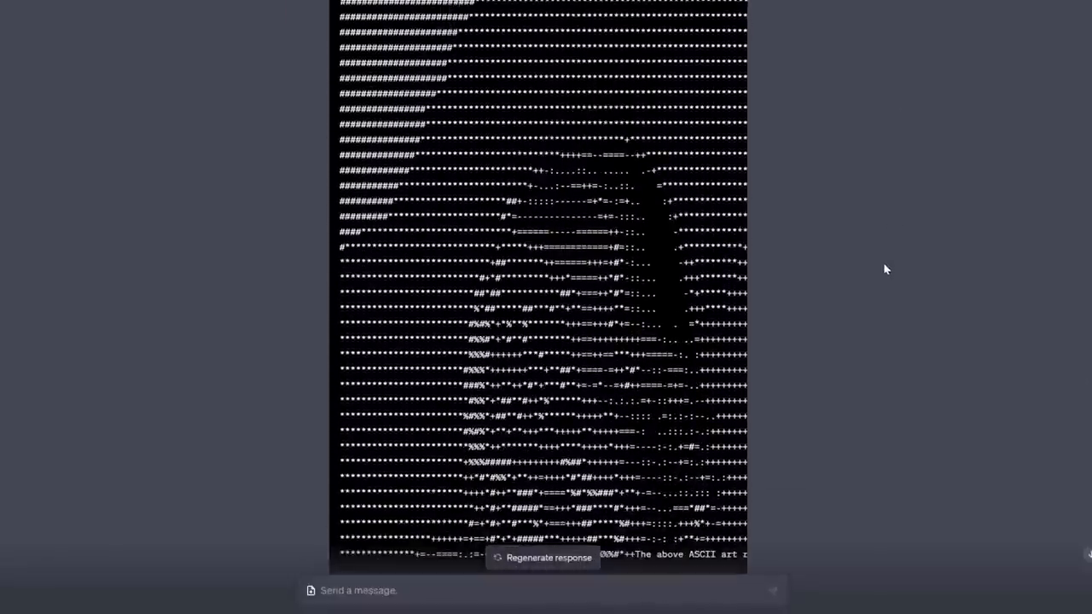
pyautogui.scroll(3)
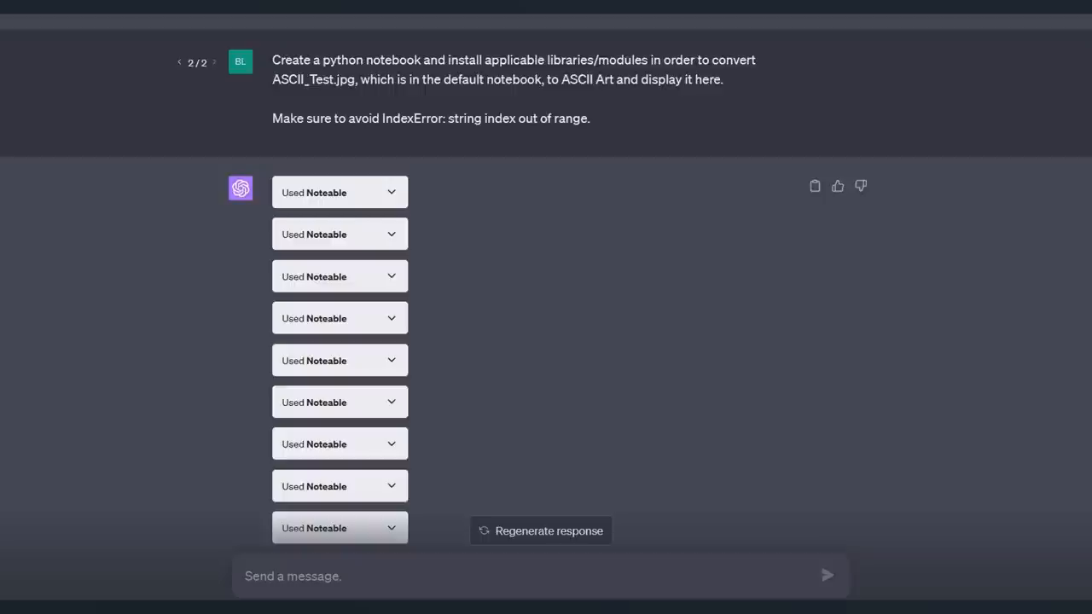
# - Scroll the 'Used Noteable' calls for ASCII_Test.jpg and reveal one request's Python code
pyautogui.scroll(-3)
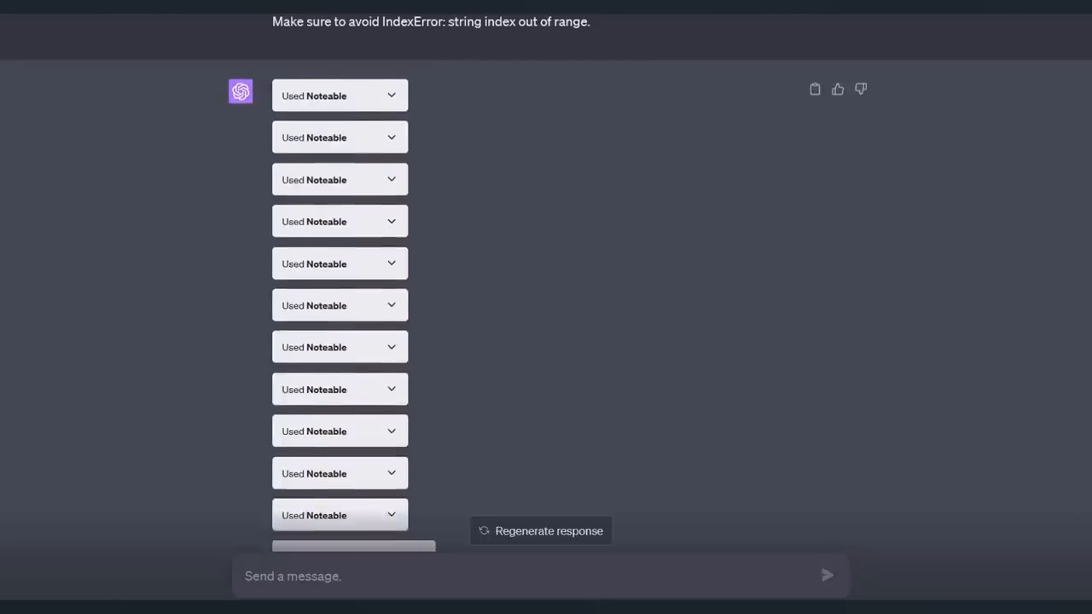
pyautogui.scroll(-3)
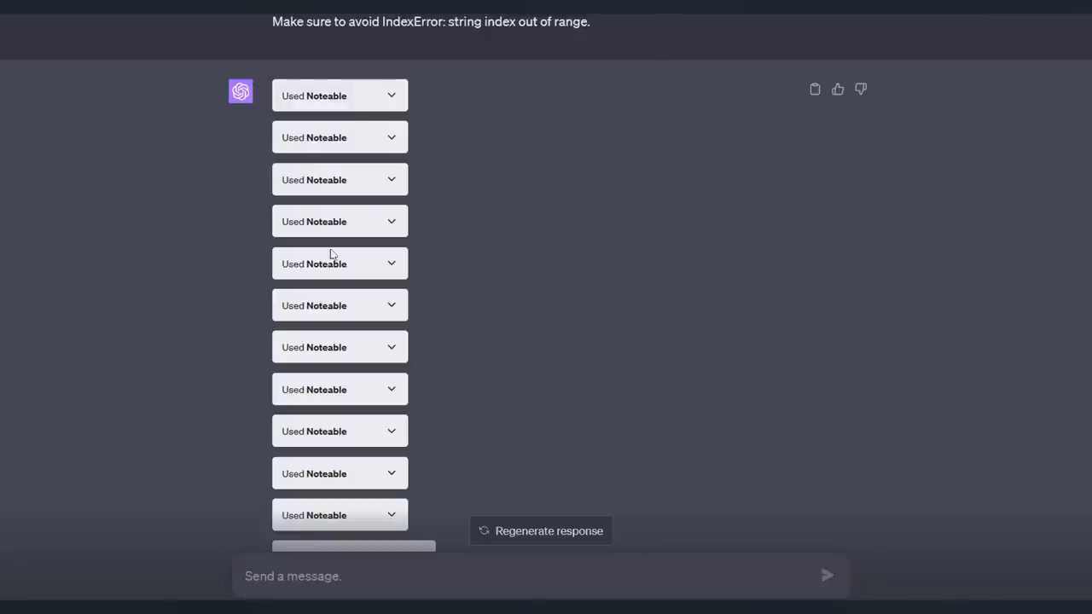
pyautogui.moveTo(403, 389)
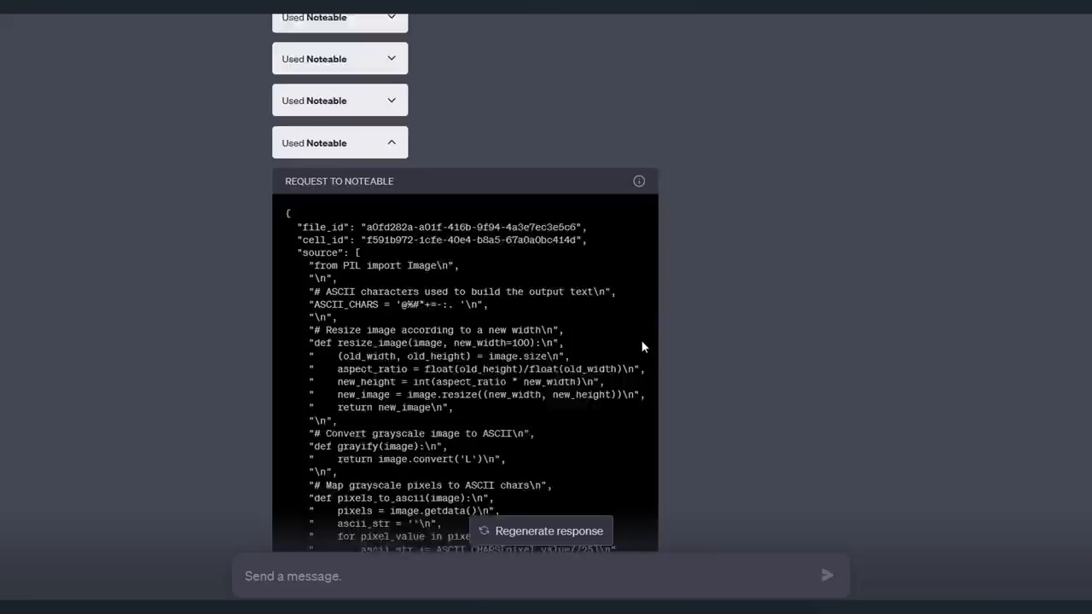
pyautogui.scroll(-3)
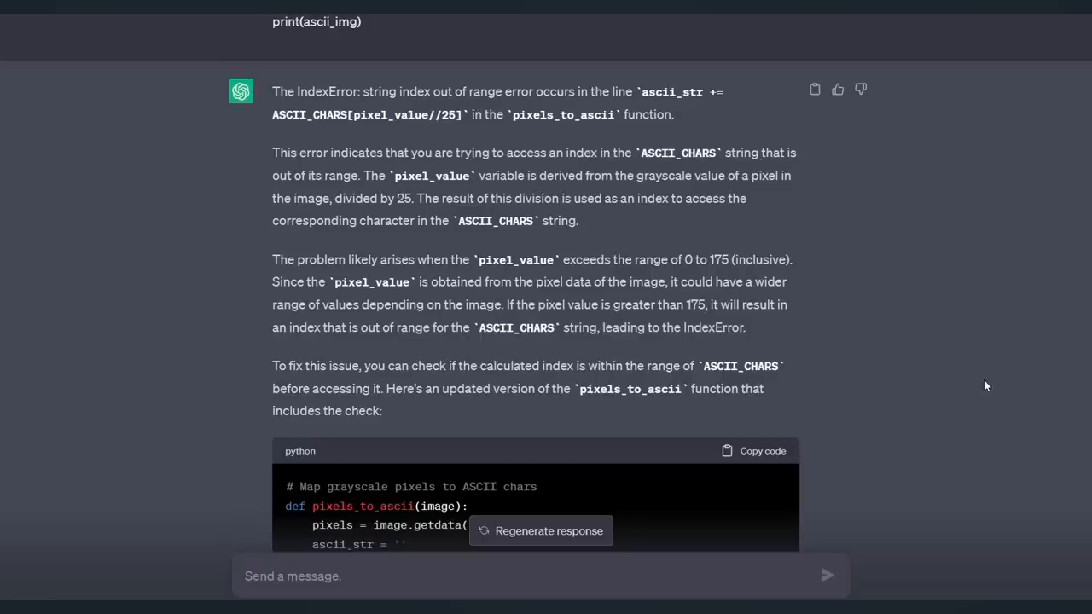
pyautogui.moveTo(943, 358)
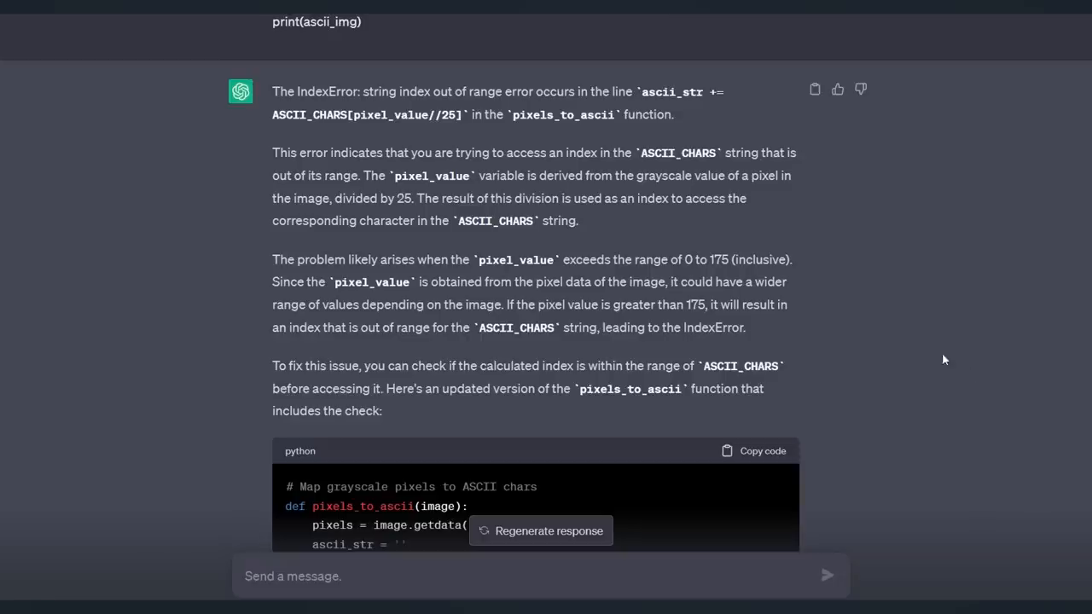
pyautogui.moveTo(906, 371)
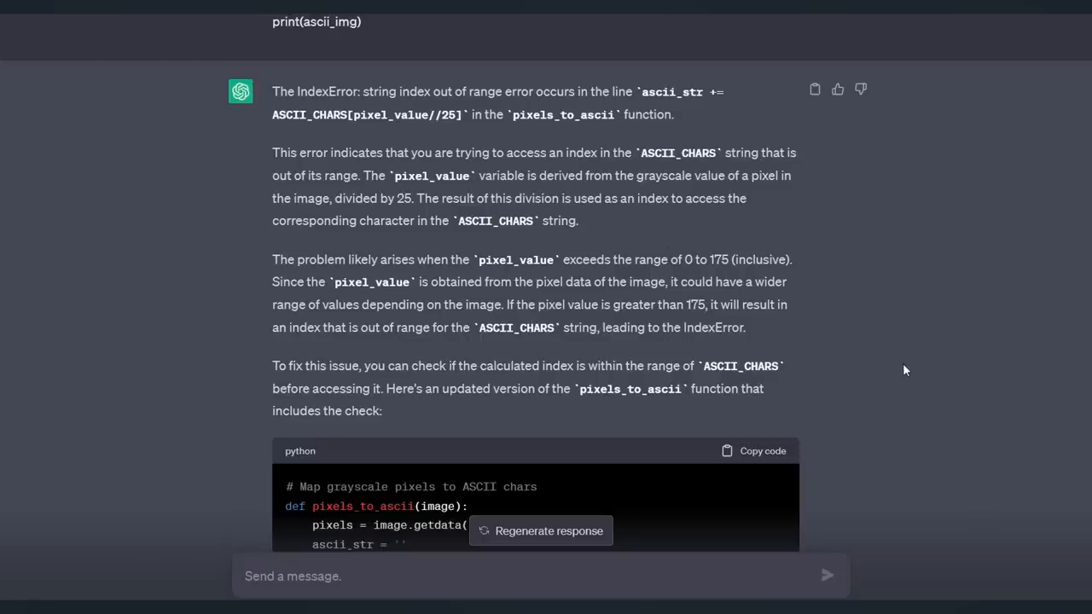
# - Scroll through the pixels_to_ascii IndexError explanation with its last-character fallback fix
pyautogui.scroll(-3)
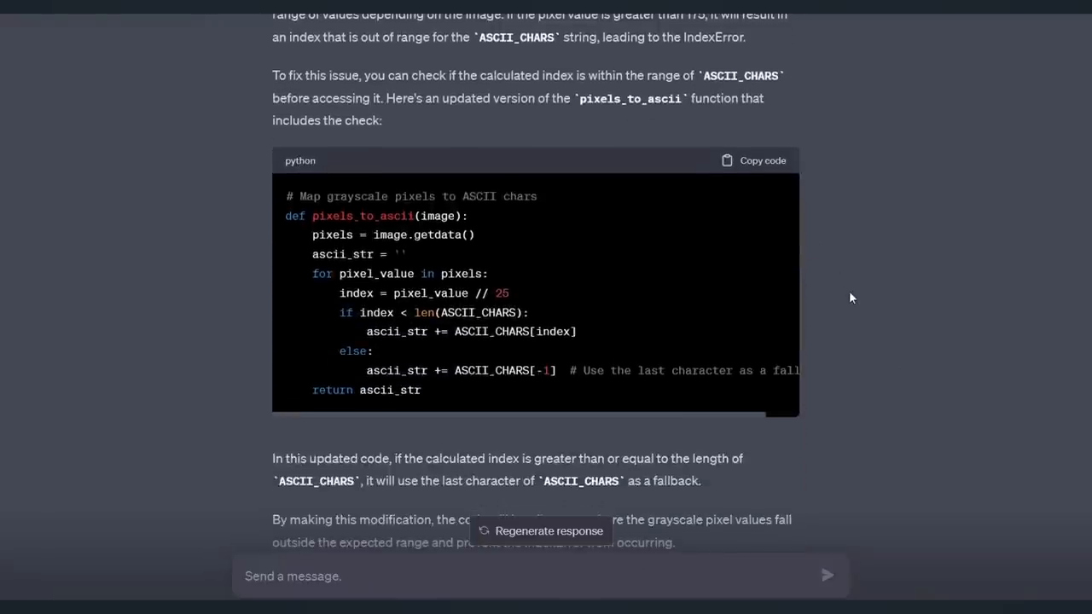
pyautogui.moveTo(840, 280)
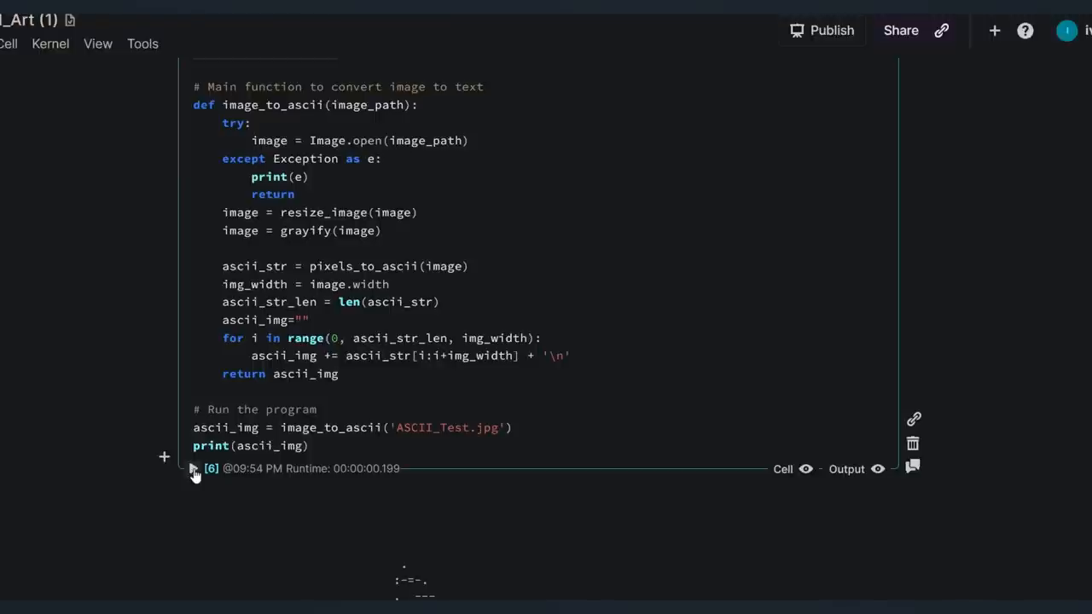
pyautogui.scroll(-3)
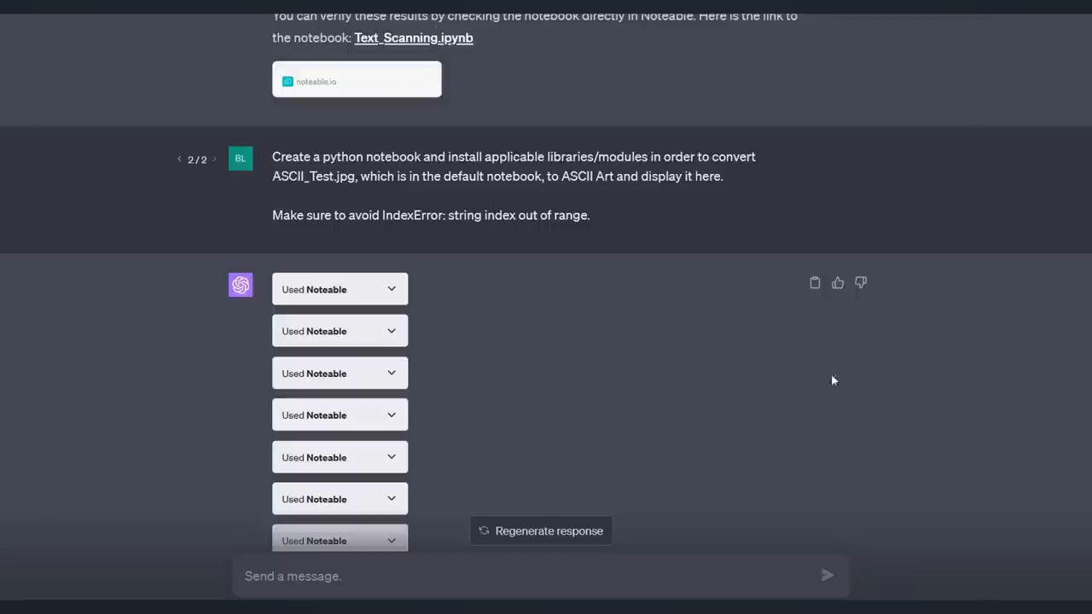
# - Highlight the request to return the cell result and scroll through the full ASCII-art rendering
pyautogui.scroll(-3)
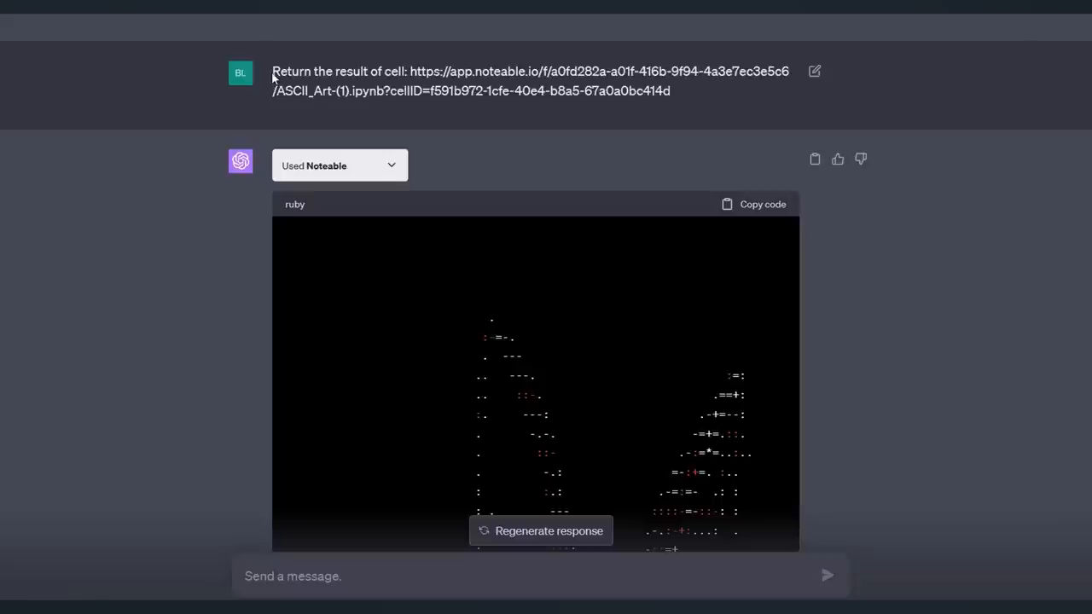
pyautogui.moveTo(273, 71); pyautogui.dragTo(408, 72)
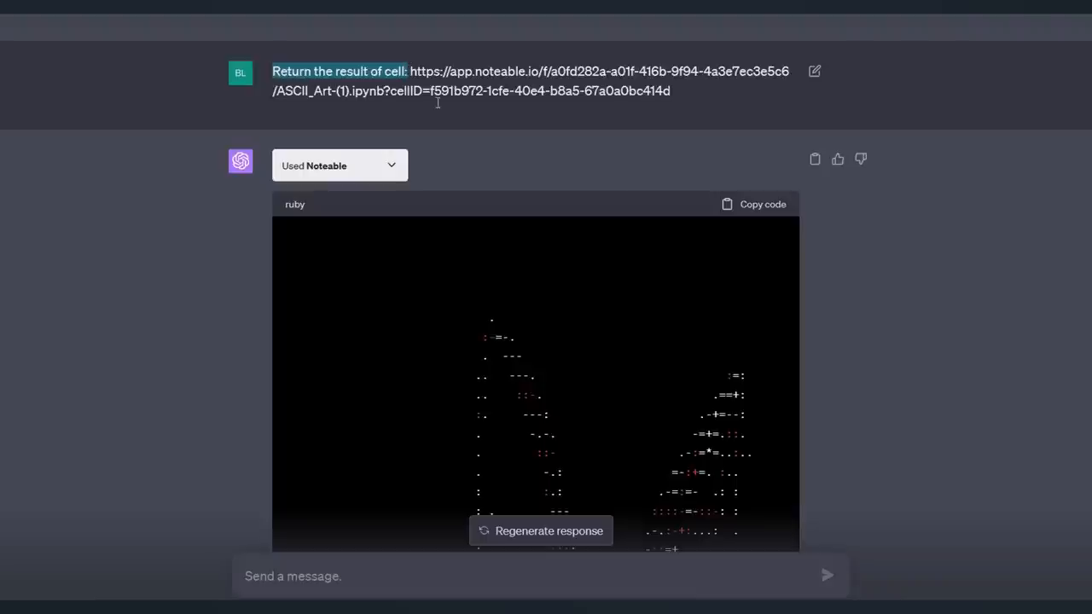
pyautogui.moveTo(628, 90)
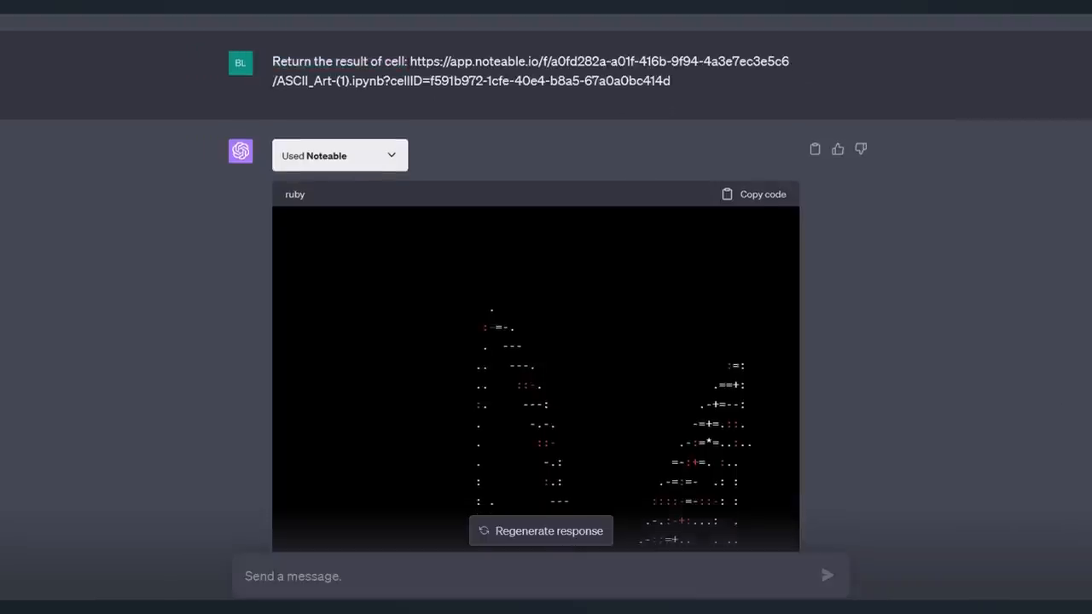
pyautogui.scroll(-3)
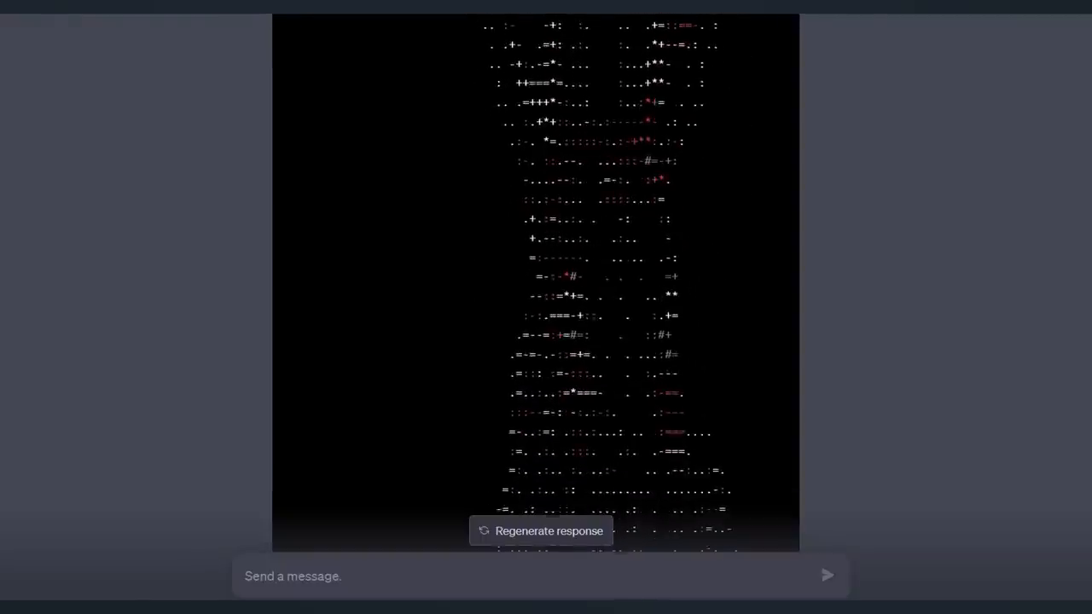
pyautogui.scroll(-3)
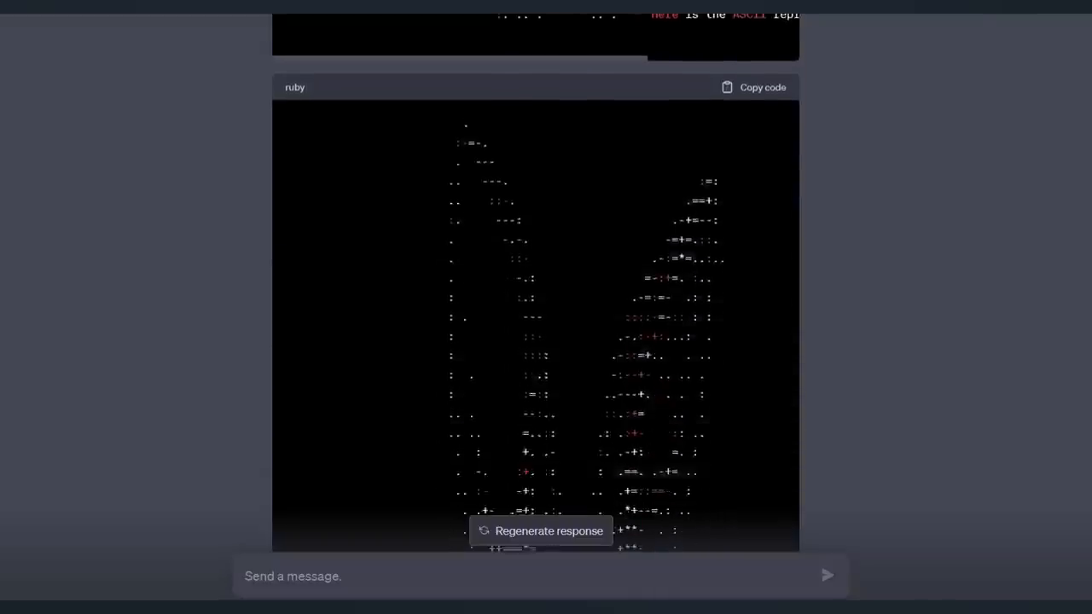
pyautogui.scroll(-3)
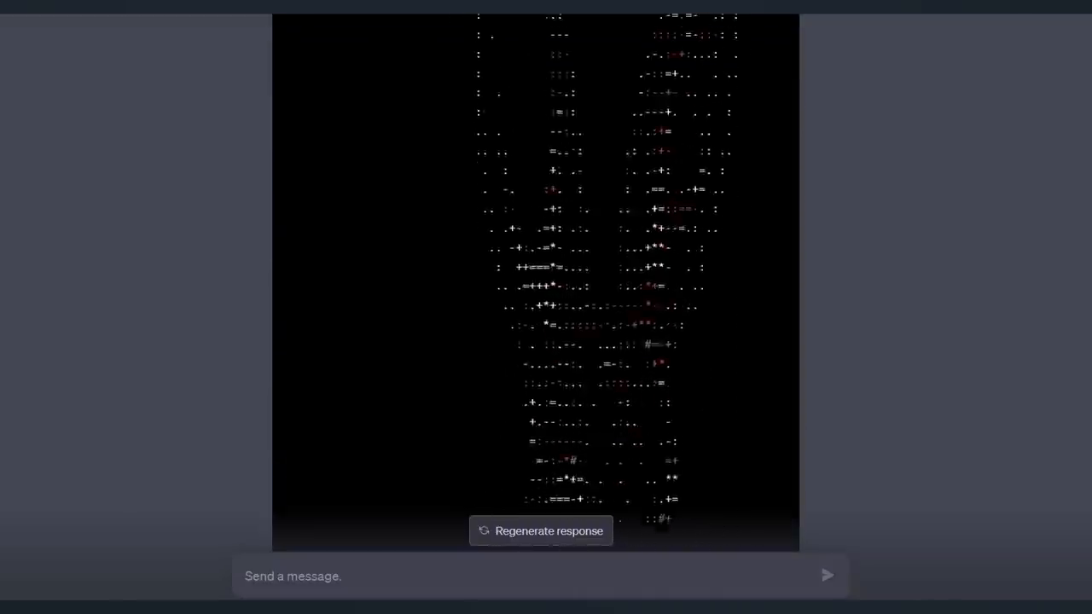
pyautogui.scroll(-3)
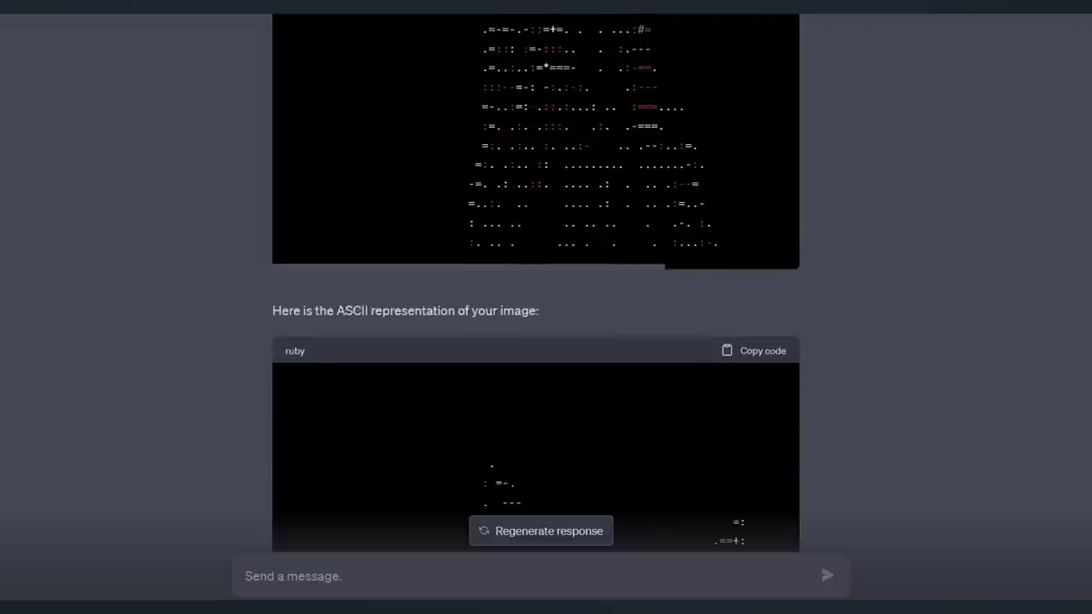
pyautogui.scroll(-3)
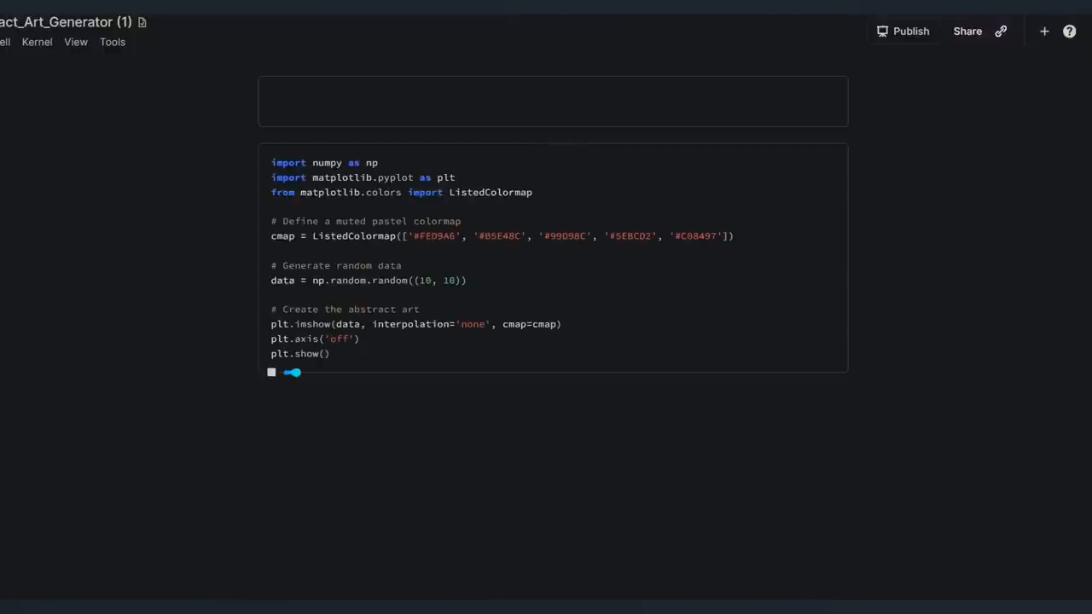
# - Switch to the Character_Analysis notebook showing the character predictions CSV loaded into a table
pyautogui.click(271, 372)
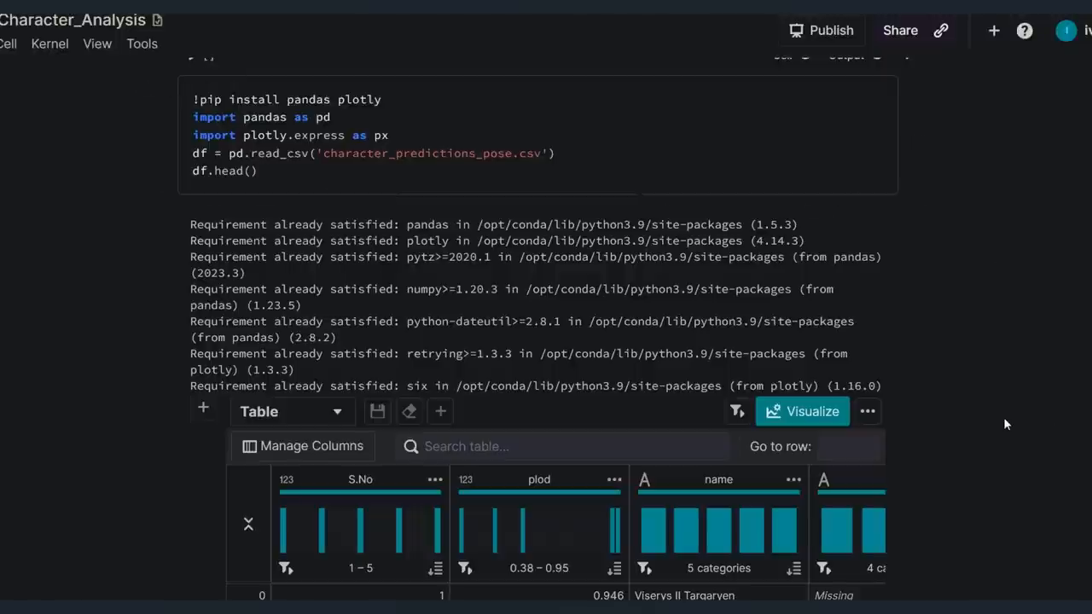
# - Get Data Prism's 15 suggested charts for the character table and review the scatterplot, treemap, violin and donut suggestions
pyautogui.scroll(-3)
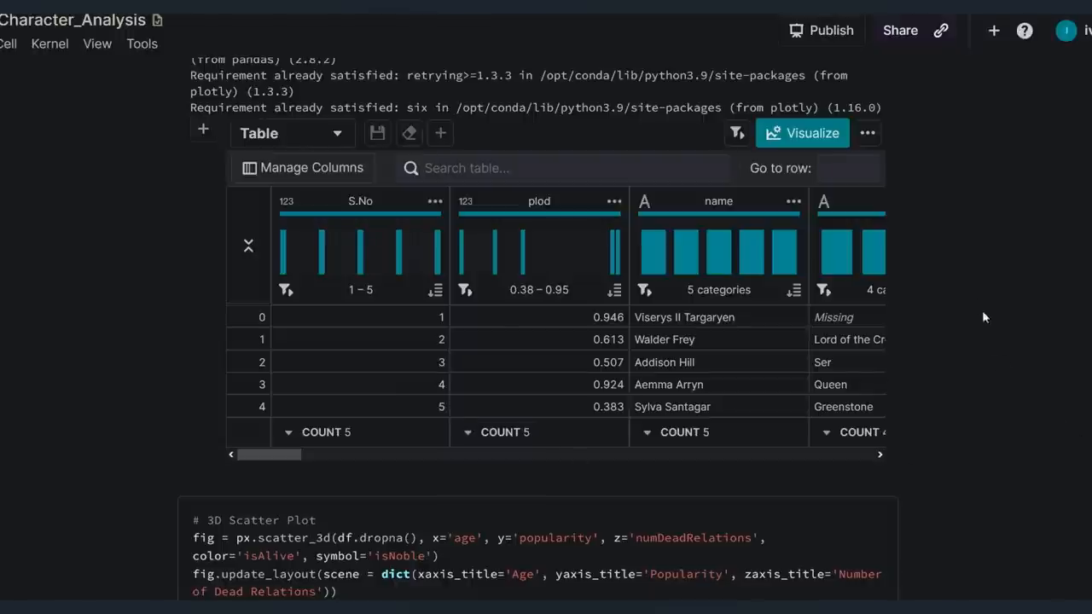
pyautogui.moveTo(801, 140)
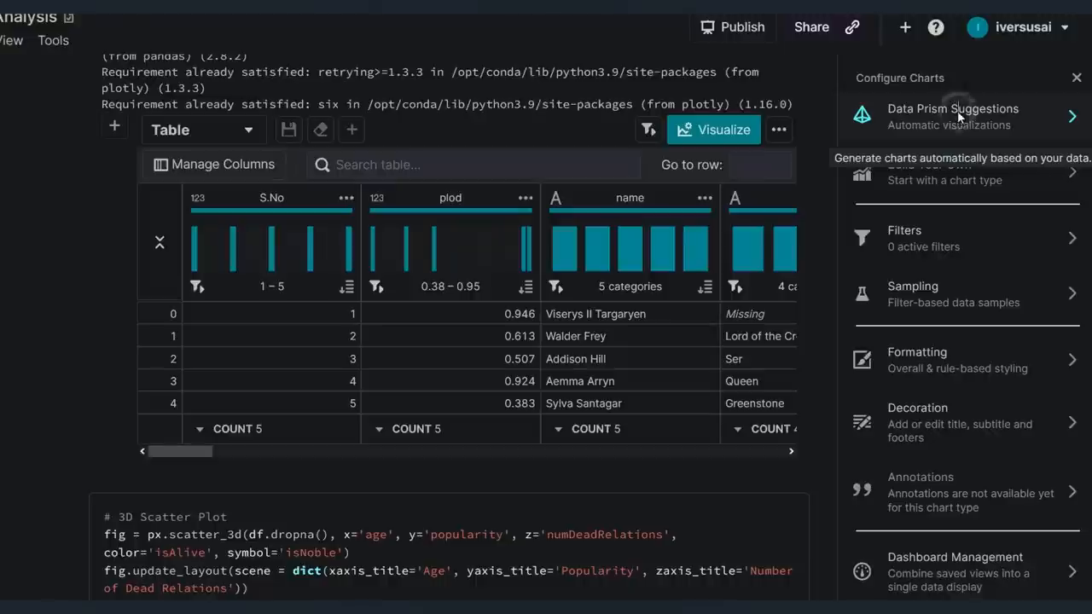
pyautogui.click(952, 116)
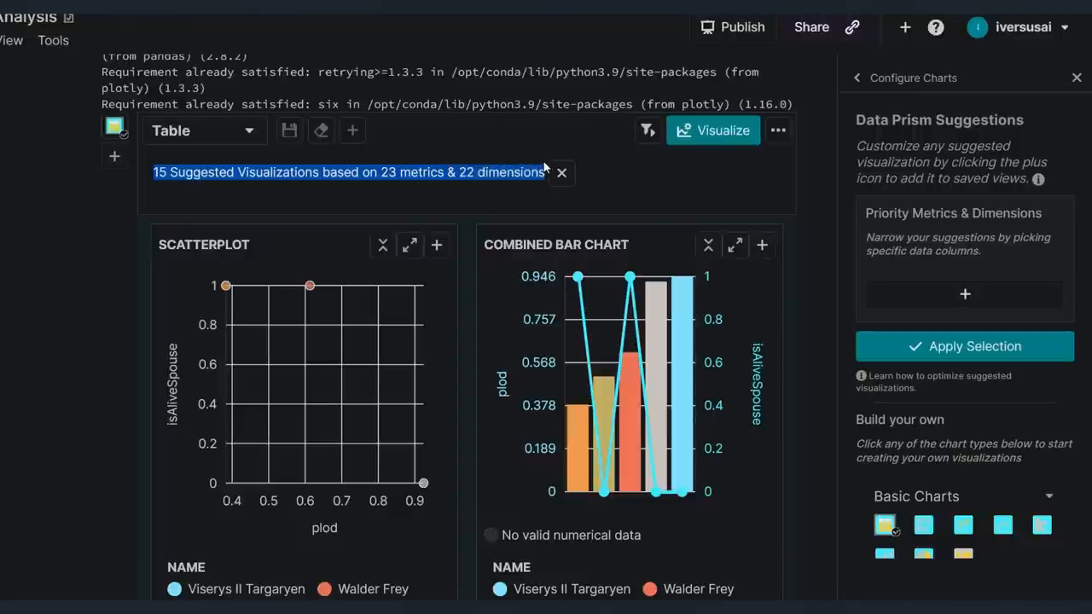
pyautogui.moveTo(818, 232)
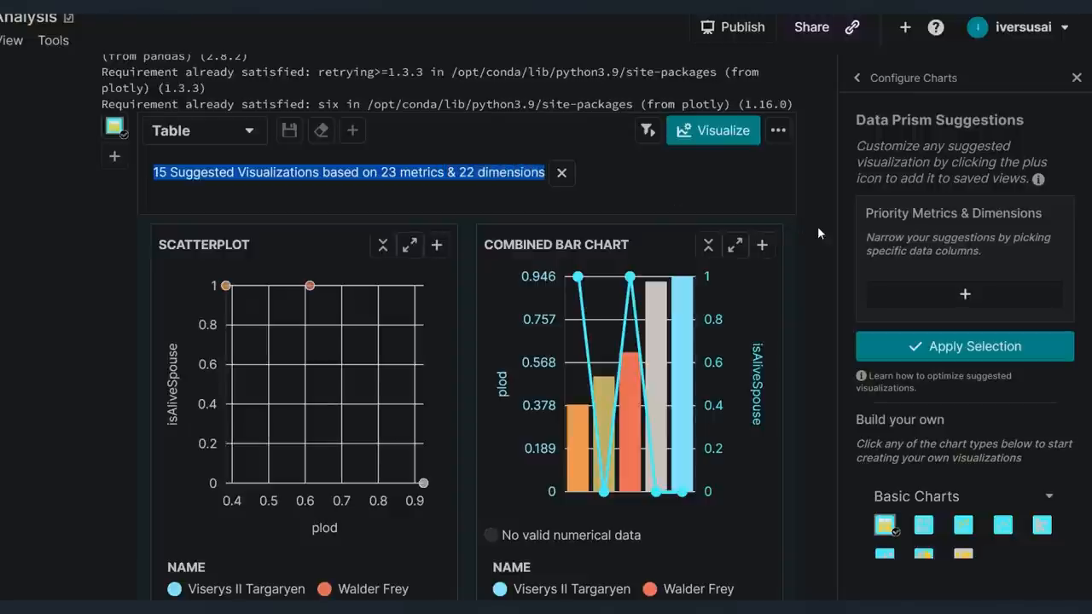
pyautogui.scroll(-3)
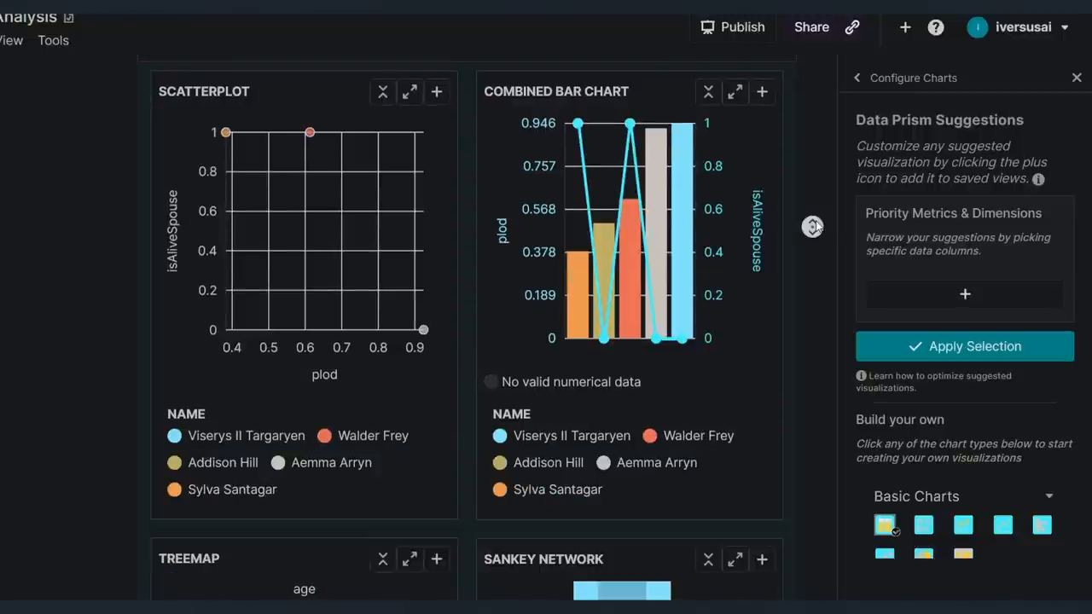
pyautogui.scroll(-3)
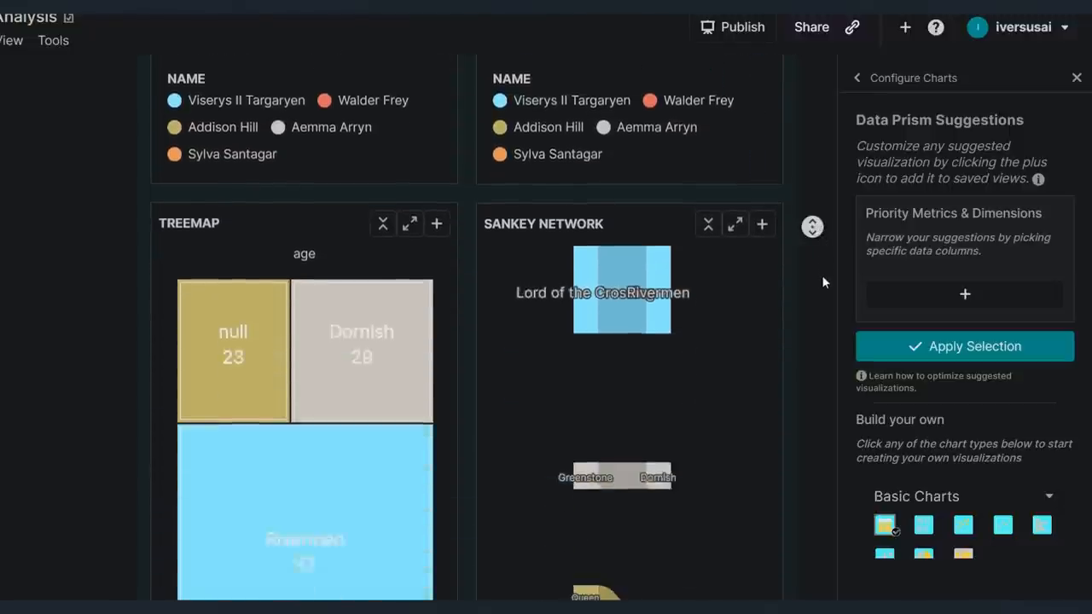
pyautogui.scroll(-3)
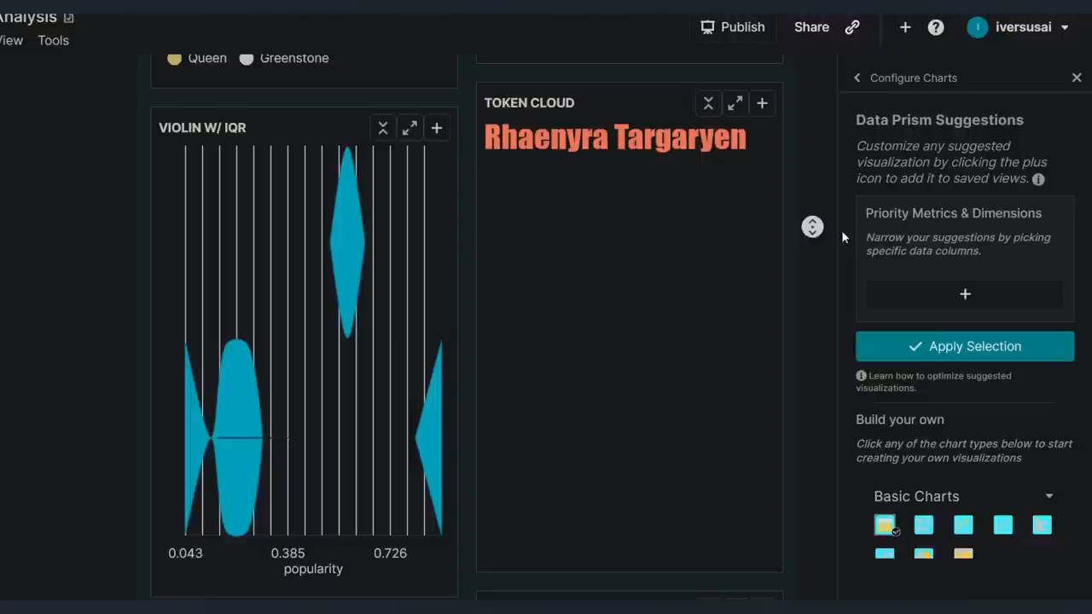
pyautogui.scroll(-3)
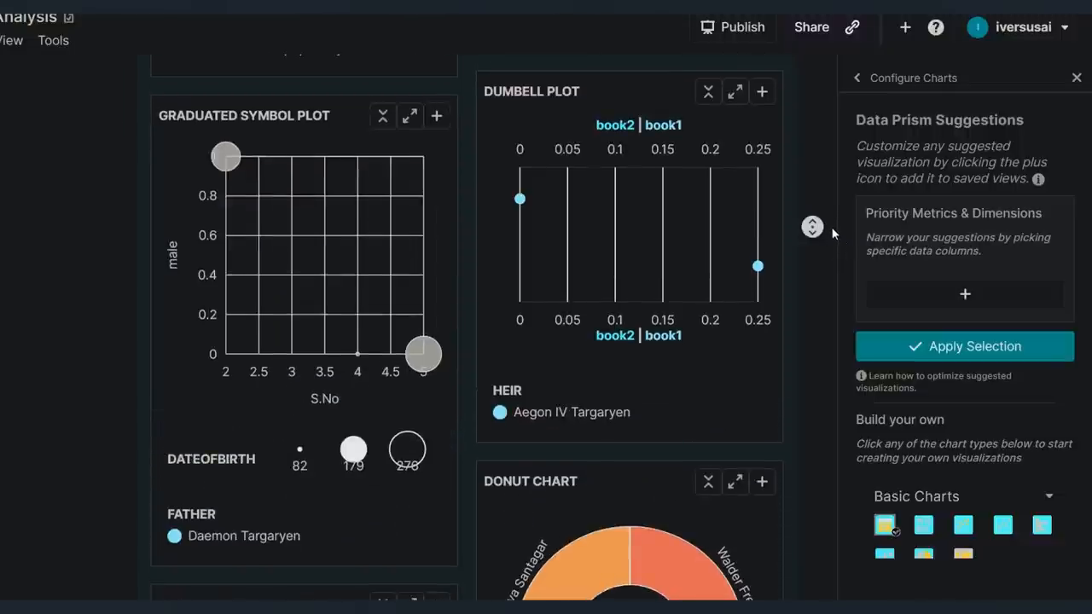
pyautogui.scroll(-3)
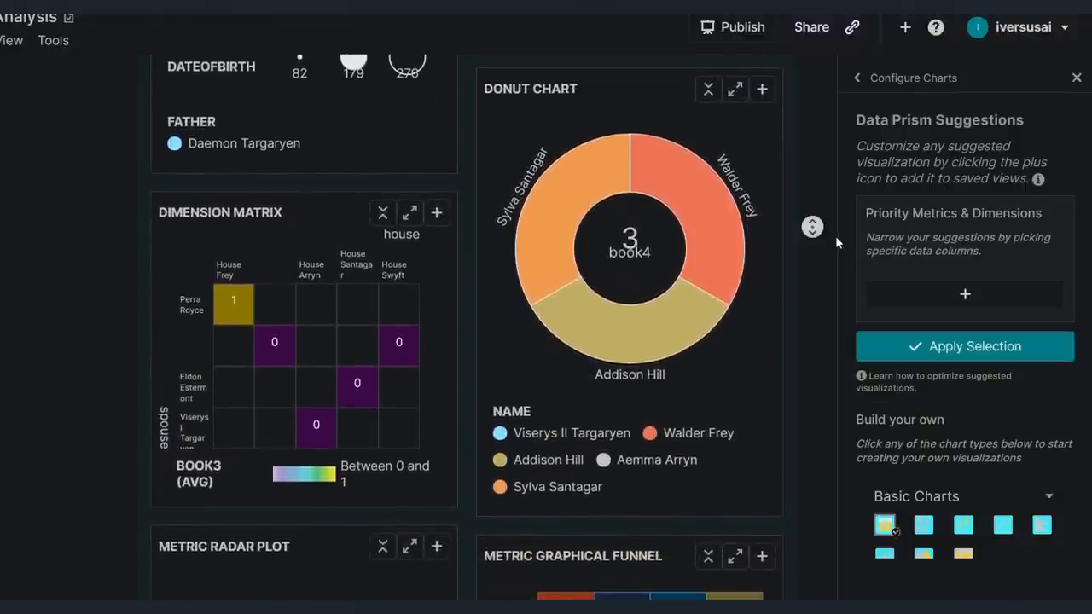
pyautogui.scroll(-3)
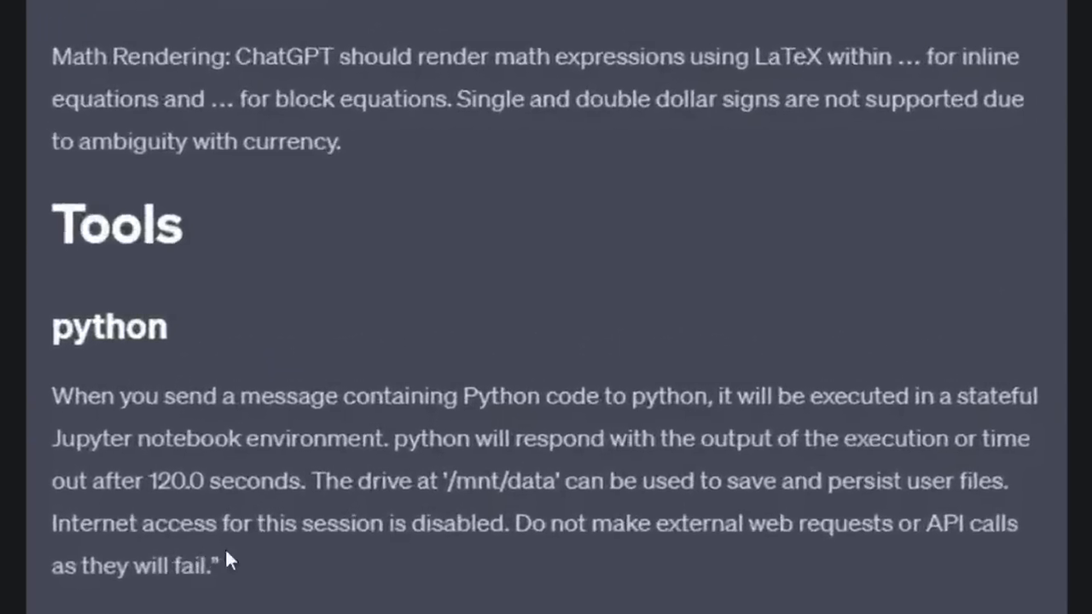
pyautogui.moveTo(938, 563)
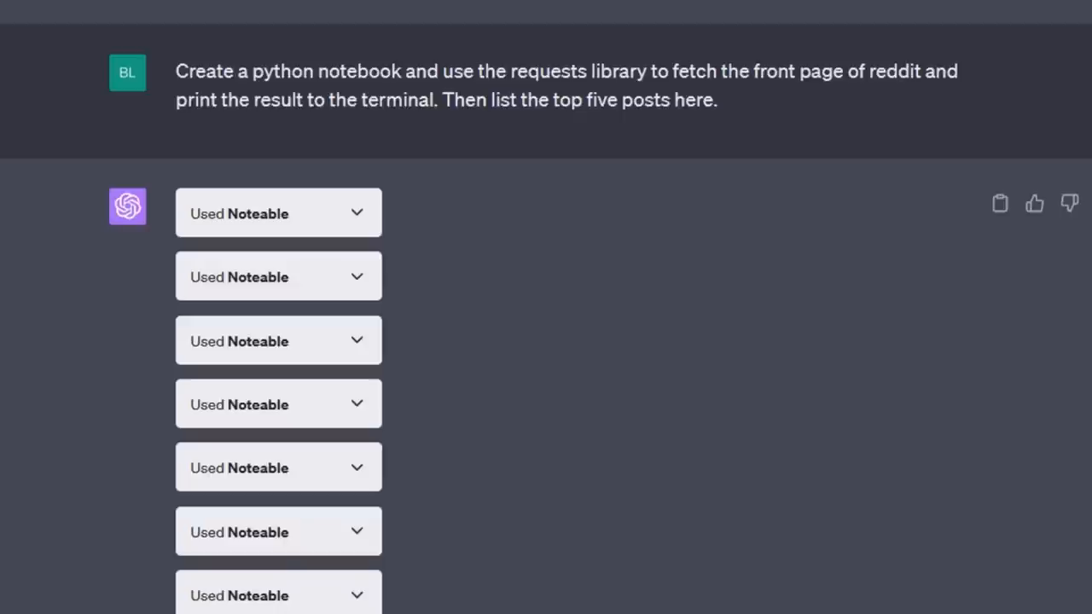
# - Review the rendered list of fetched Reddit front-page hot posts
pyautogui.scroll(-3)
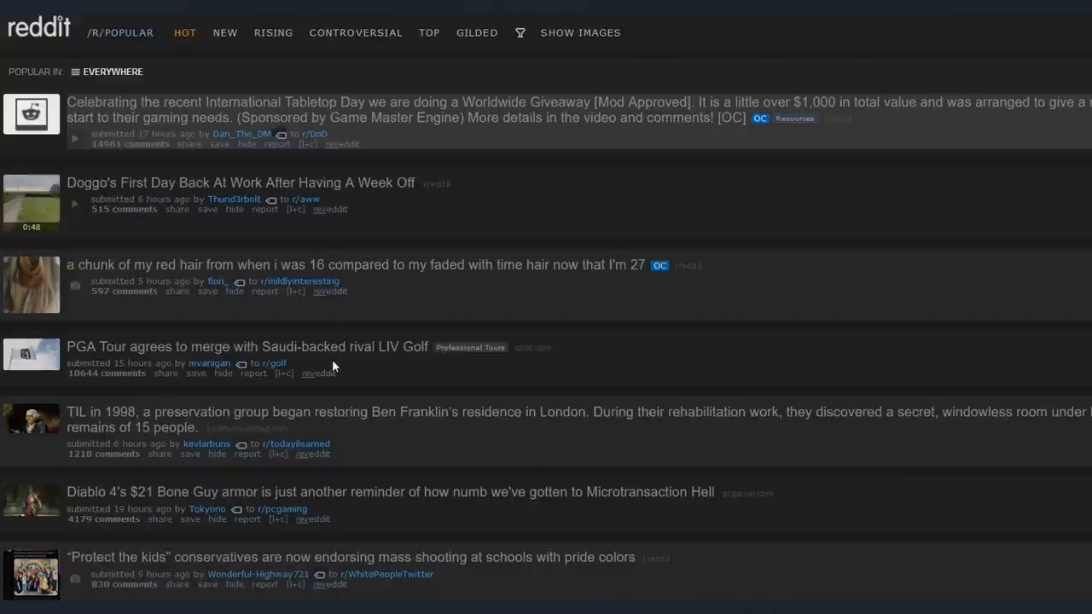
pyautogui.moveTo(332, 365)
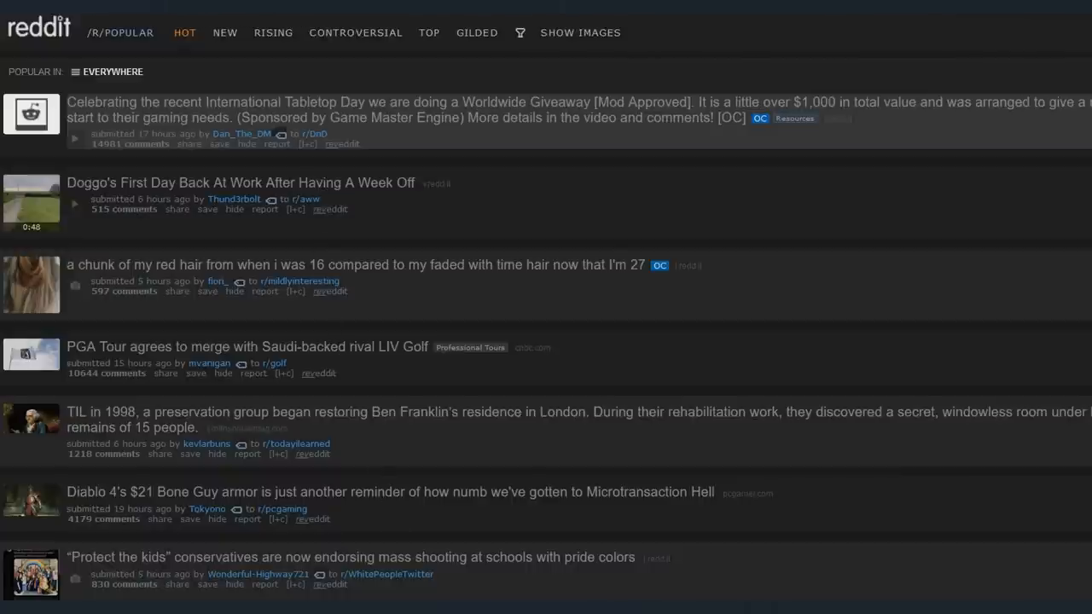
pyautogui.moveTo(286, 252)
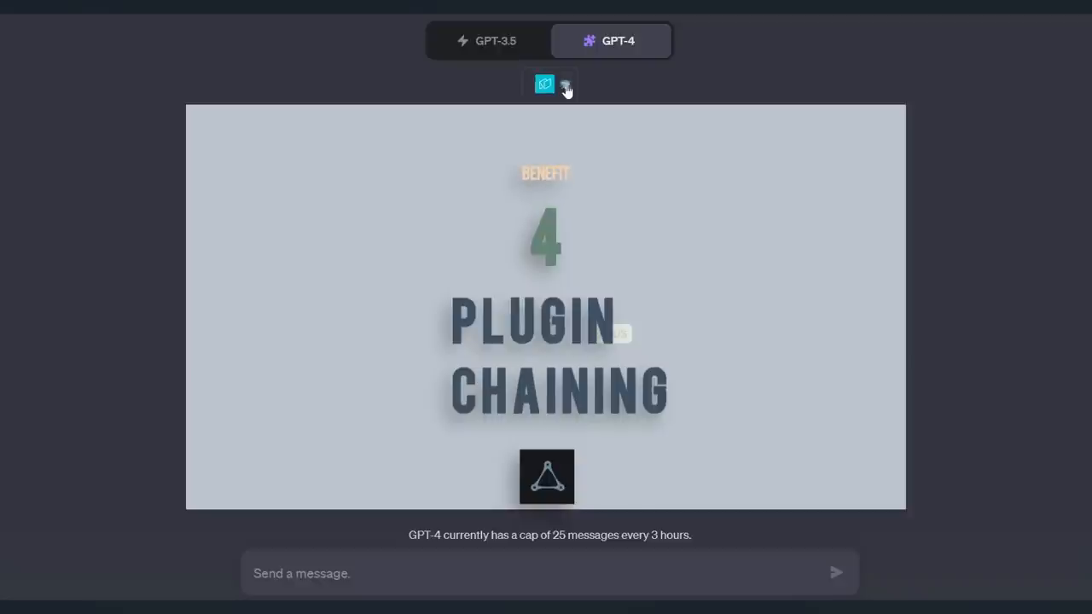
# - Show the GPT-4 model menu with Default, Browse with Bing and Plugins modes
pyautogui.click(563, 85)
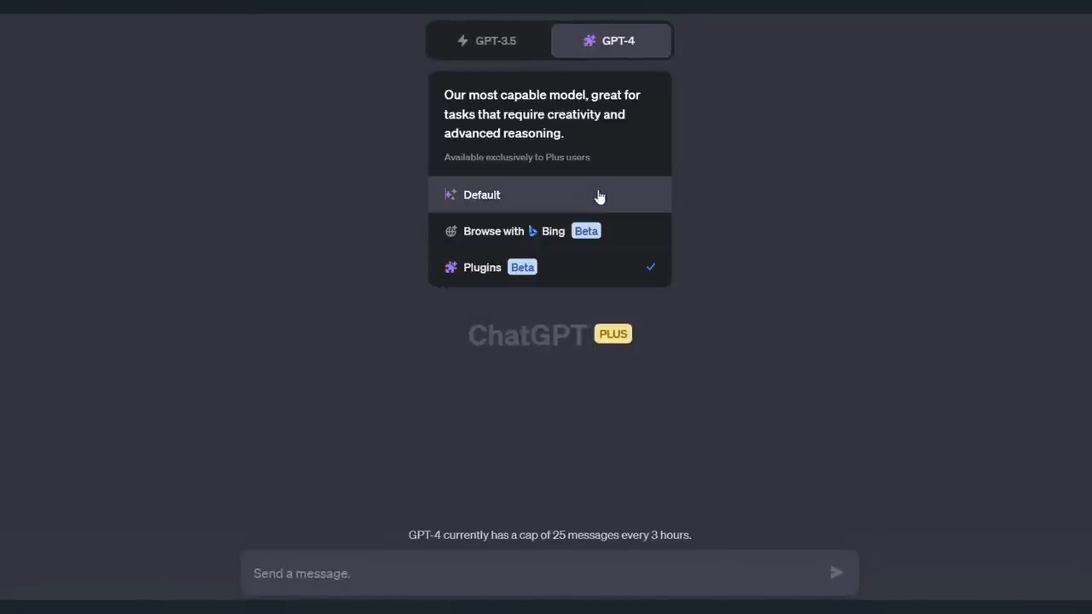
pyautogui.moveTo(609, 238)
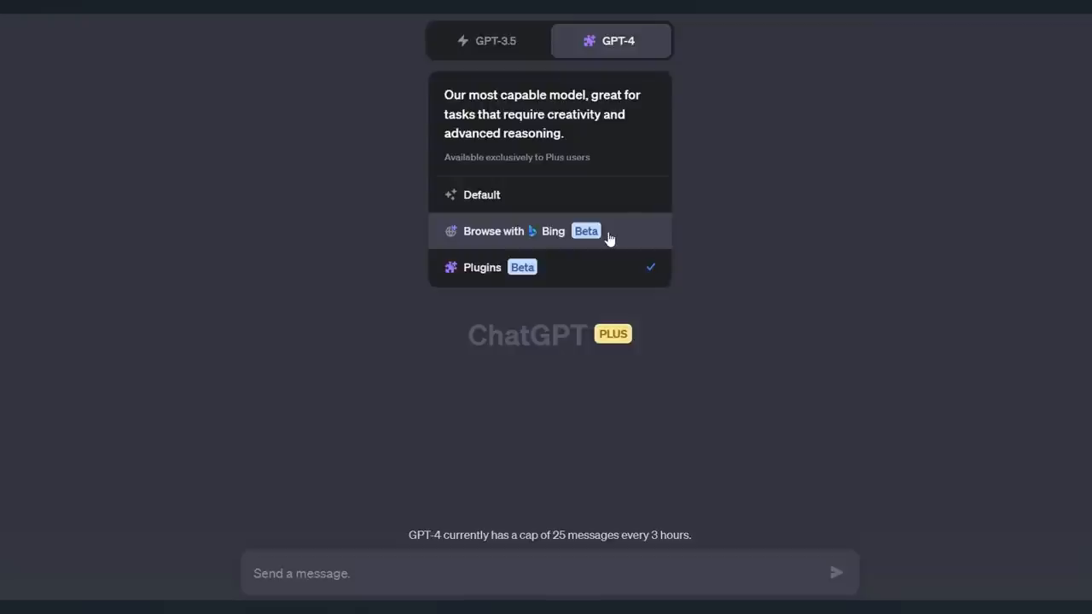
pyautogui.moveTo(621, 239)
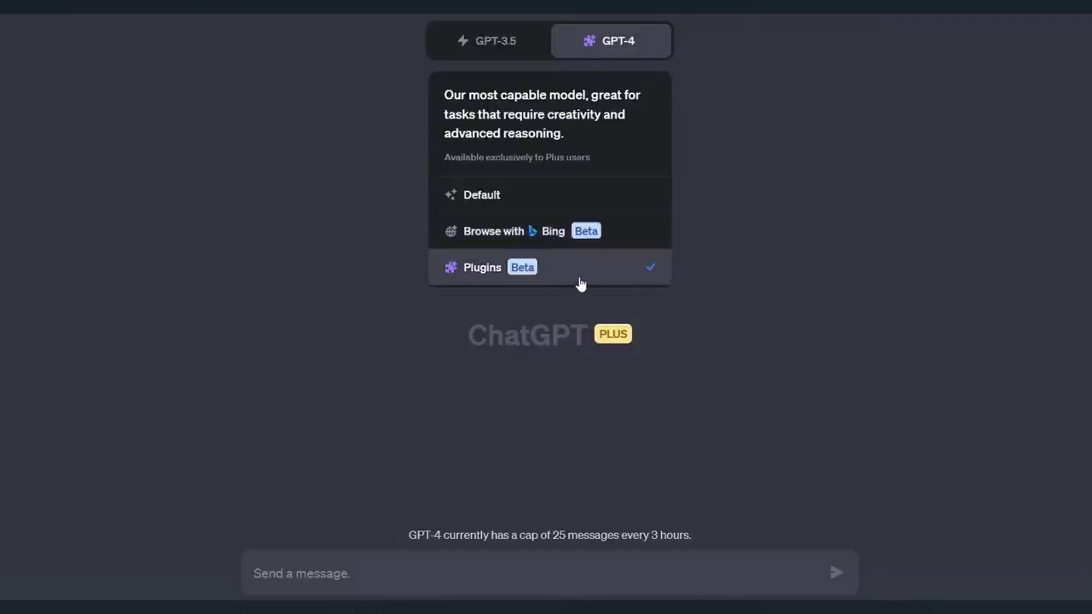
pyautogui.moveTo(594, 279)
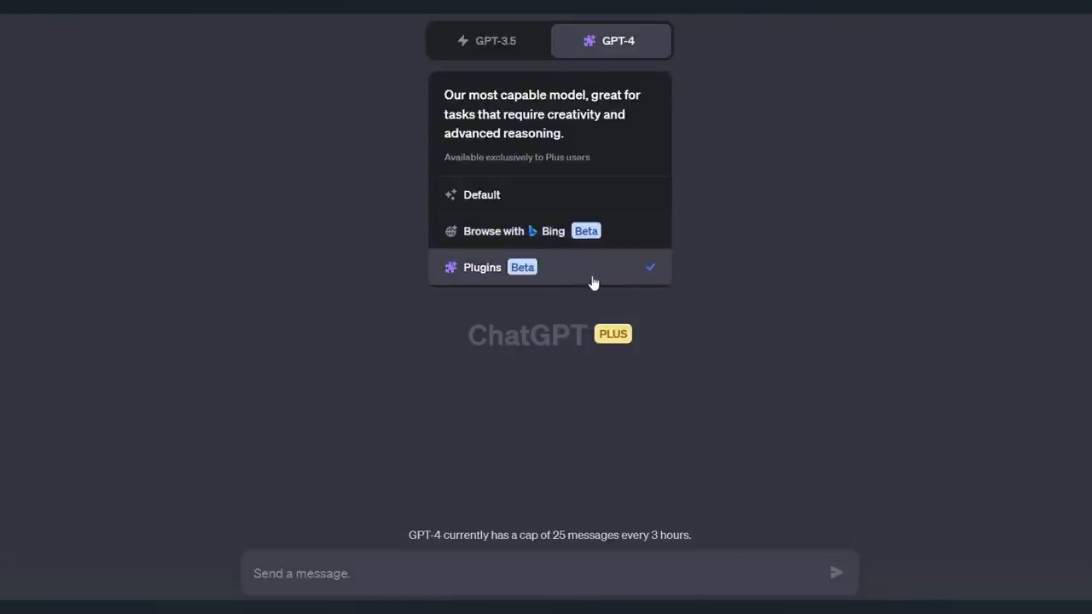
pyautogui.moveTo(621, 239)
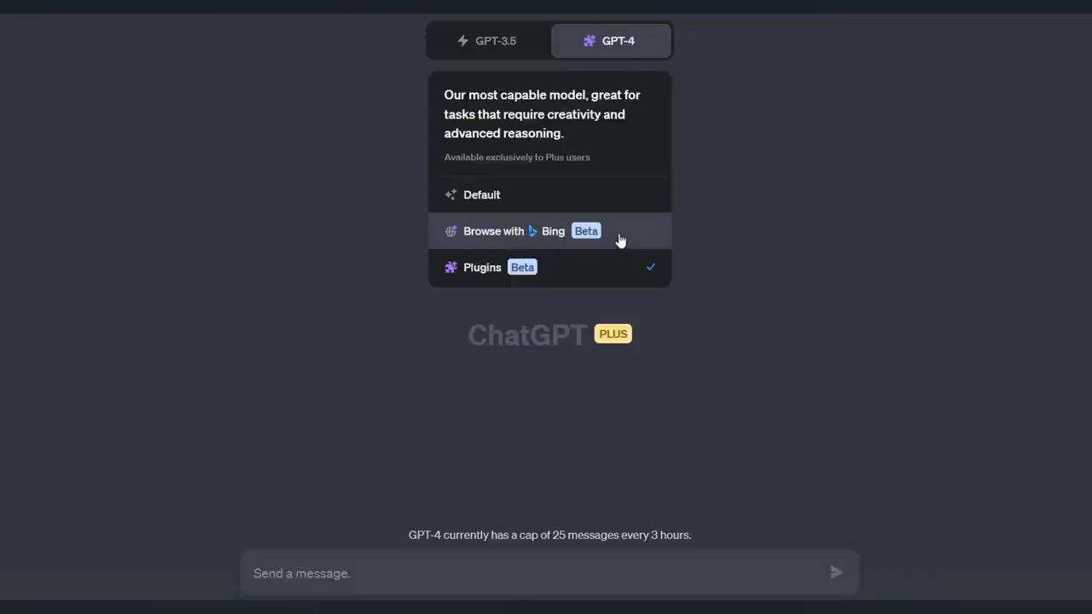
pyautogui.moveTo(595, 280)
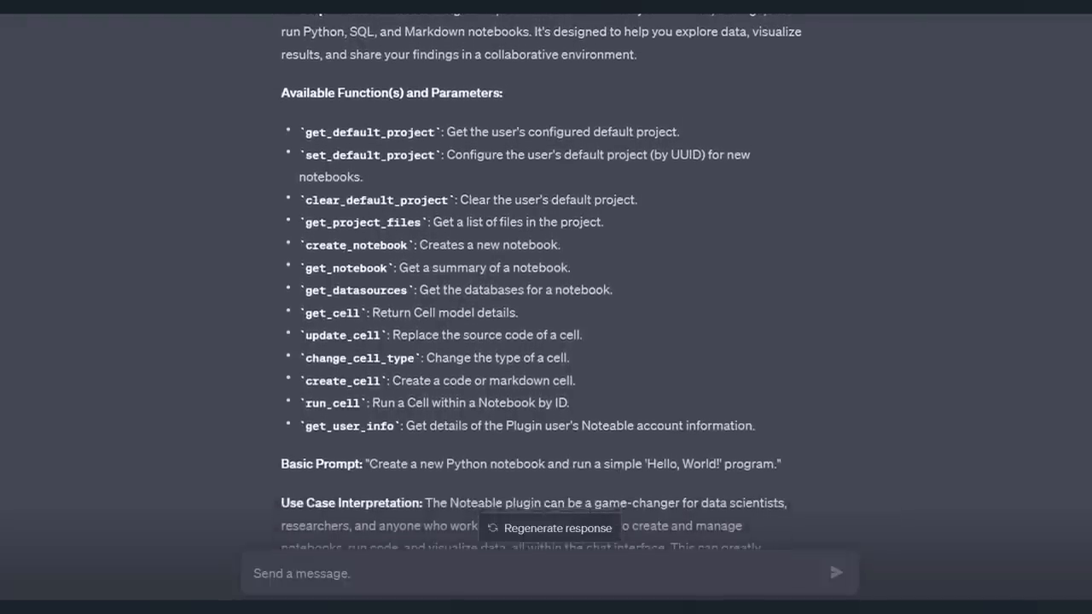
pyautogui.scroll(-3)
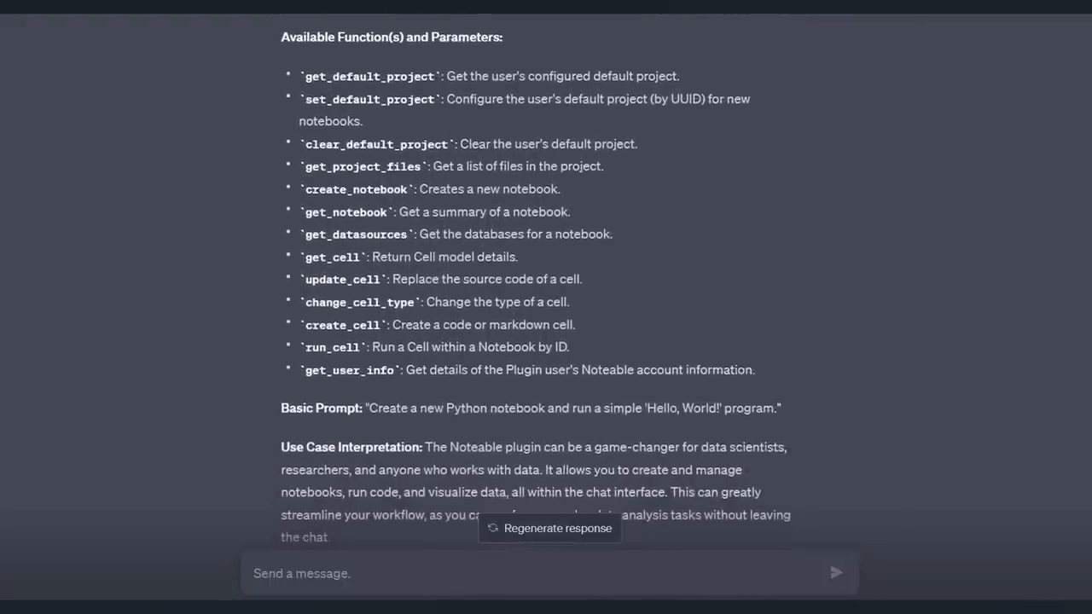
pyautogui.scroll(-3)
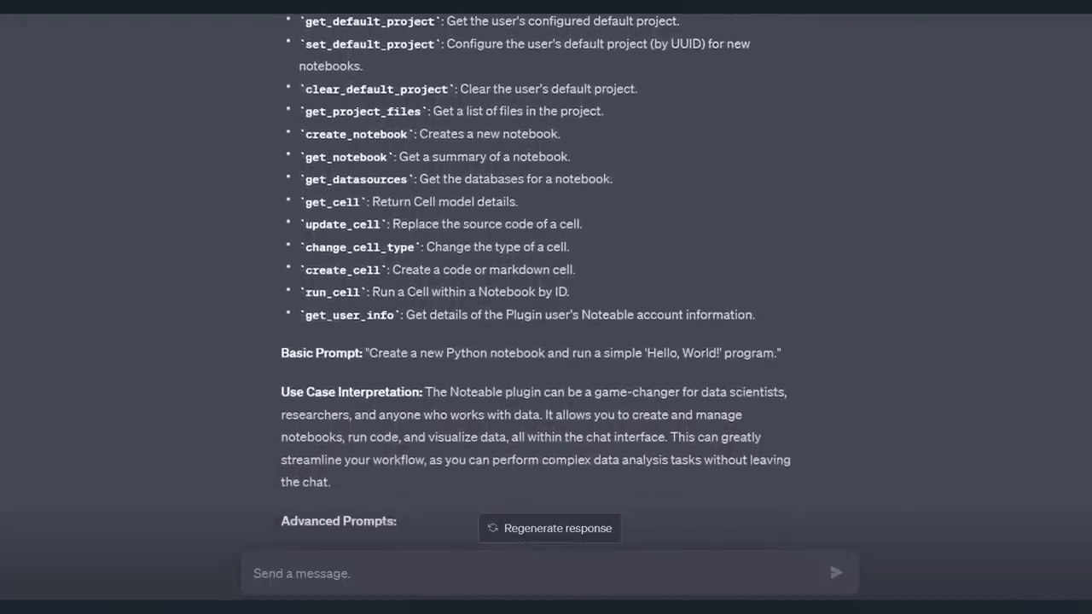
pyautogui.scroll(-3)
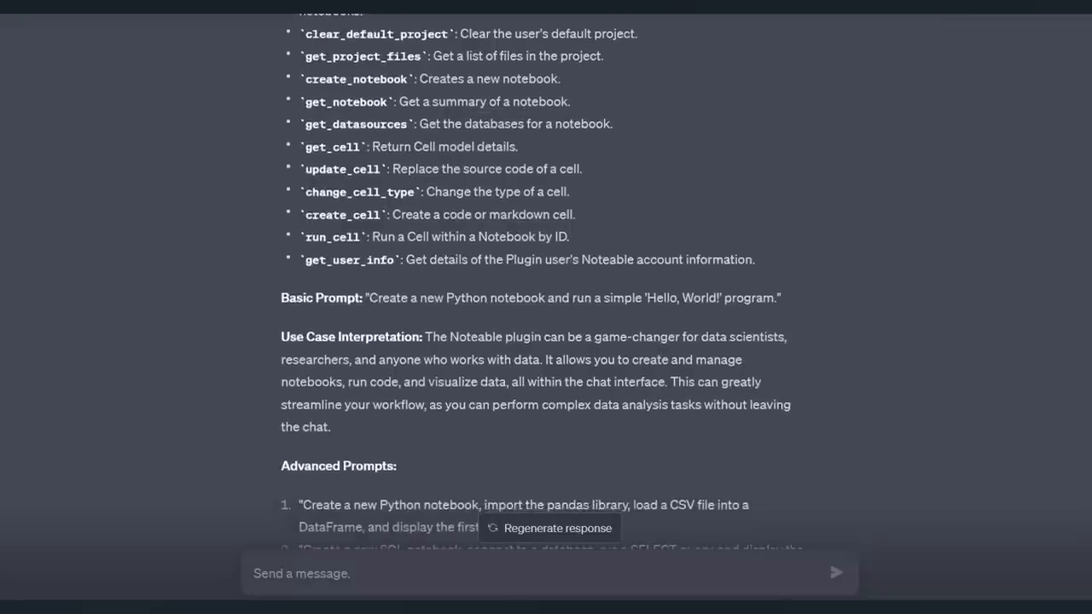
pyautogui.scroll(-3)
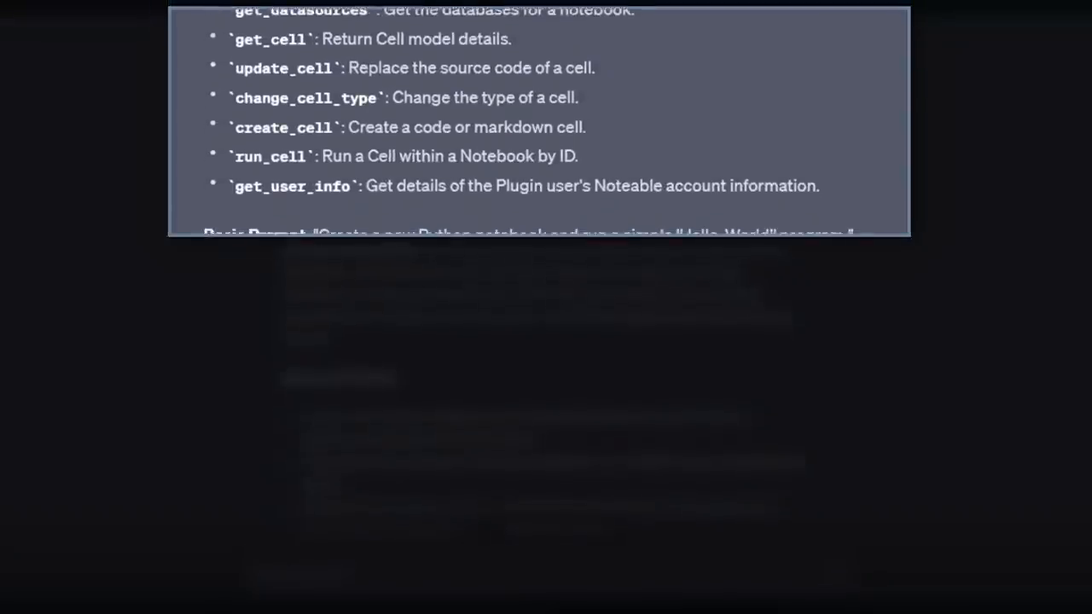
pyautogui.scroll(-3)
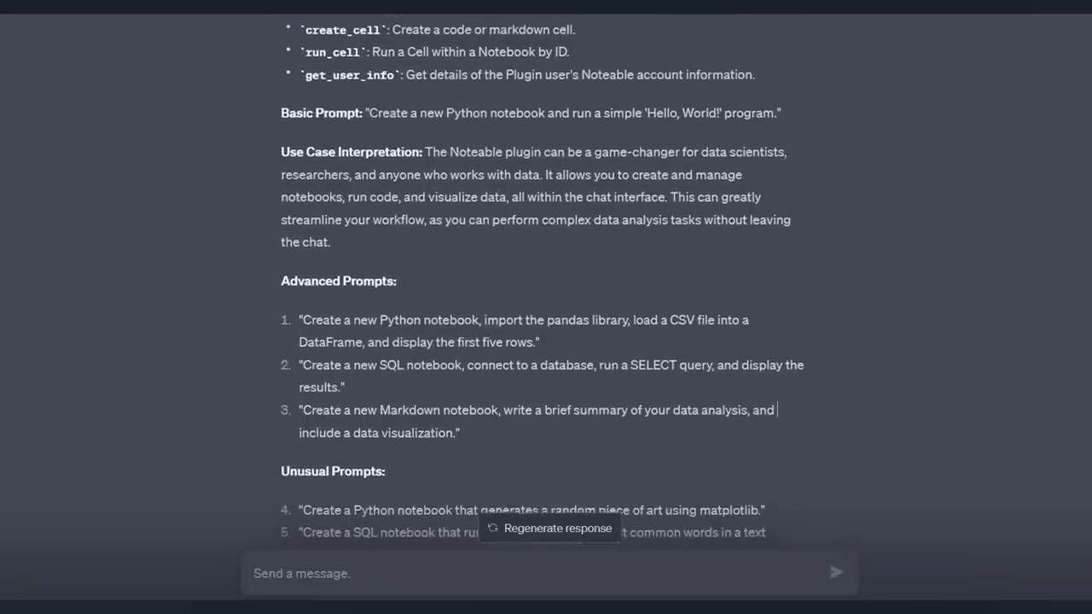
pyautogui.scroll(-3)
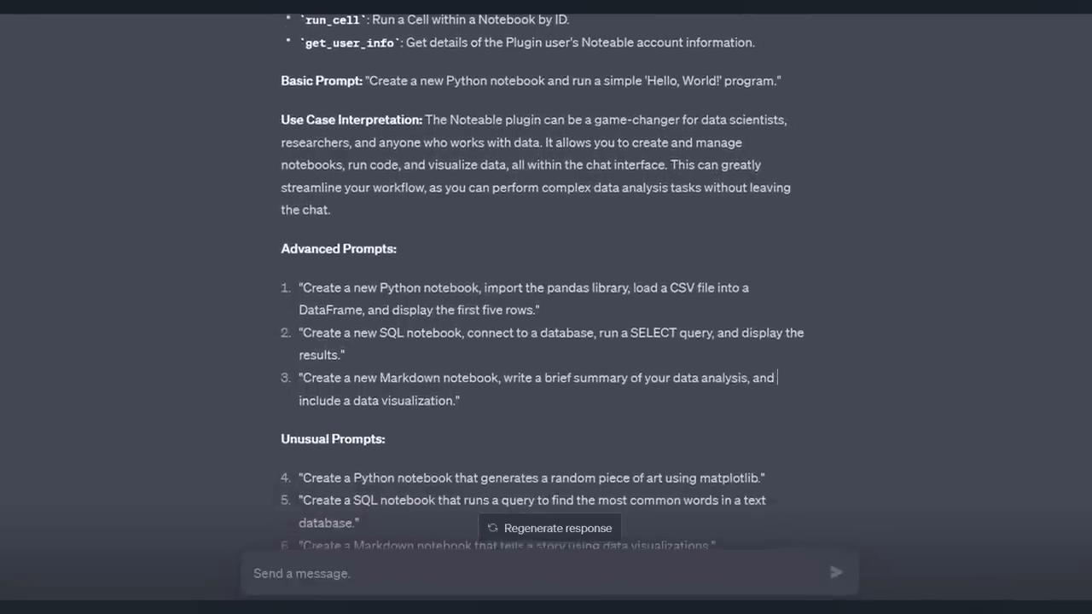